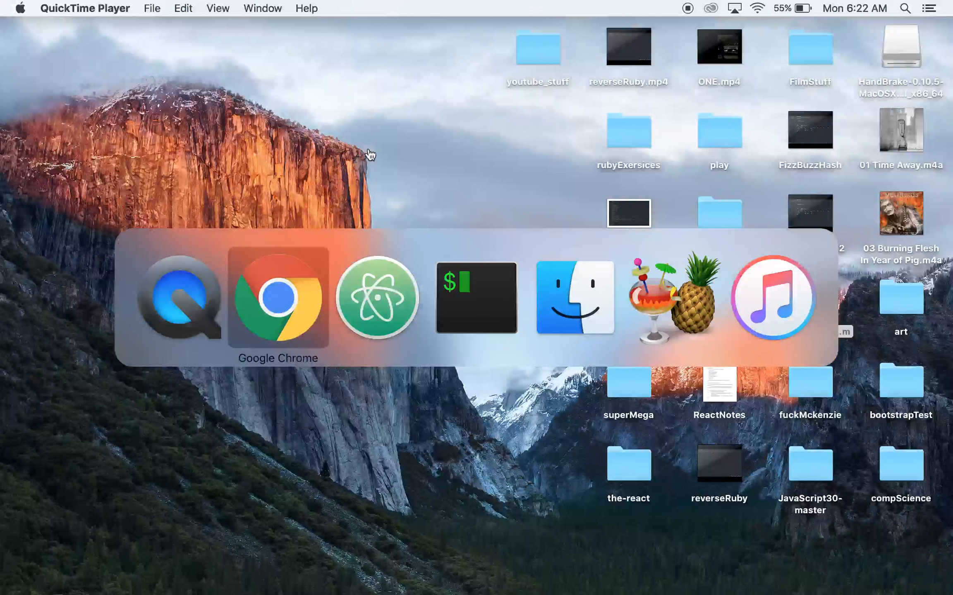
mouse_move(377, 297)
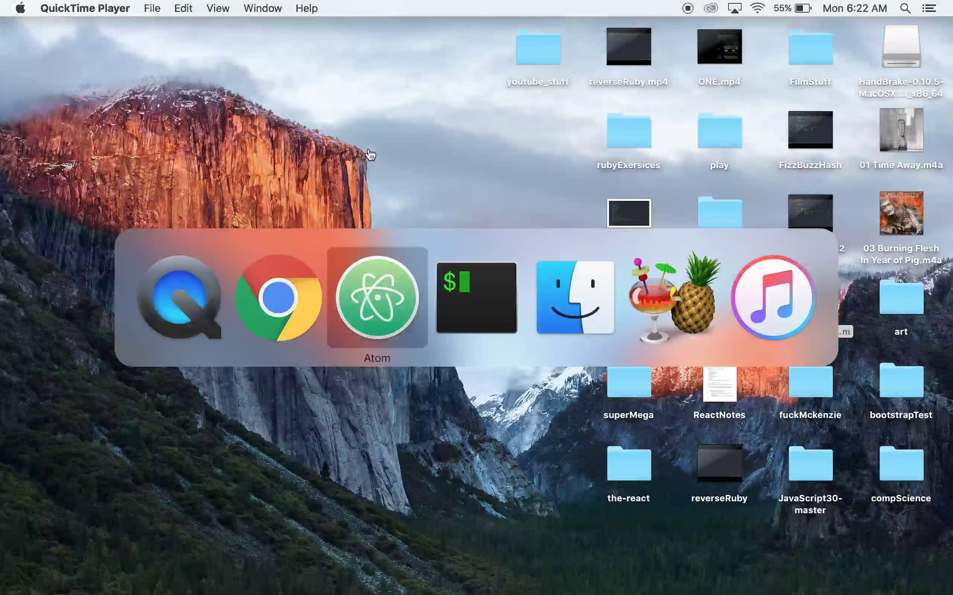
Switch from the desktop to the Atom editor with 4.maxValueArray.rb open.
click(376, 298)
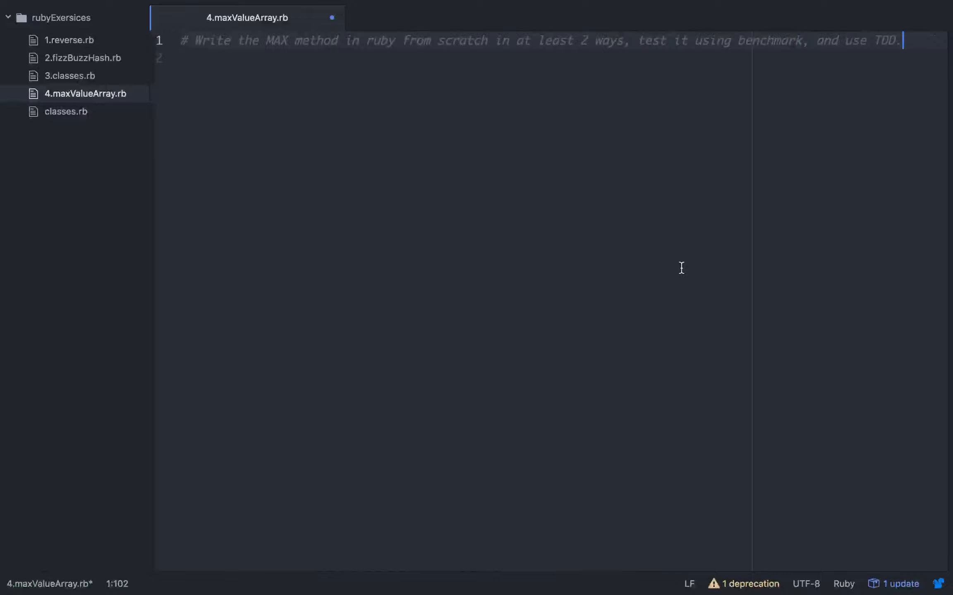
mouse_move(304, 194)
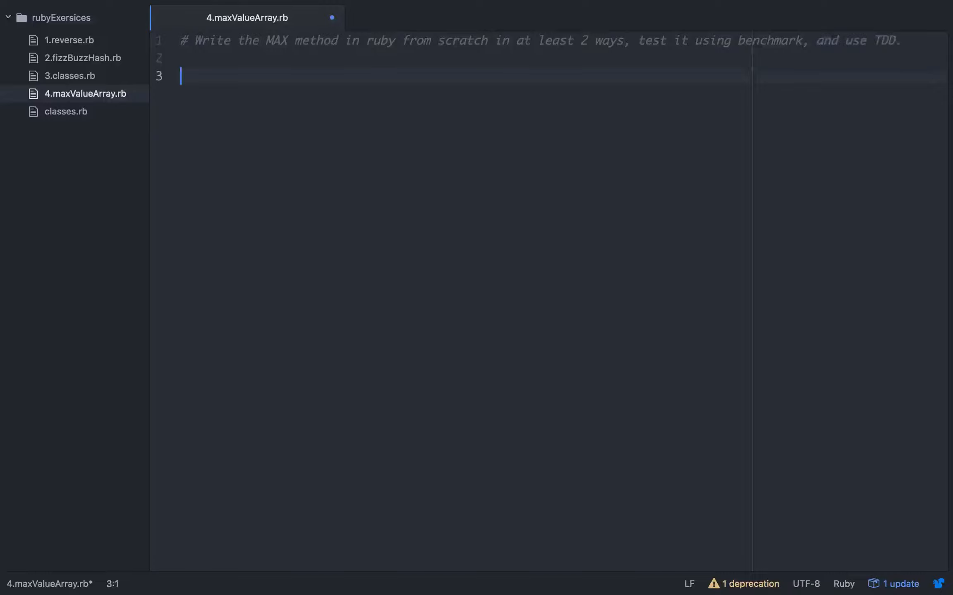
Add arr = Array.new(100) { rand 100 } below the comment and begin a print line.
text(arr =)
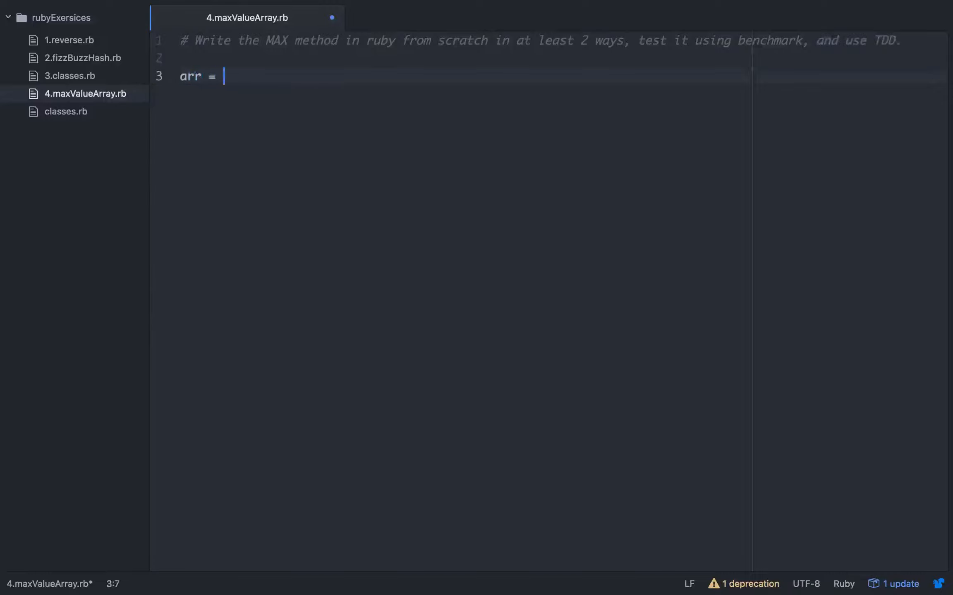
text(Array)
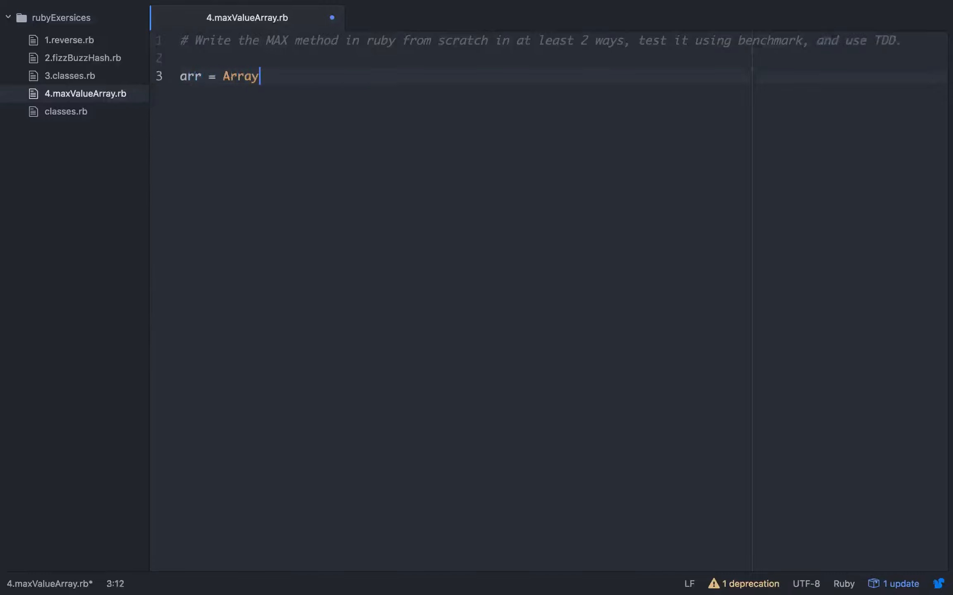
text(.new())
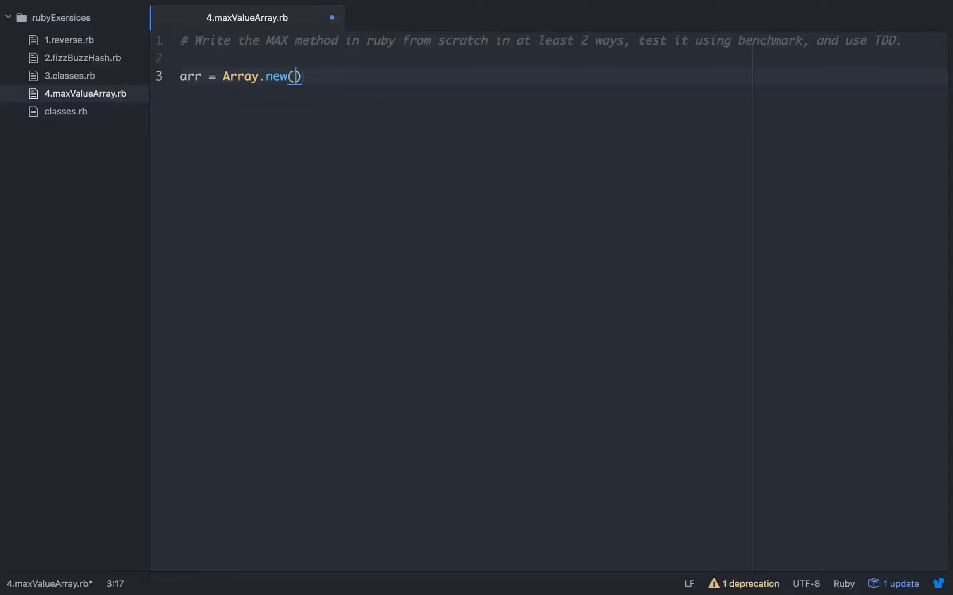
text(100)
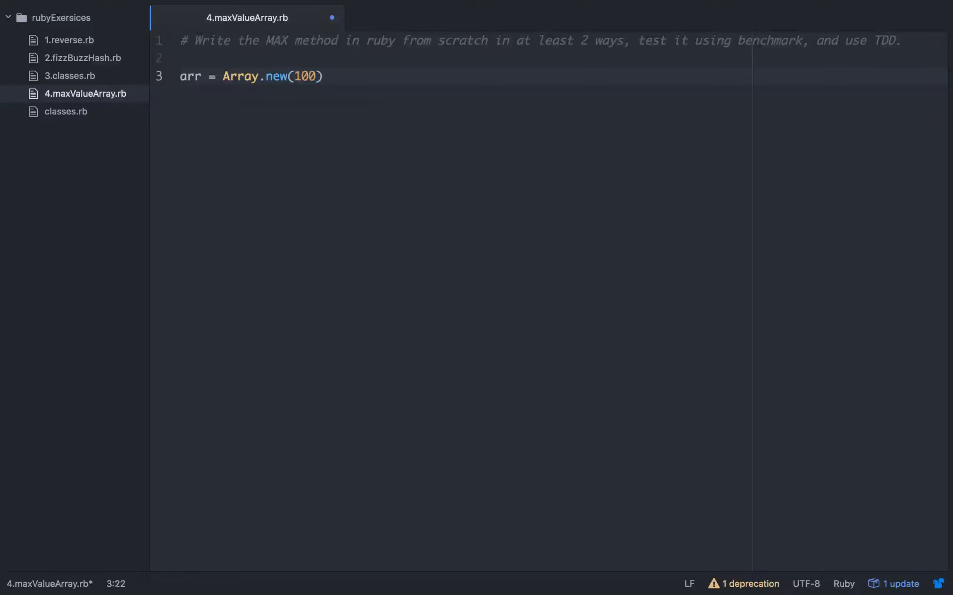
text({ })
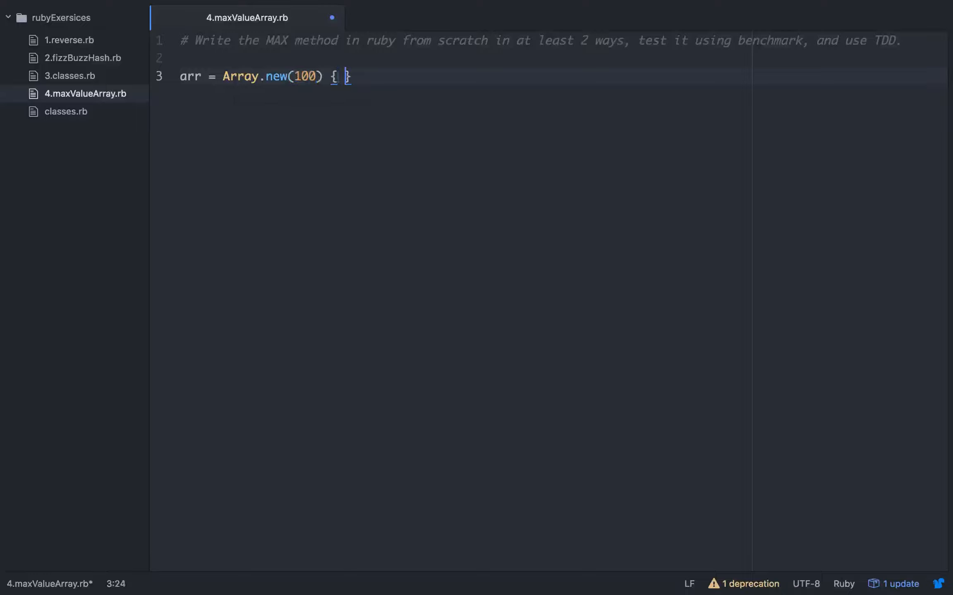
text(rand 100)
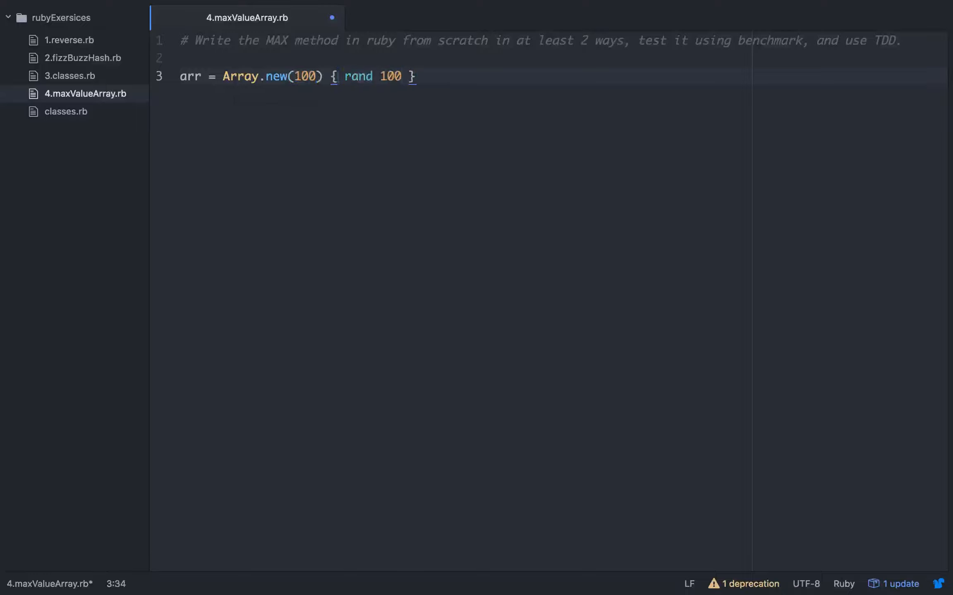
text(p a)
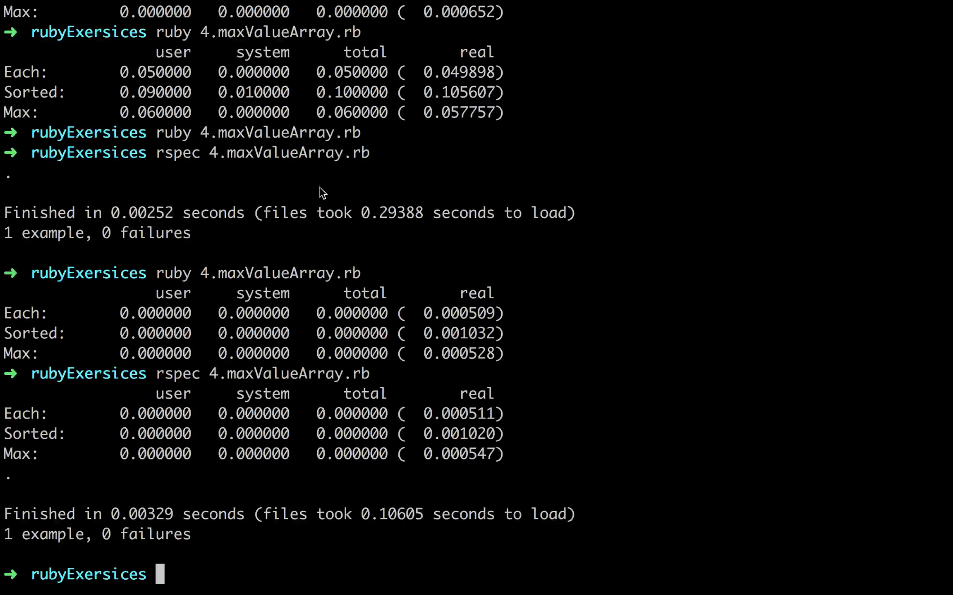
Run ruby 4.maxValueArray.rb to print the random array.
text(ruby 4.maxValueArray.rb)
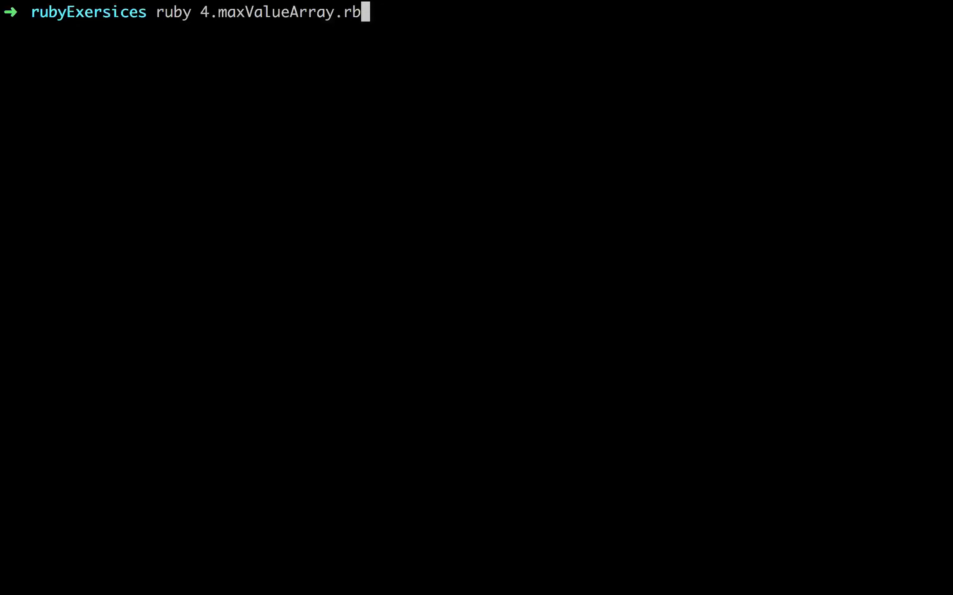
key(Return)
text(irb)
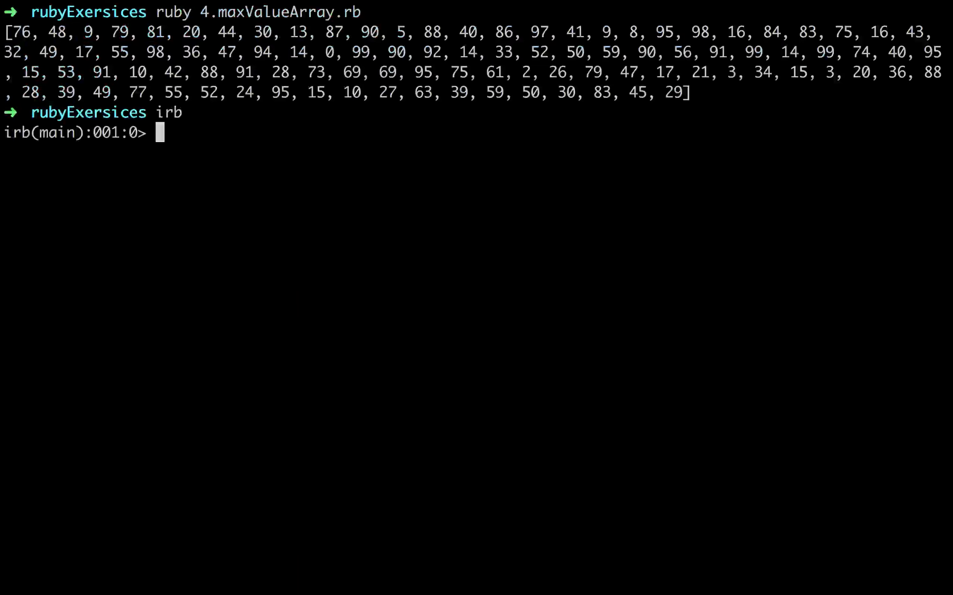
In irb, build arr = Array.new(100) { rand 100 } and regenerate it once.
text(arr =)
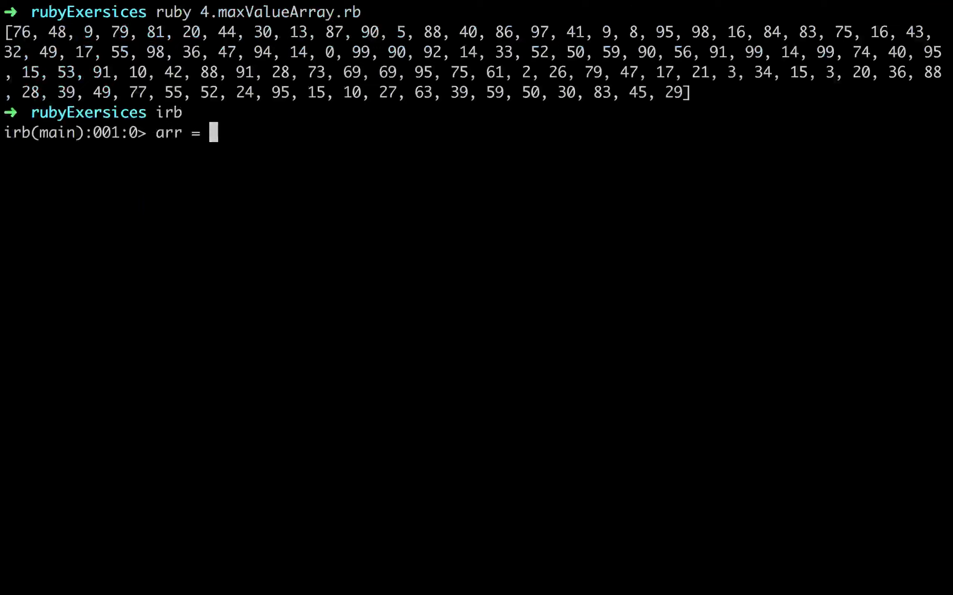
text(Array.)
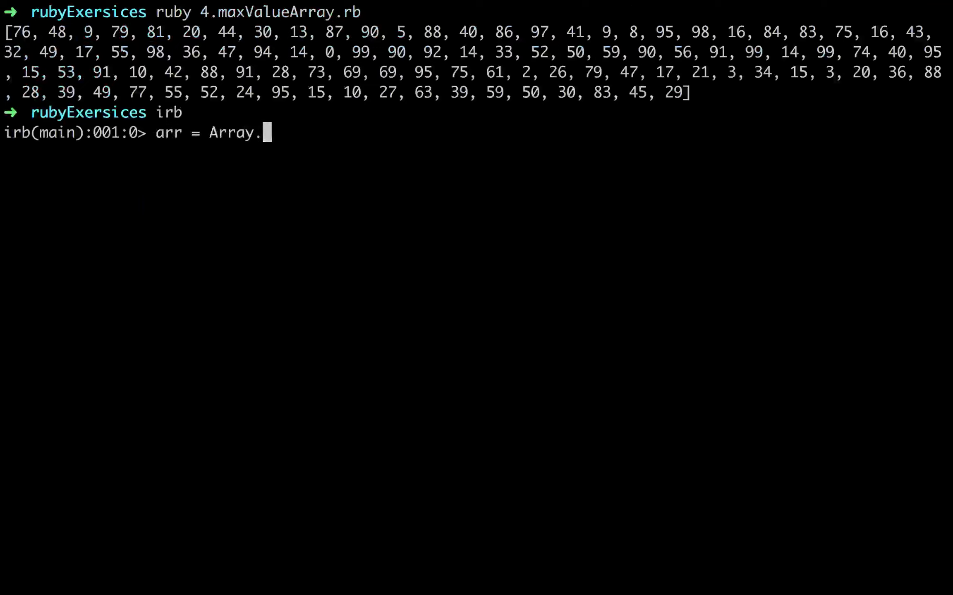
text(new())
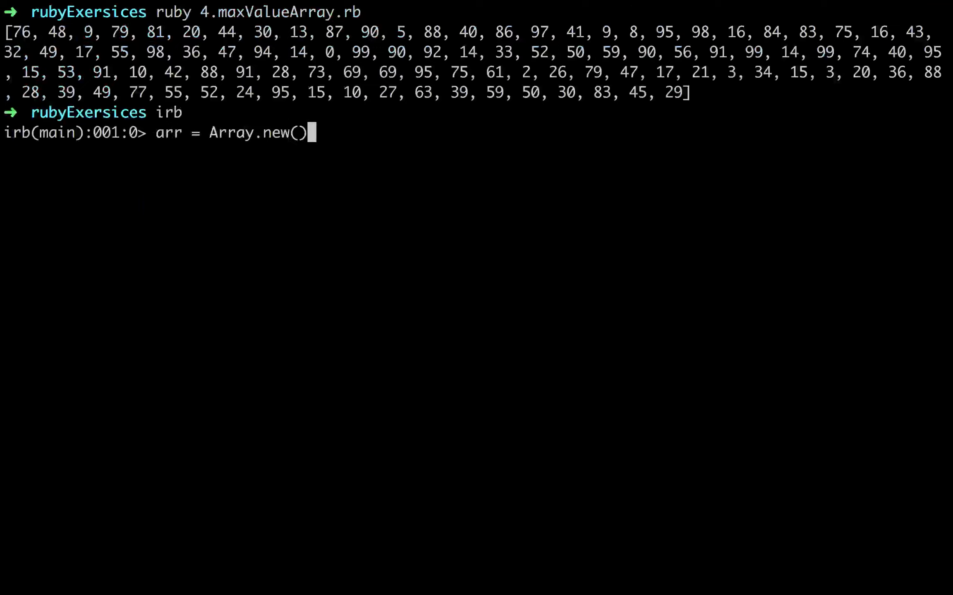
text(100)
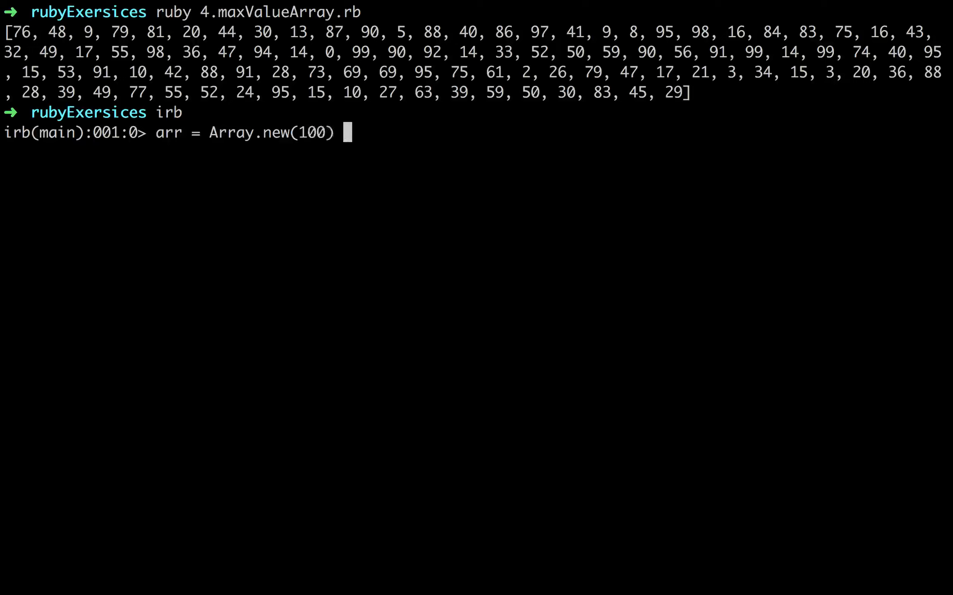
text({ rand 100)
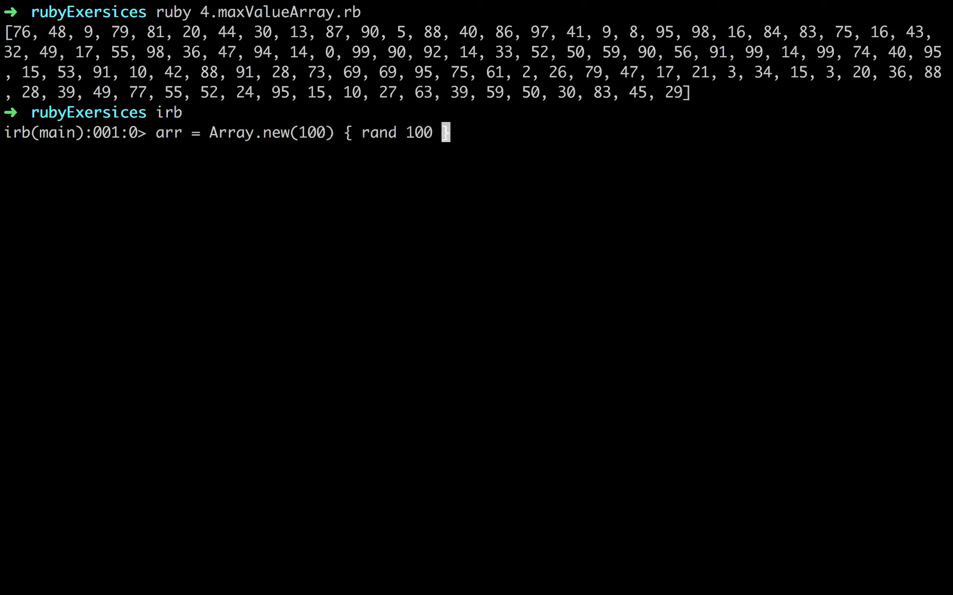
key(Return)
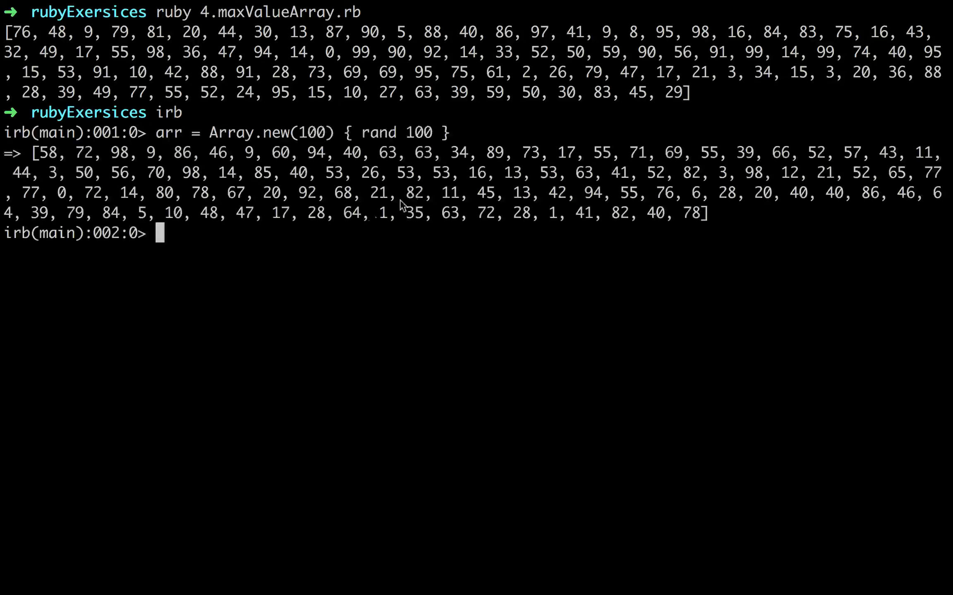
key(Return)
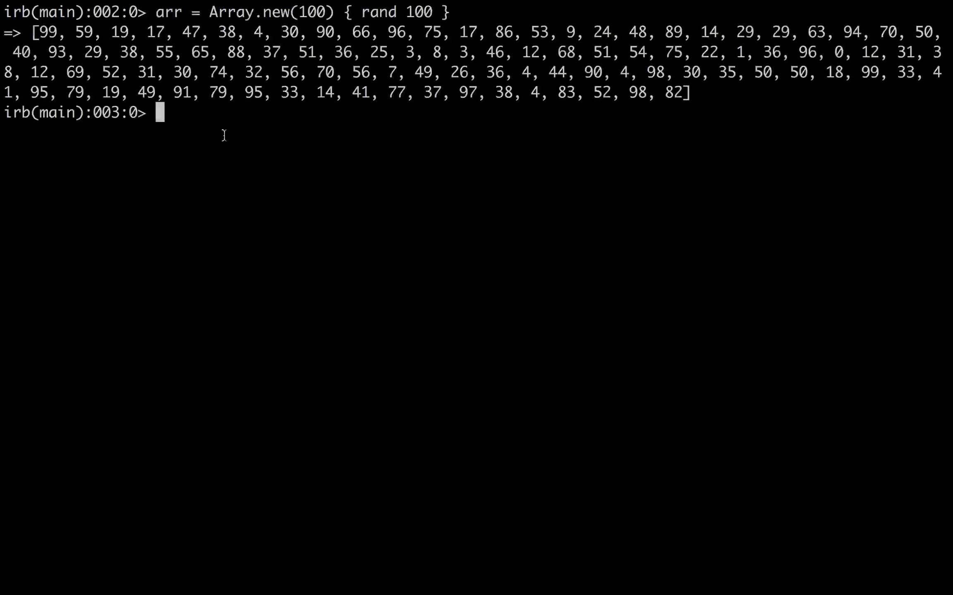
Evaluate arr.max in irb, which returns 99.
text(arr)
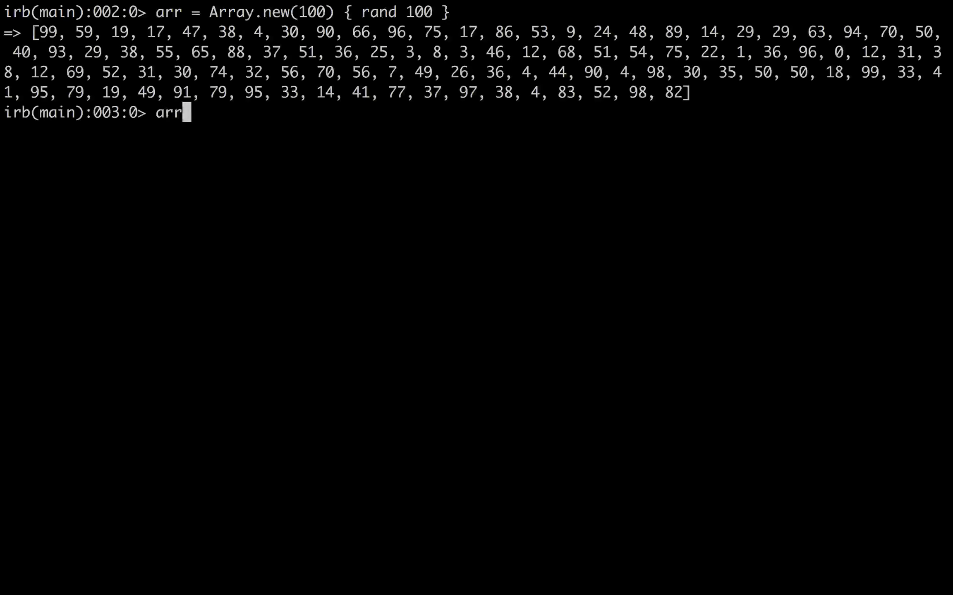
text(.max)
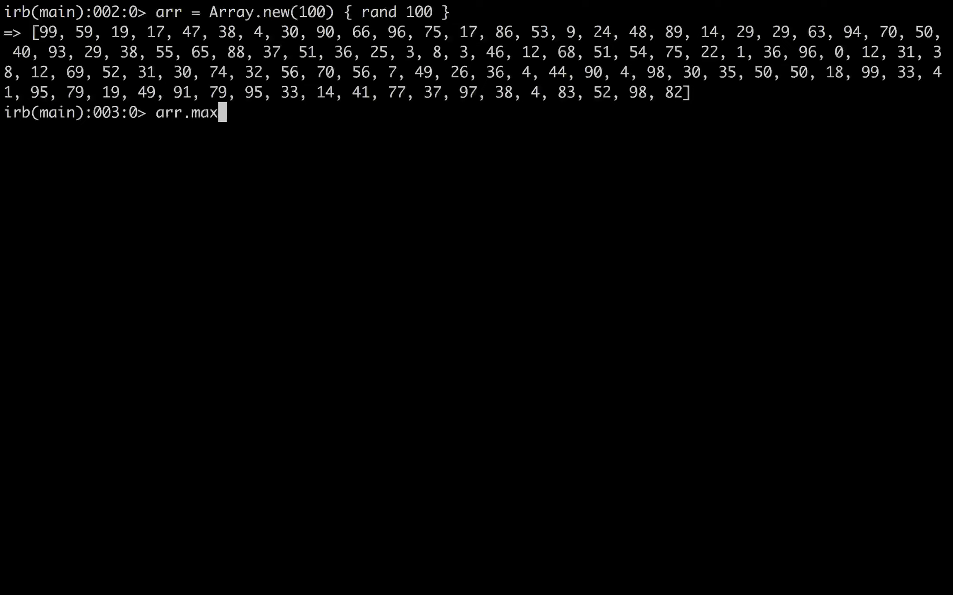
key(Return)
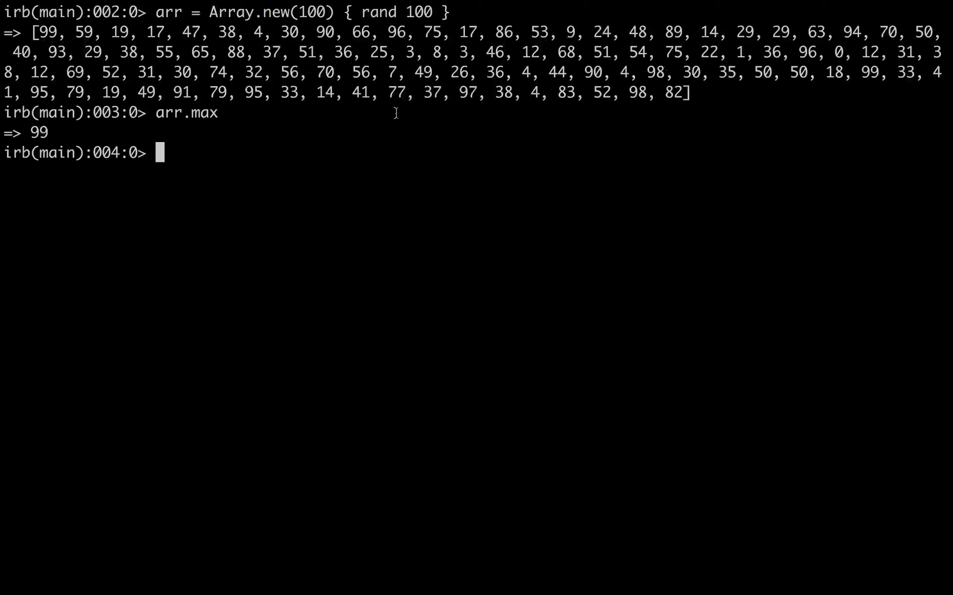
mouse_move(278, 173)
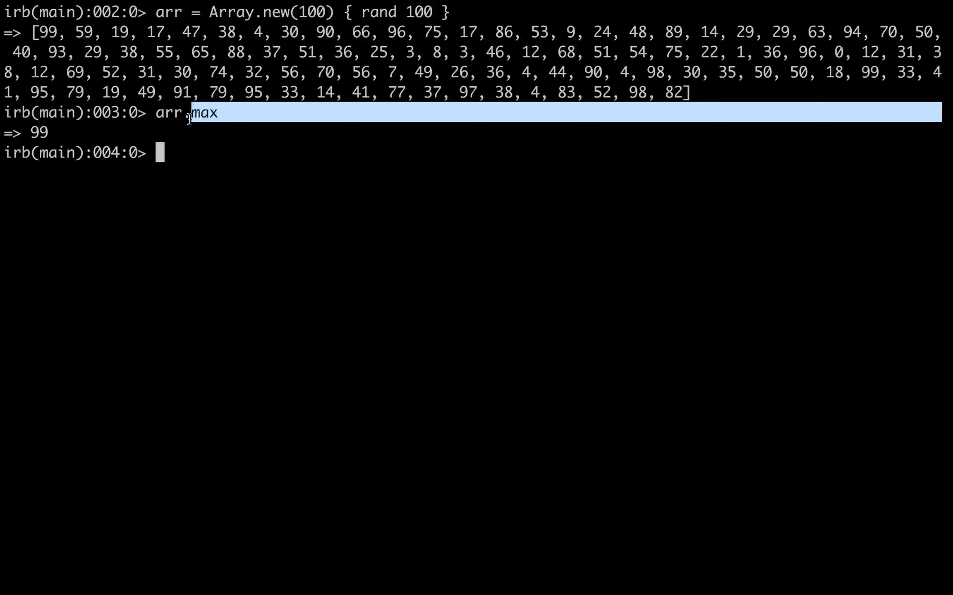
mouse_move(338, 209)
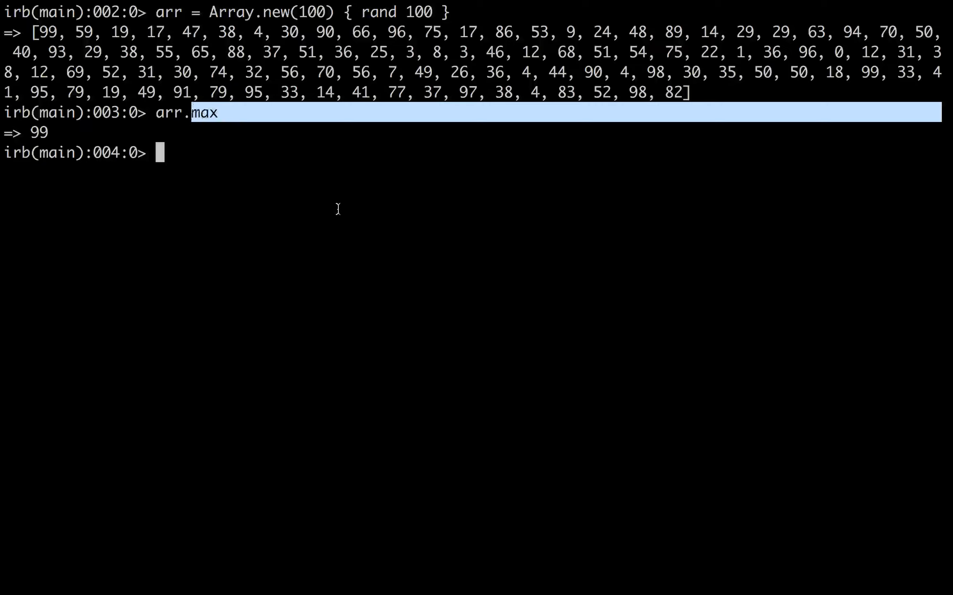
mouse_move(306, 171)
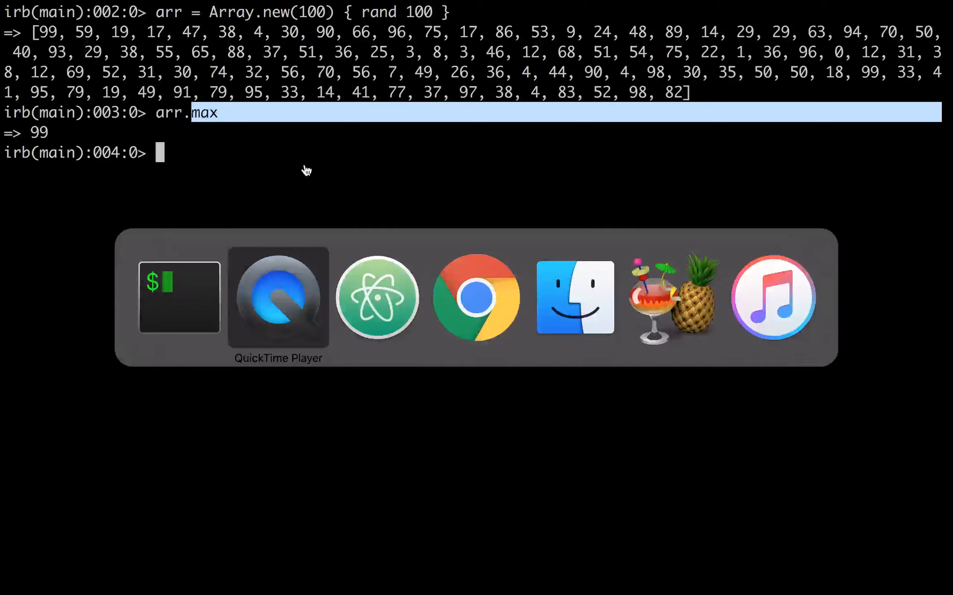
Back in Atom, add require 'rspec' and require 'benchmark' above the array line.
click(377, 298)
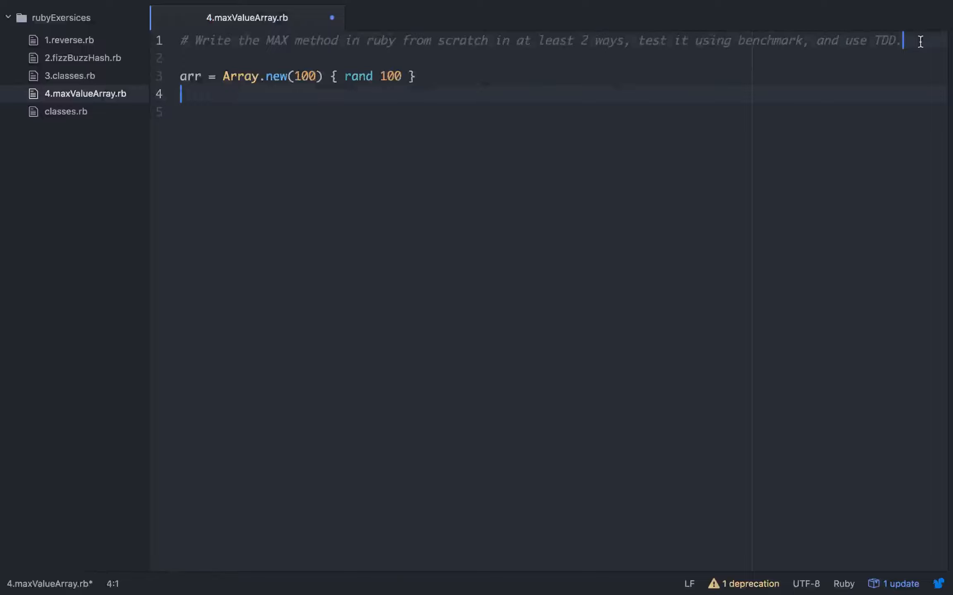
text(re)
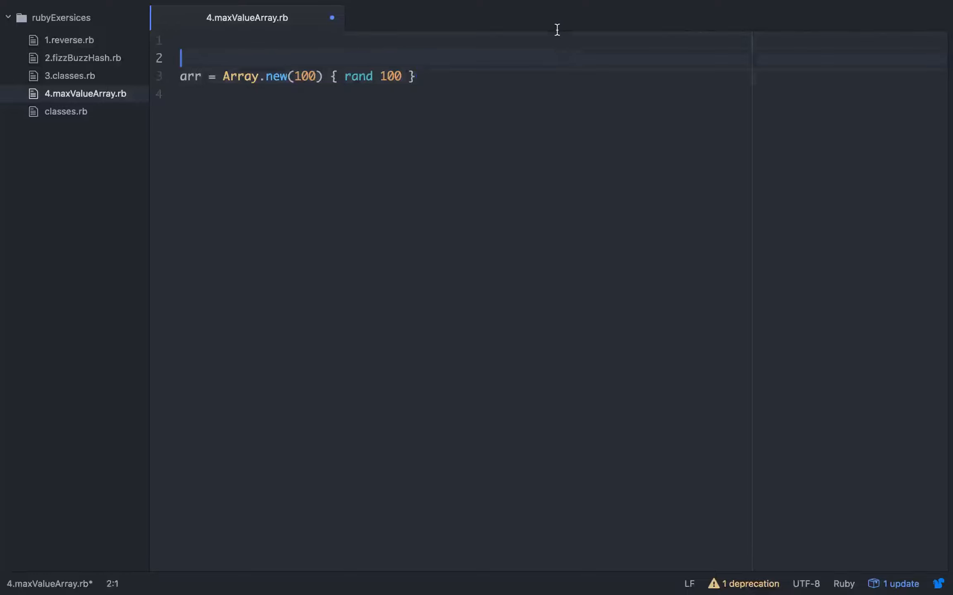
text(require)
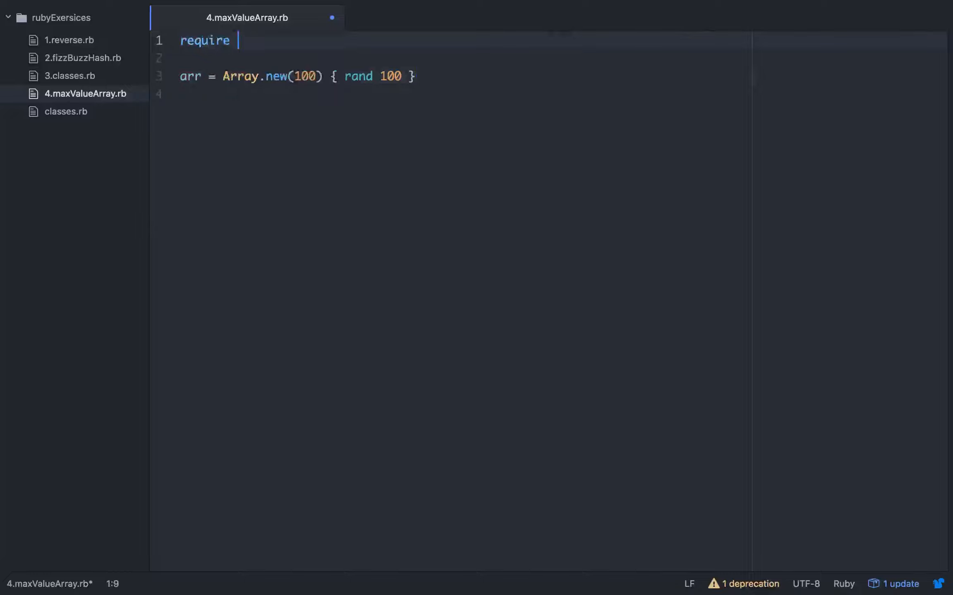
text('rspe')
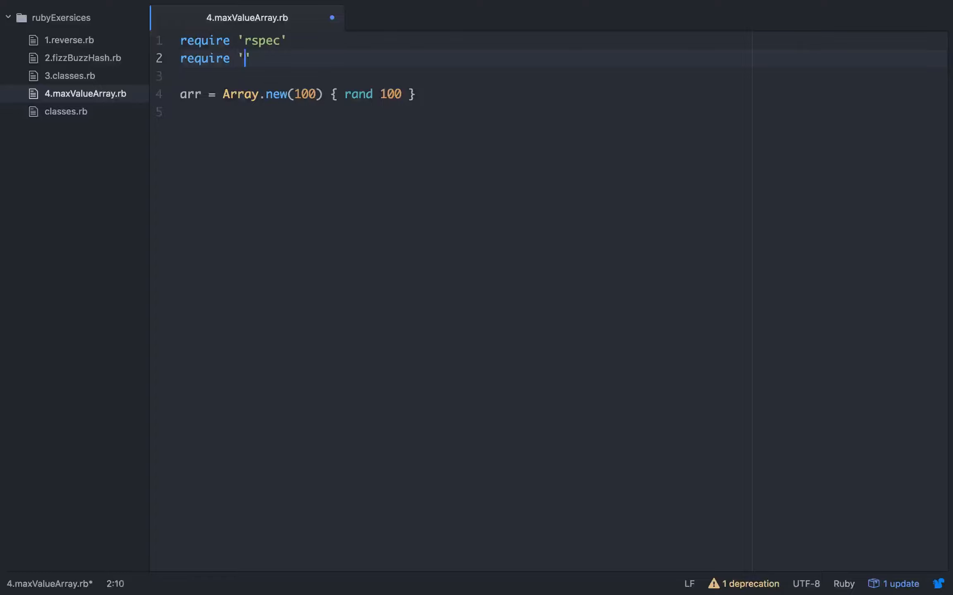
text(benchmark)
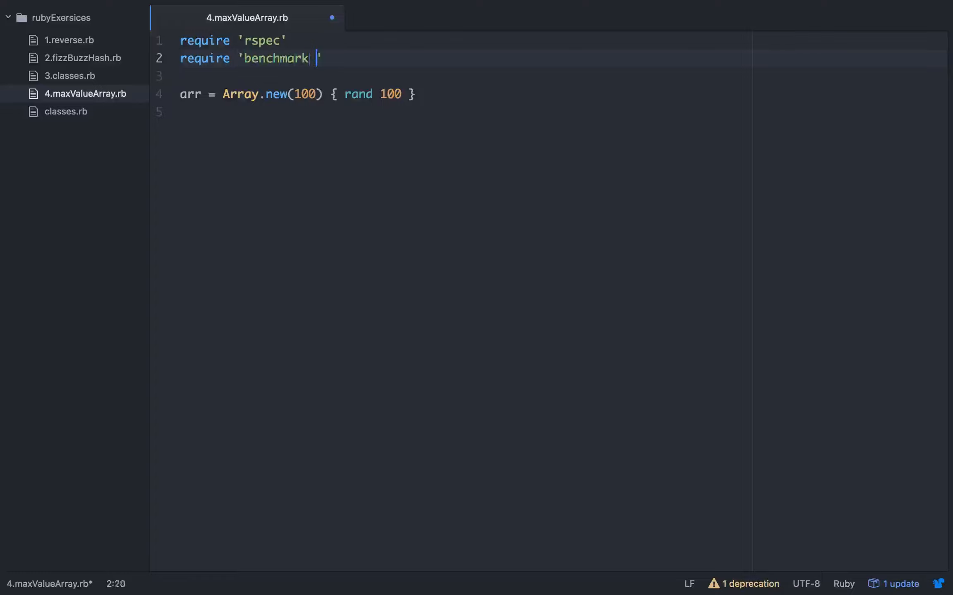
click(417, 94)
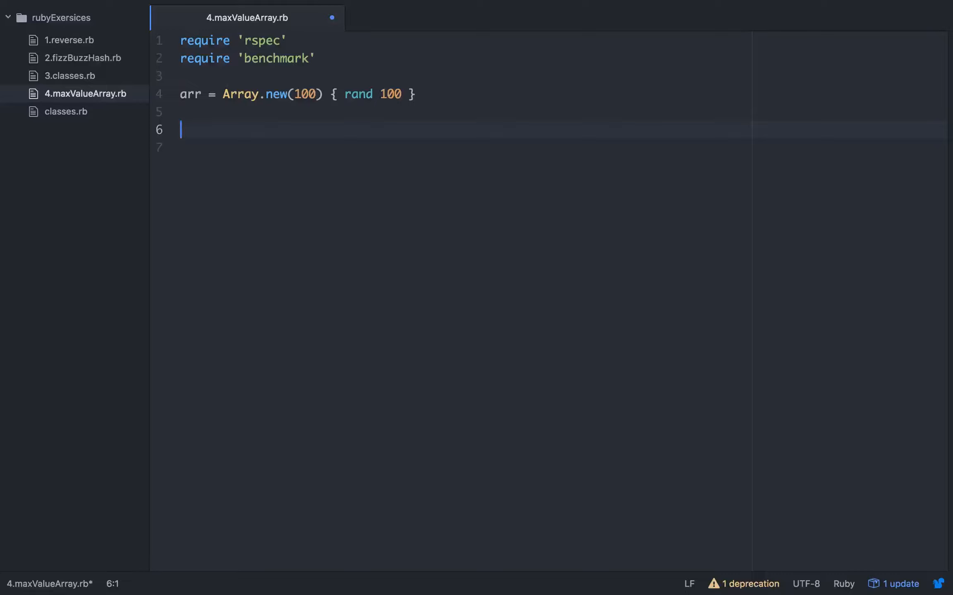
mouse_move(497, 86)
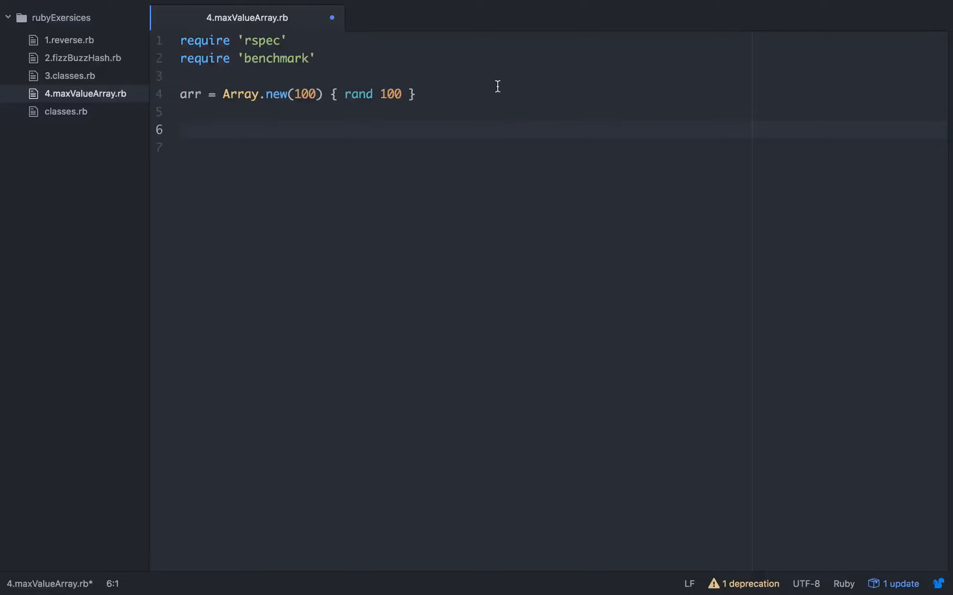
Enter the literal array [1,2,3,4,5,4,3,2,1] on the line below the random array.
click(455, 130)
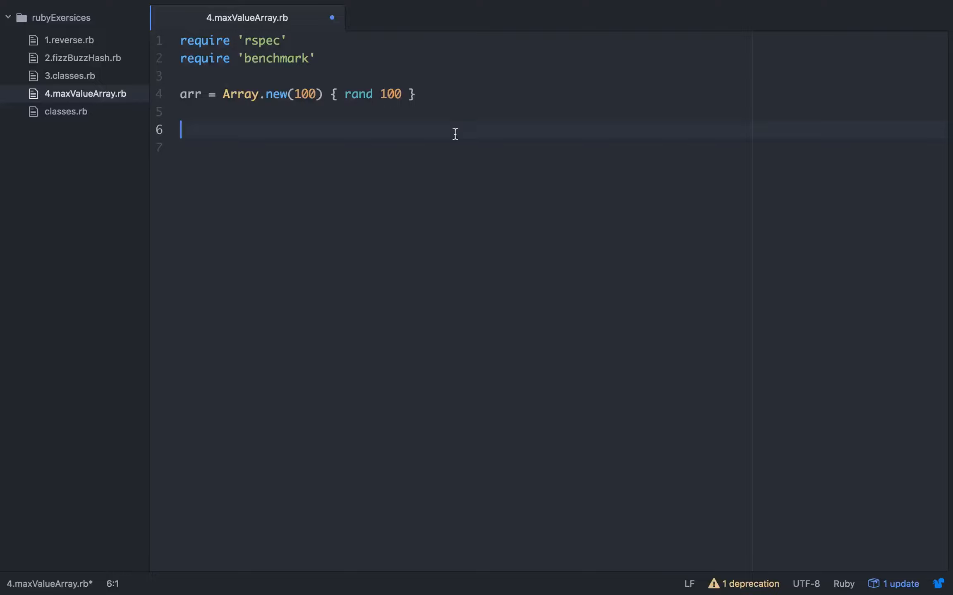
text([1,)
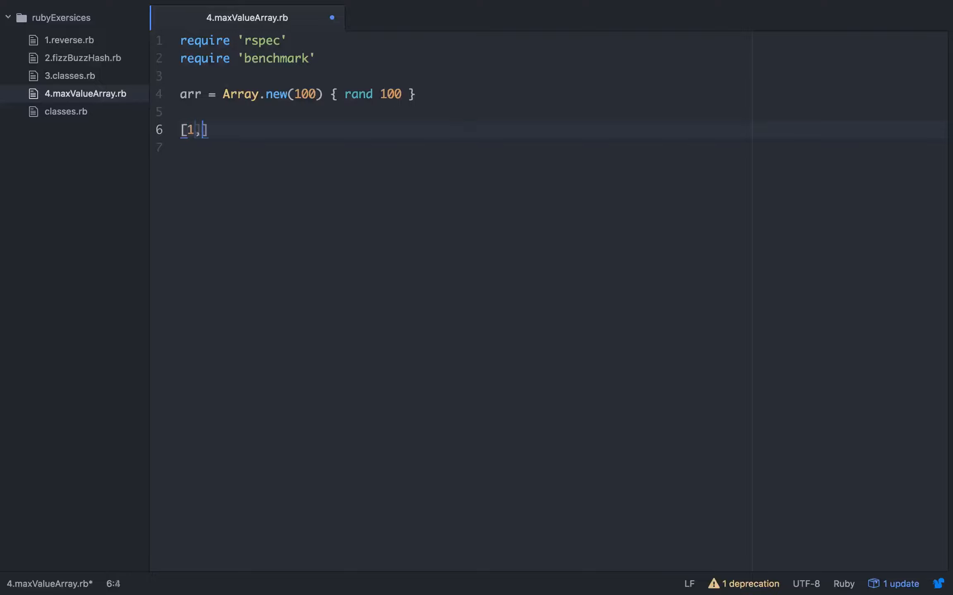
text(2,)
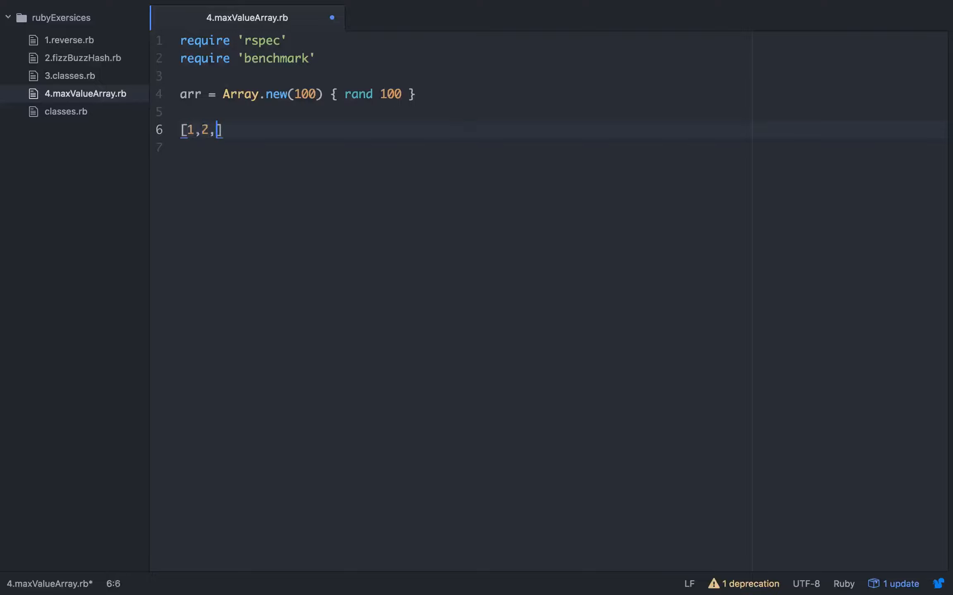
text(3,4,5)
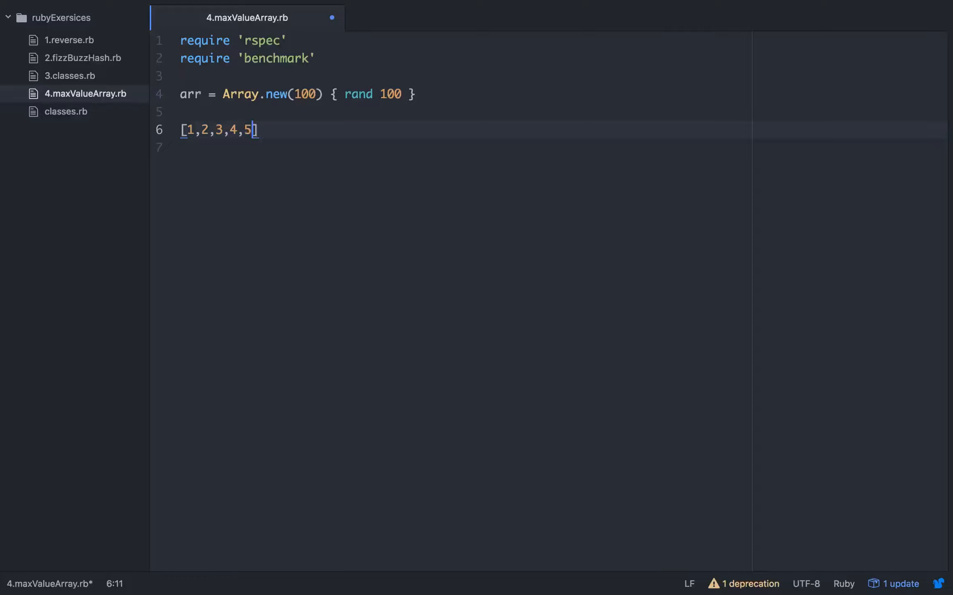
text(,4,3,2,)
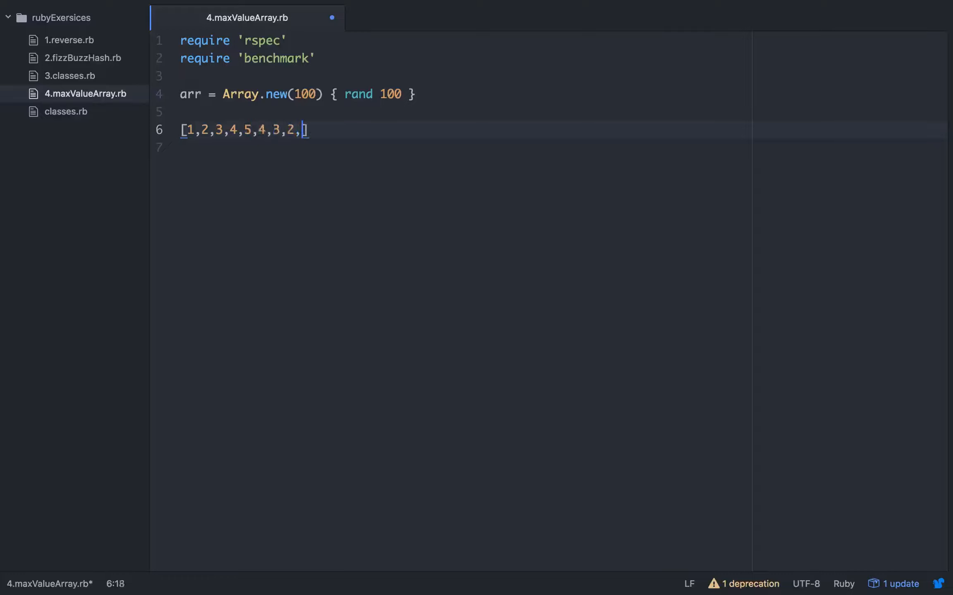
text(1)
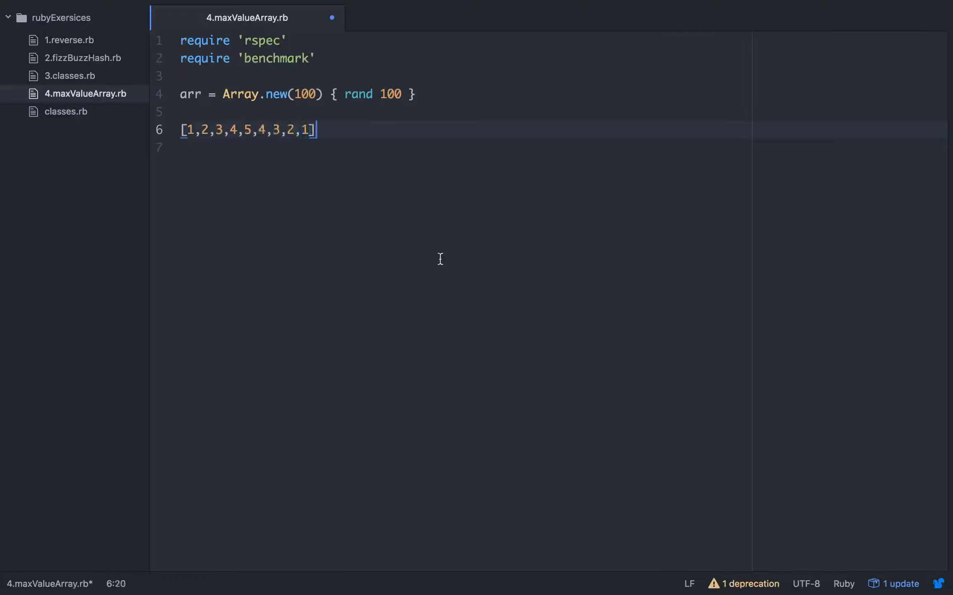
mouse_move(410, 158)
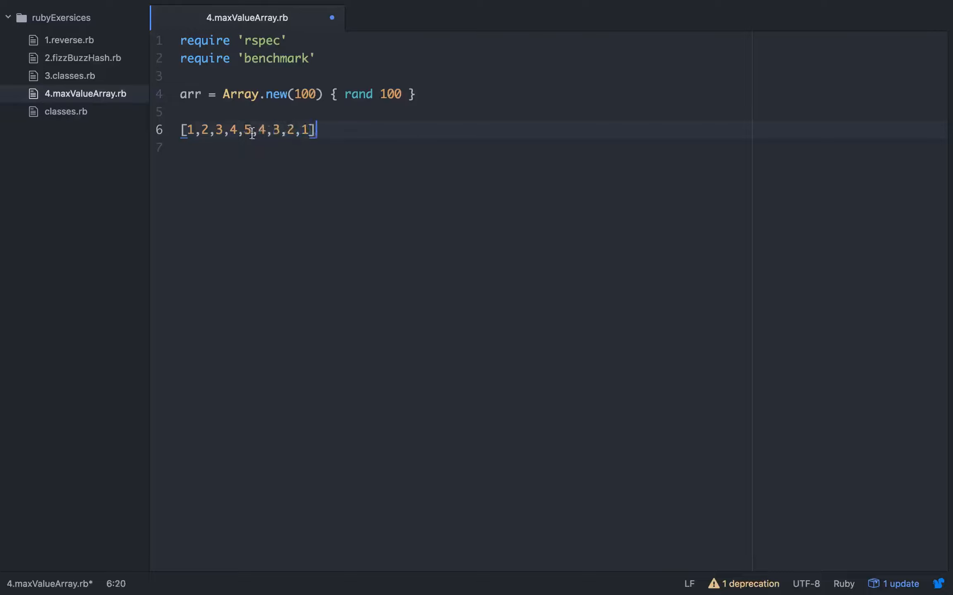
mouse_move(362, 199)
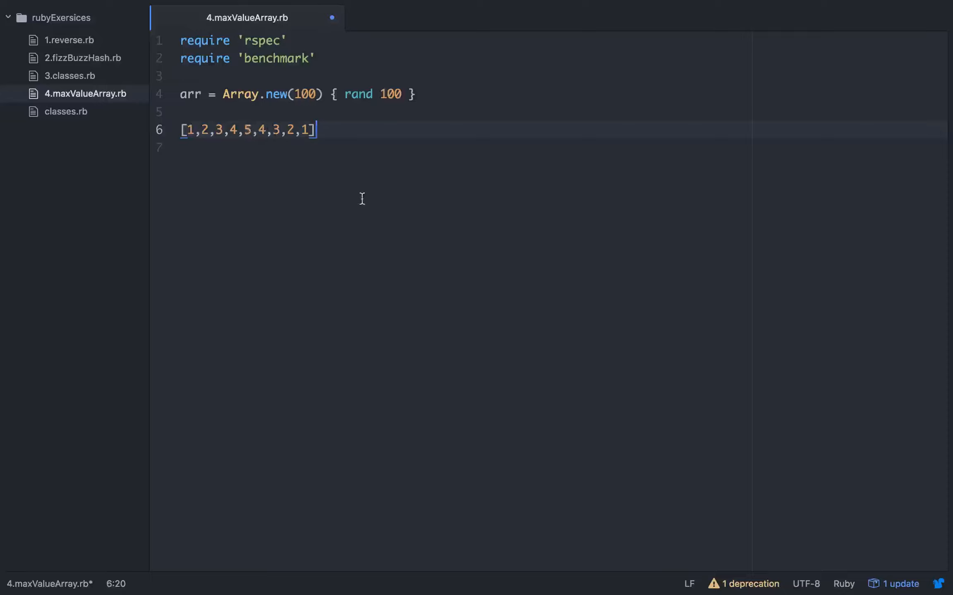
mouse_move(348, 161)
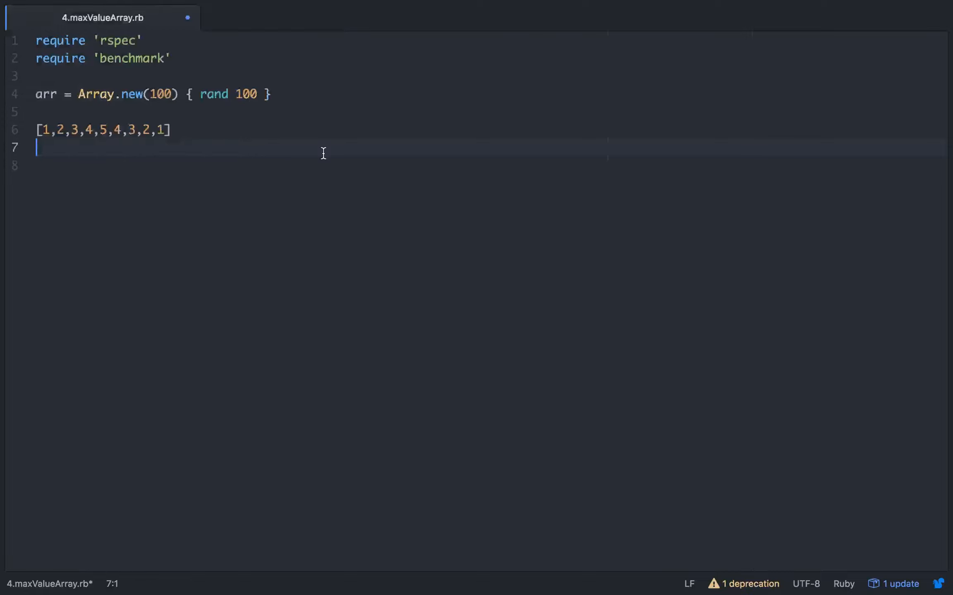
mouse_move(338, 307)
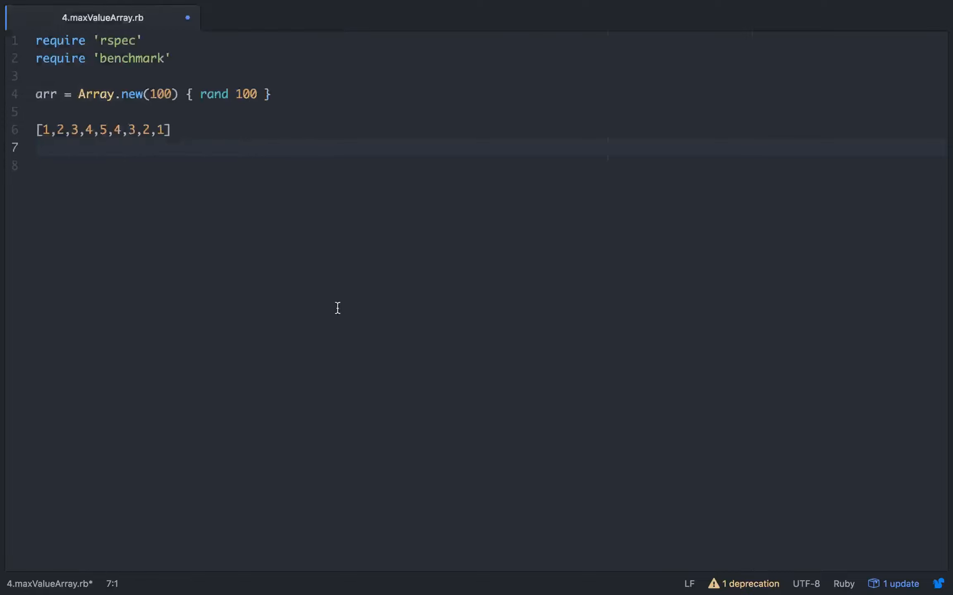
Comment out the random array, assign arr to the literal, and add arr.sort.last below.
text(ar)
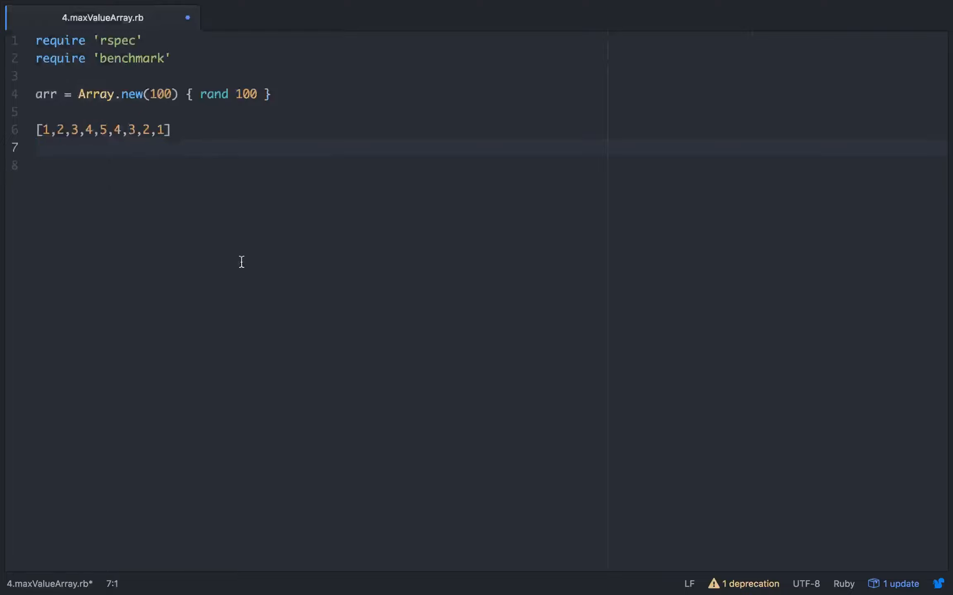
click(46, 95)
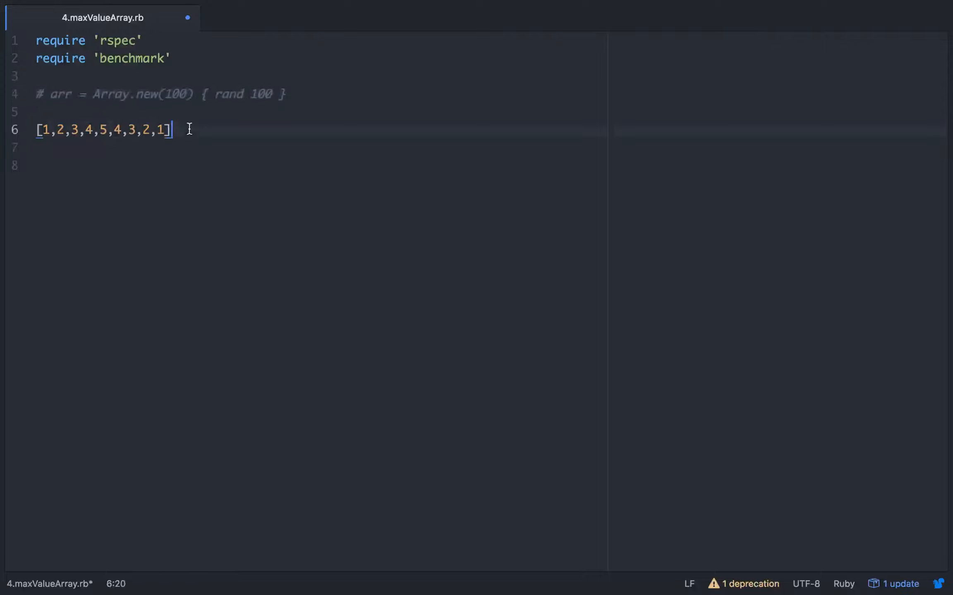
text(arr)
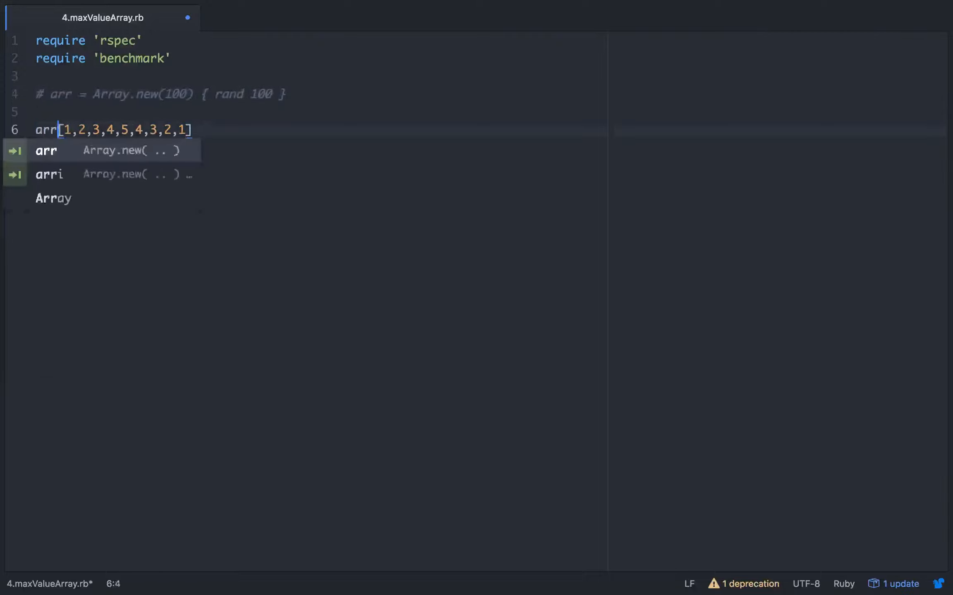
key(enter)
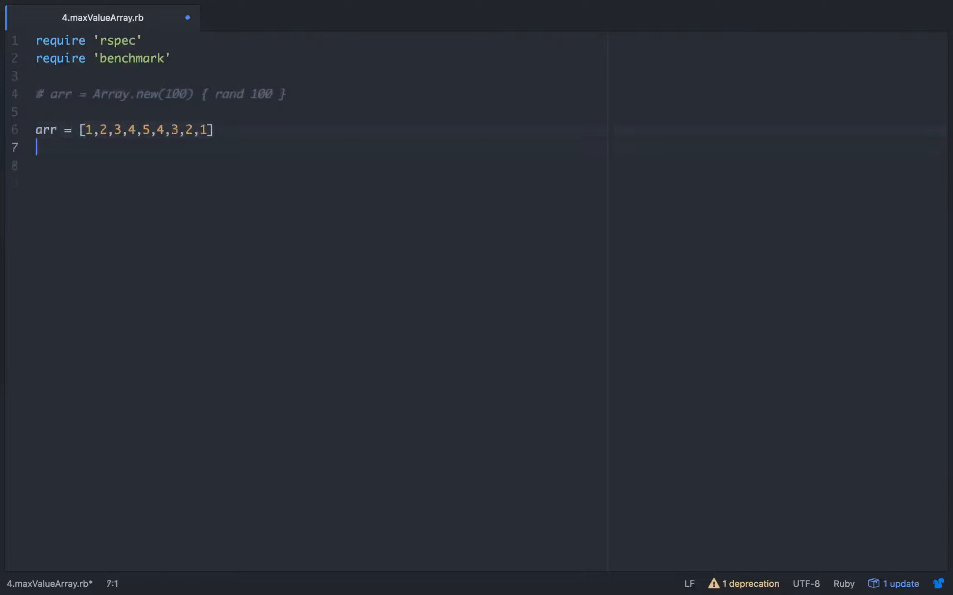
text(ar)
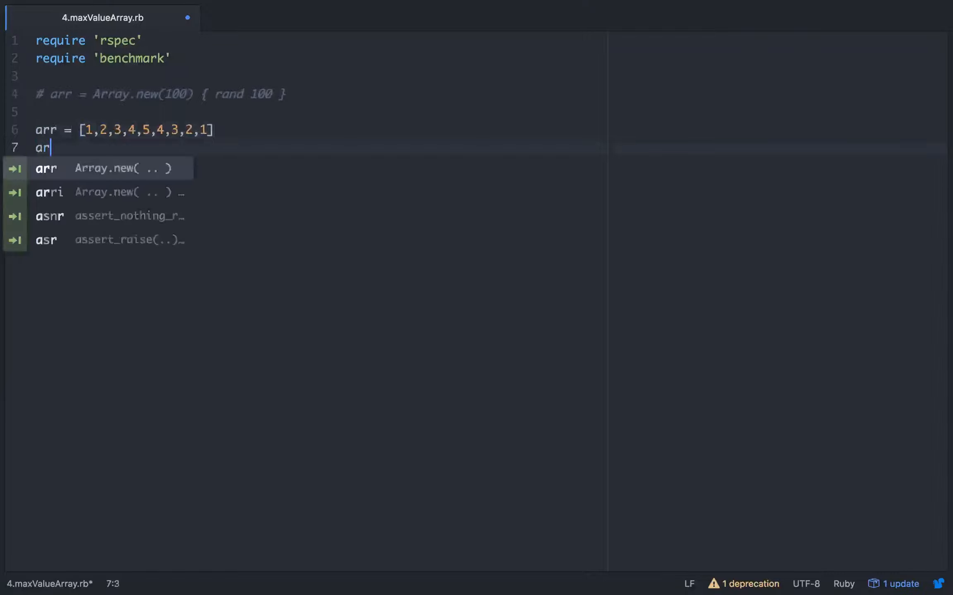
text(r.sort)
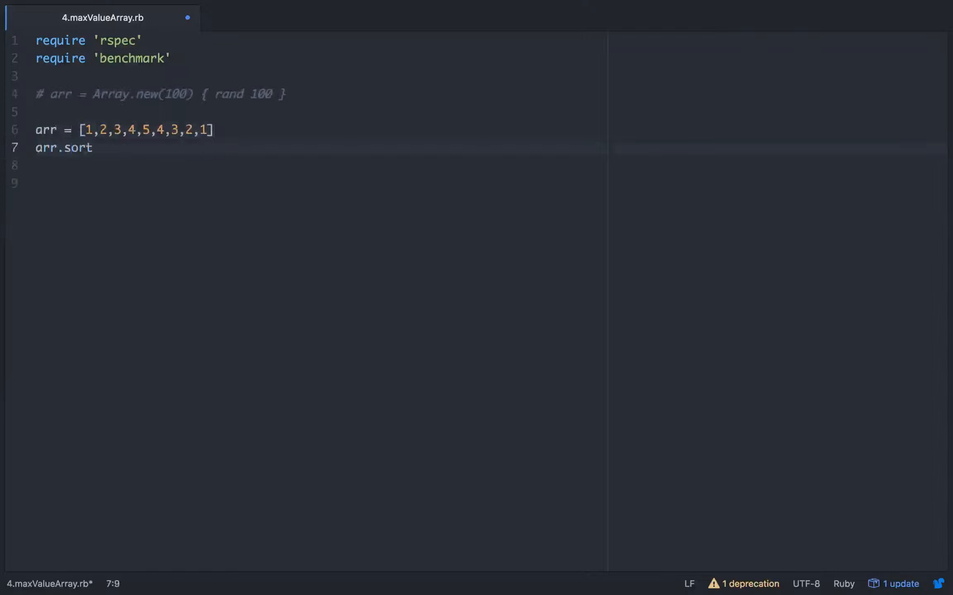
text(.last)
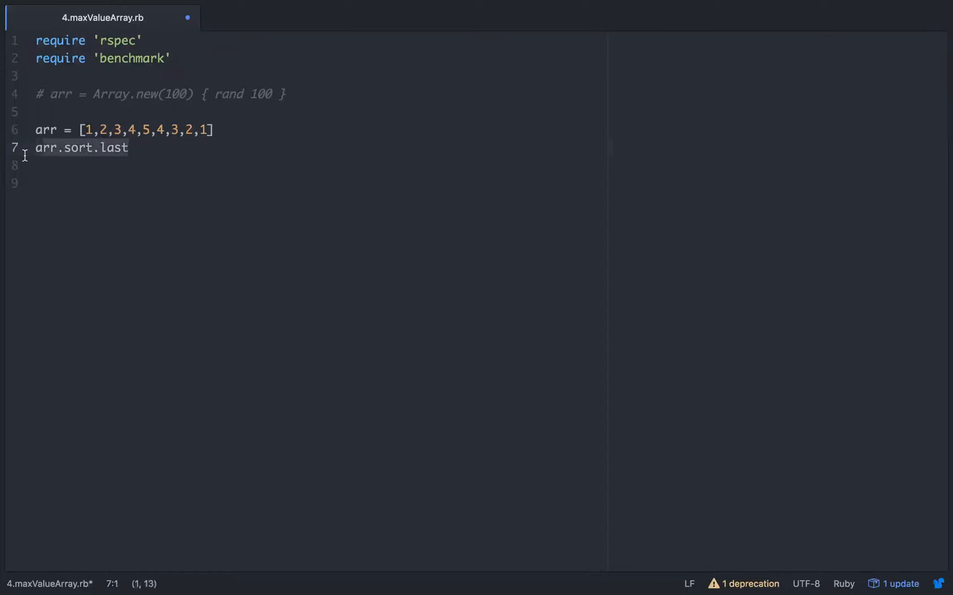
click(129, 148)
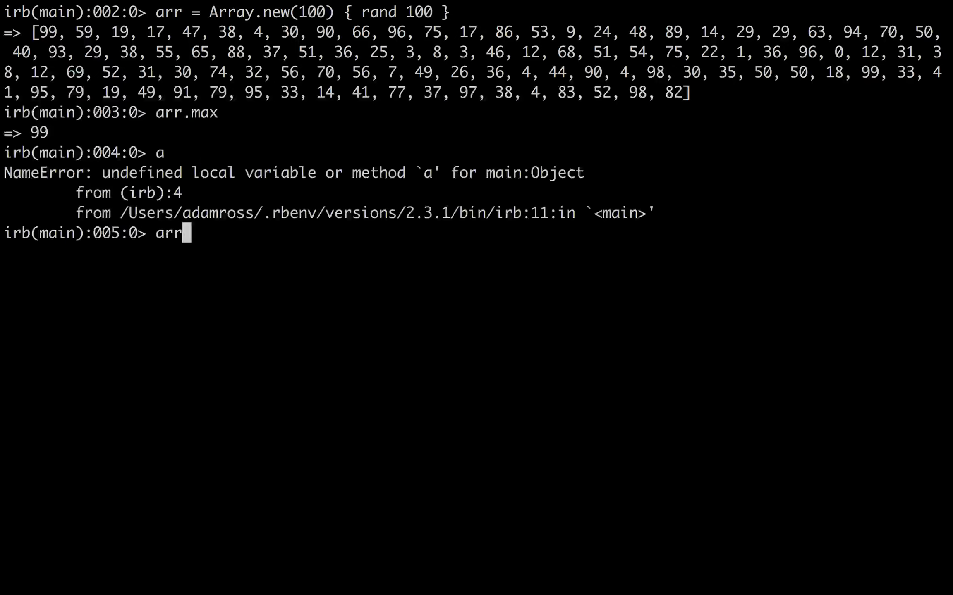
In irb, show arr, then arr.sort and arr.sort.last returning 99.
key(Return)
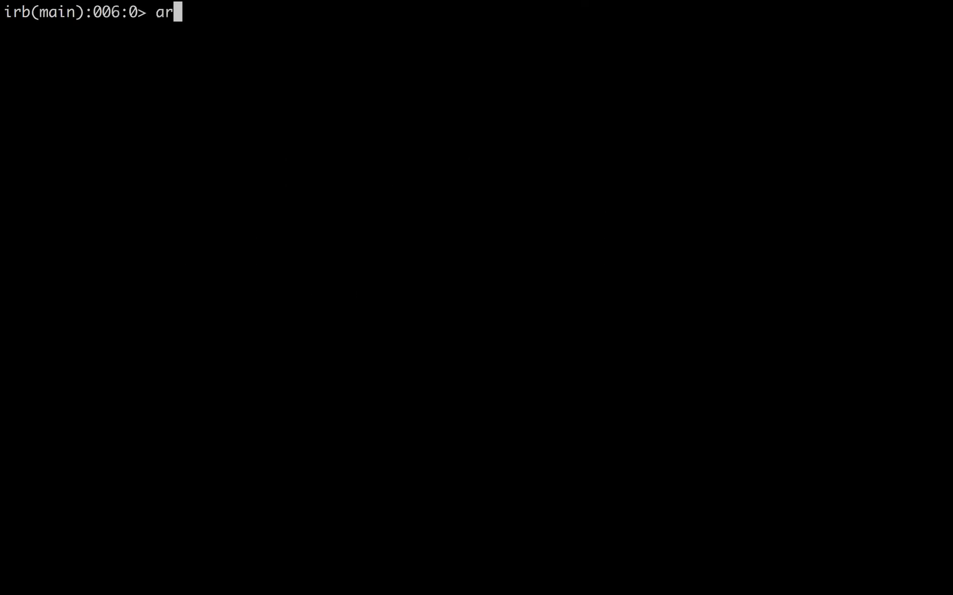
key(Return)
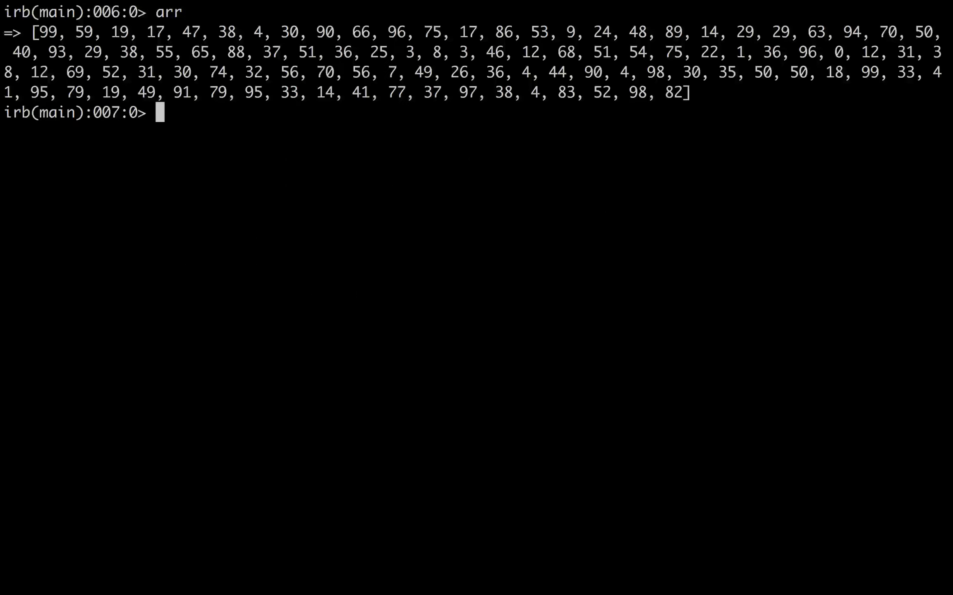
text(arr.sort)
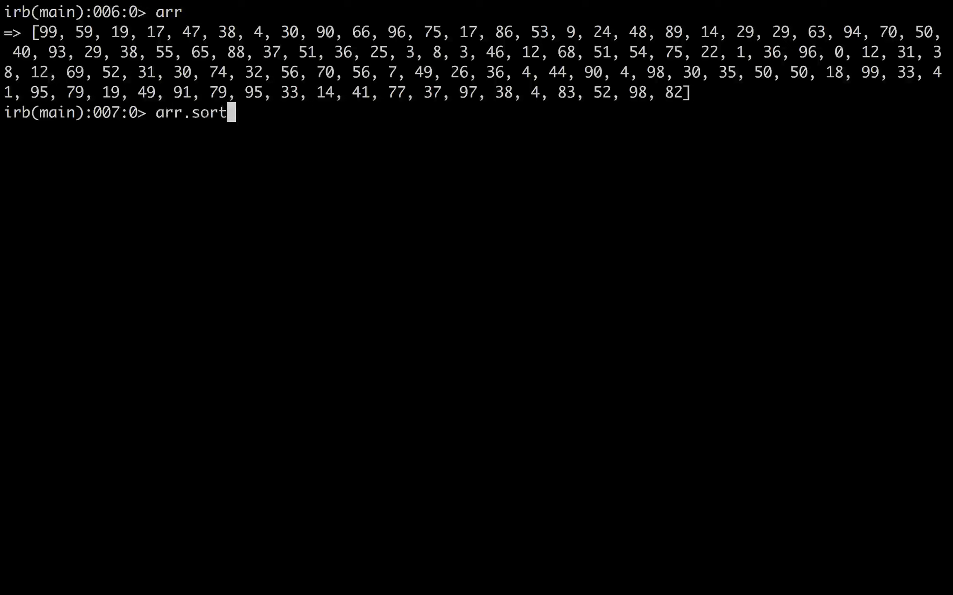
key(Return)
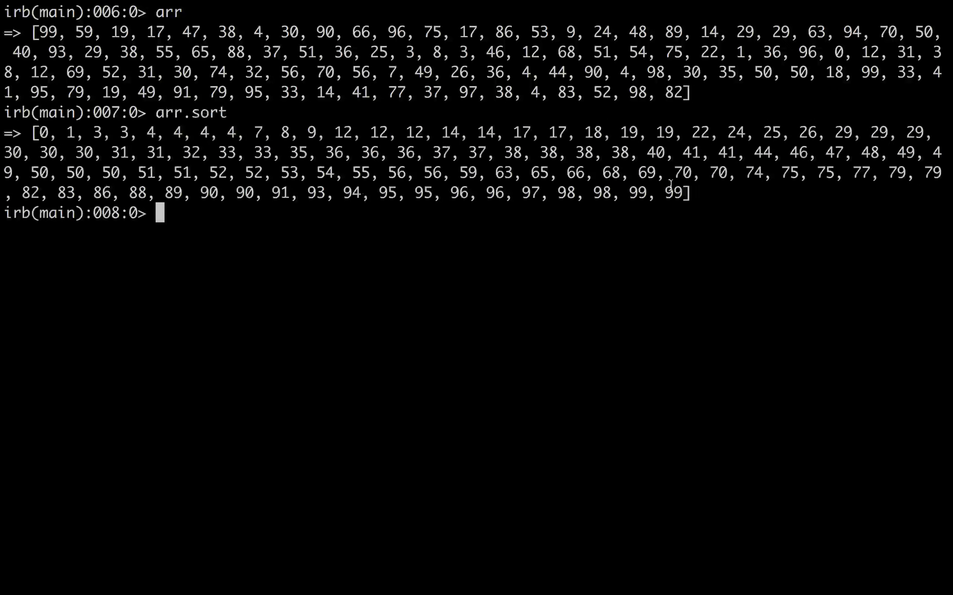
double_click(670, 193)
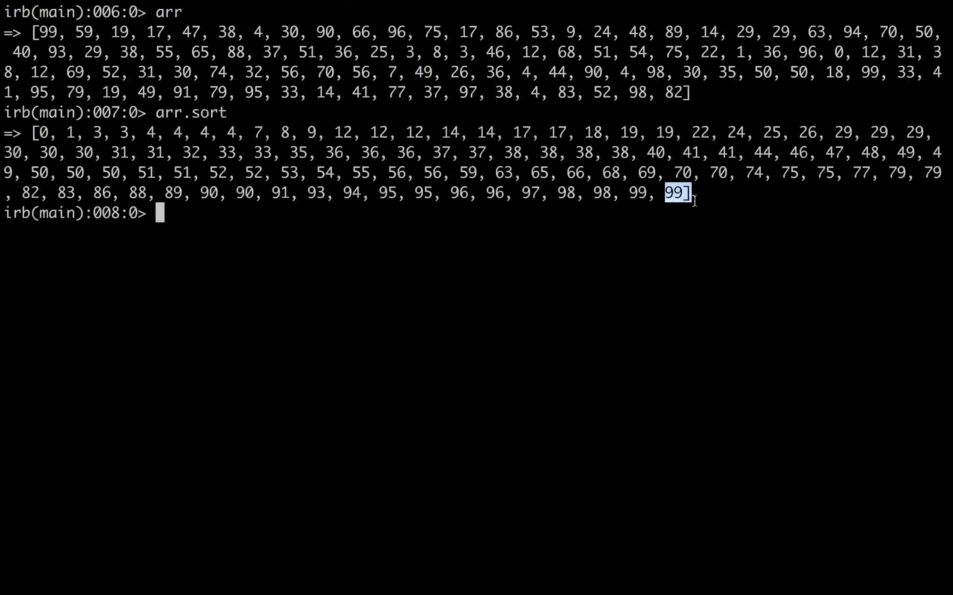
text(arr.sort.last)
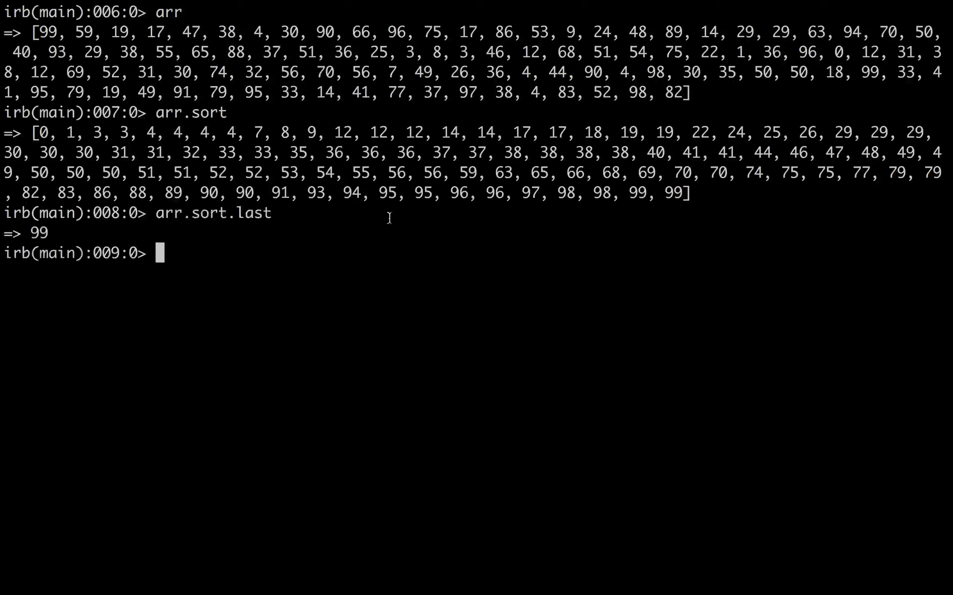
mouse_move(284, 302)
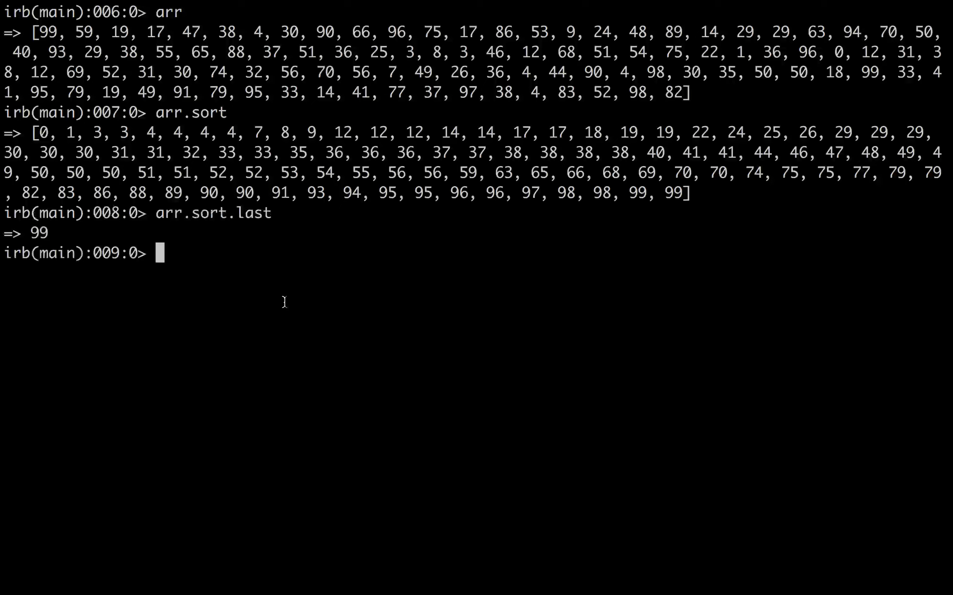
mouse_move(361, 269)
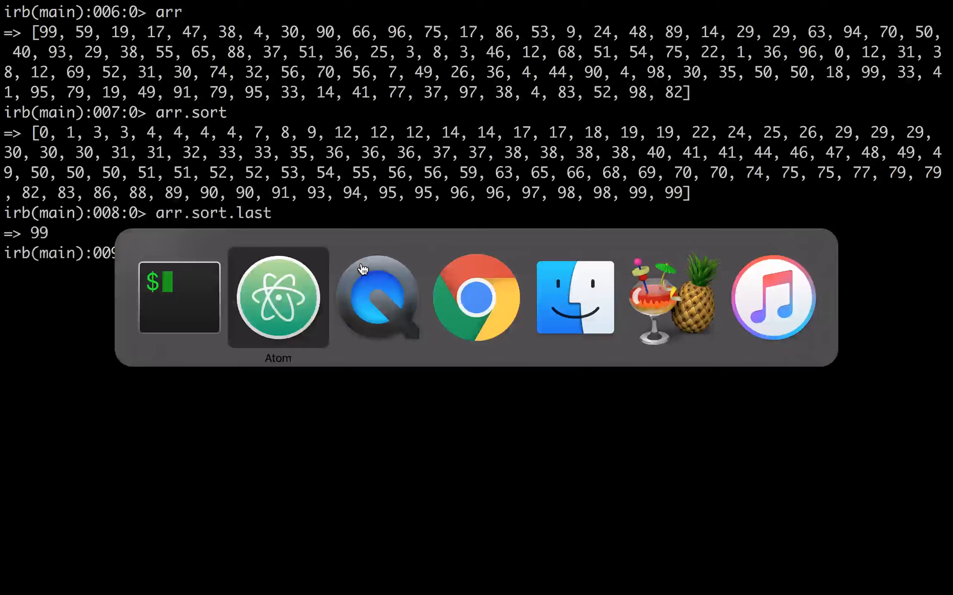
click(277, 297)
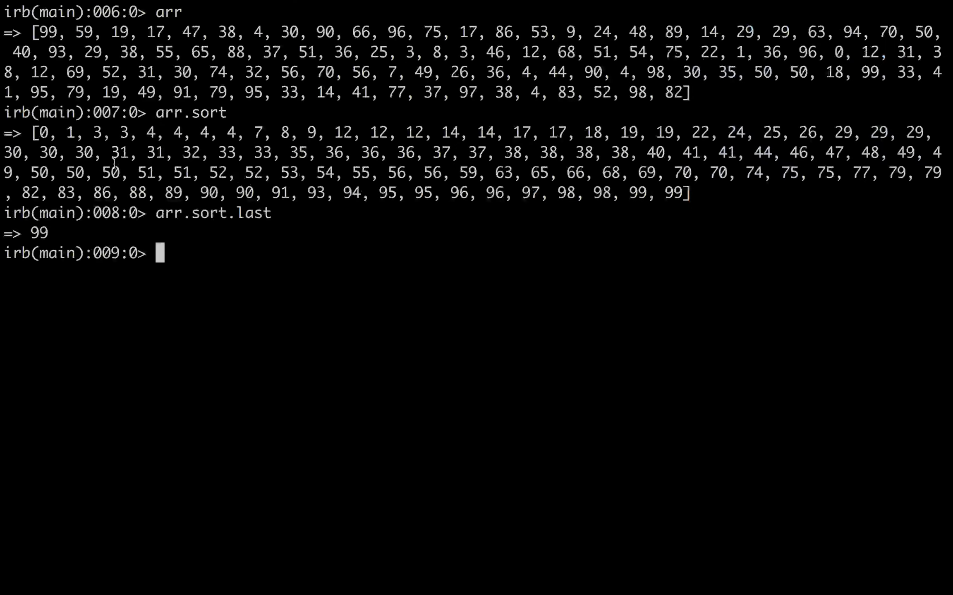
mouse_move(200, 172)
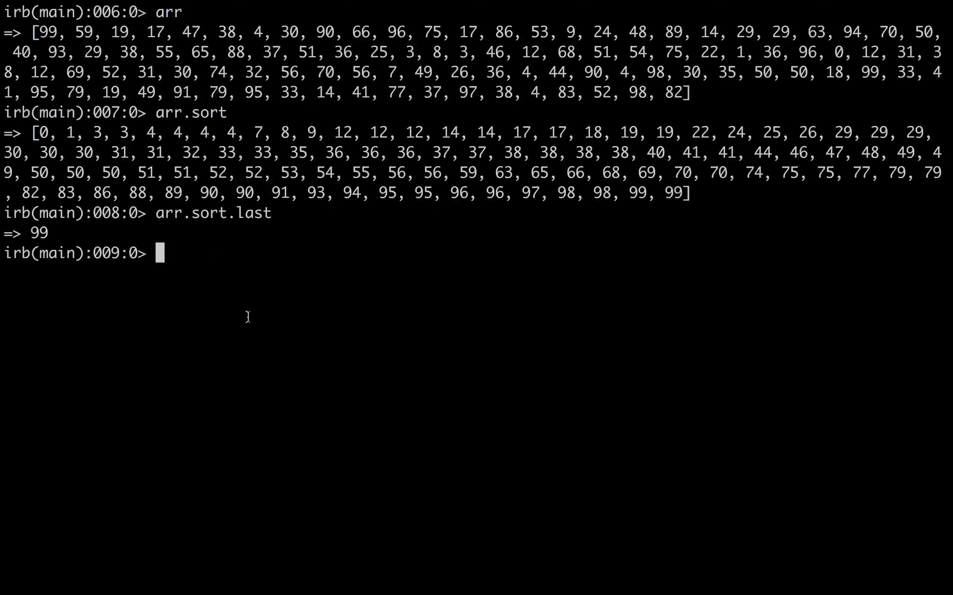
mouse_move(250, 309)
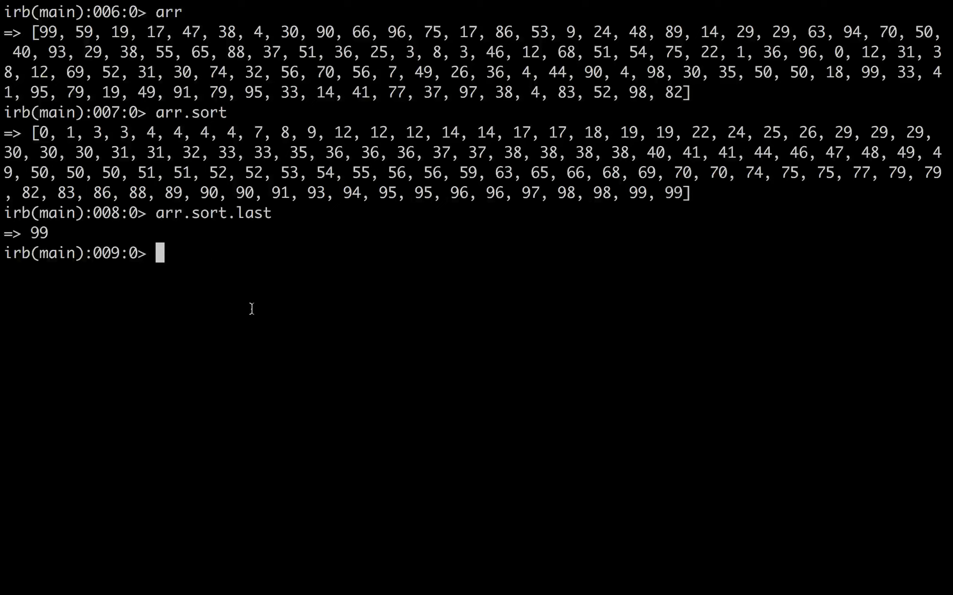
mouse_move(222, 265)
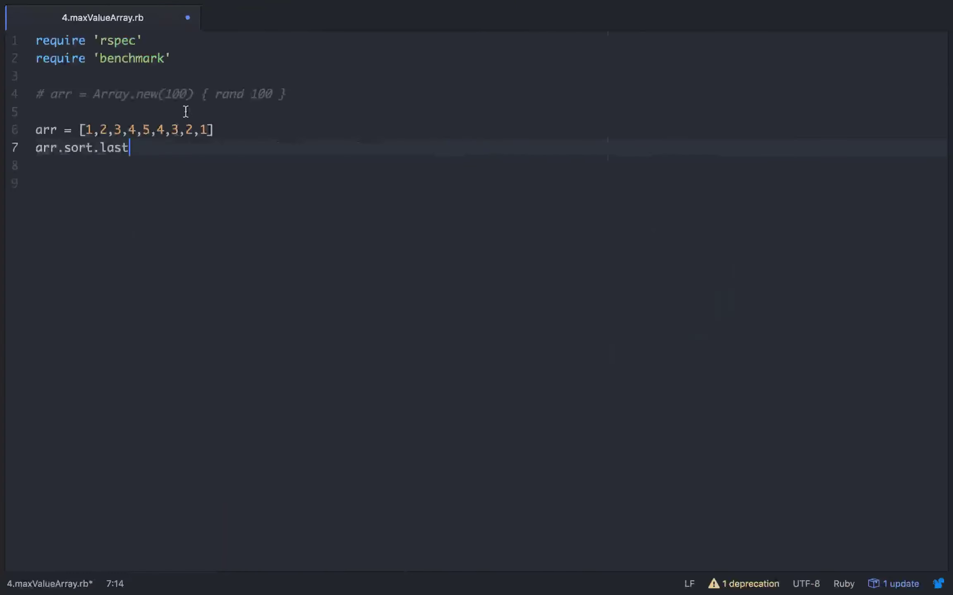
mouse_move(130, 149)
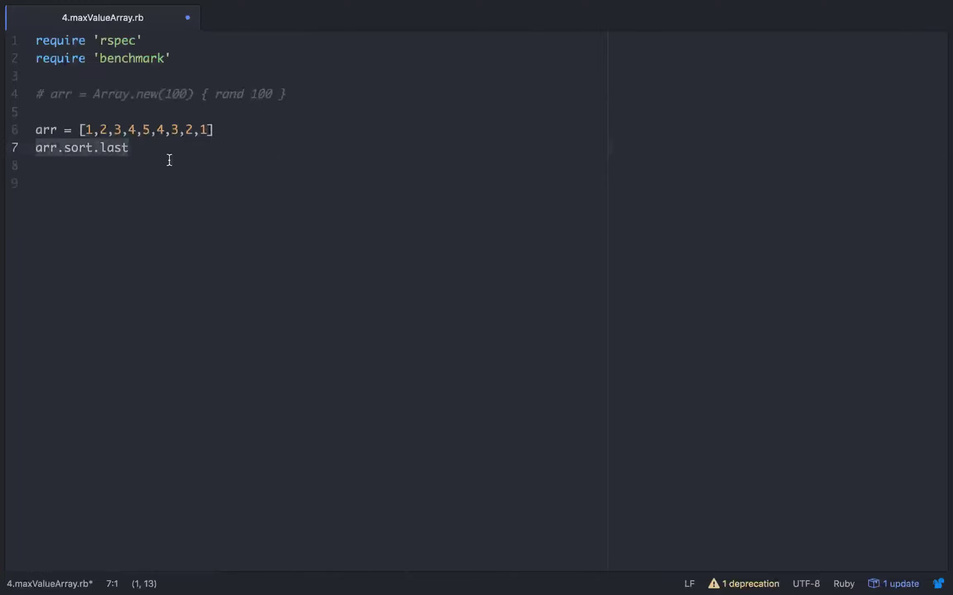
Label the arr.sort.last line with the comment '# Sorted way'.
text(#)
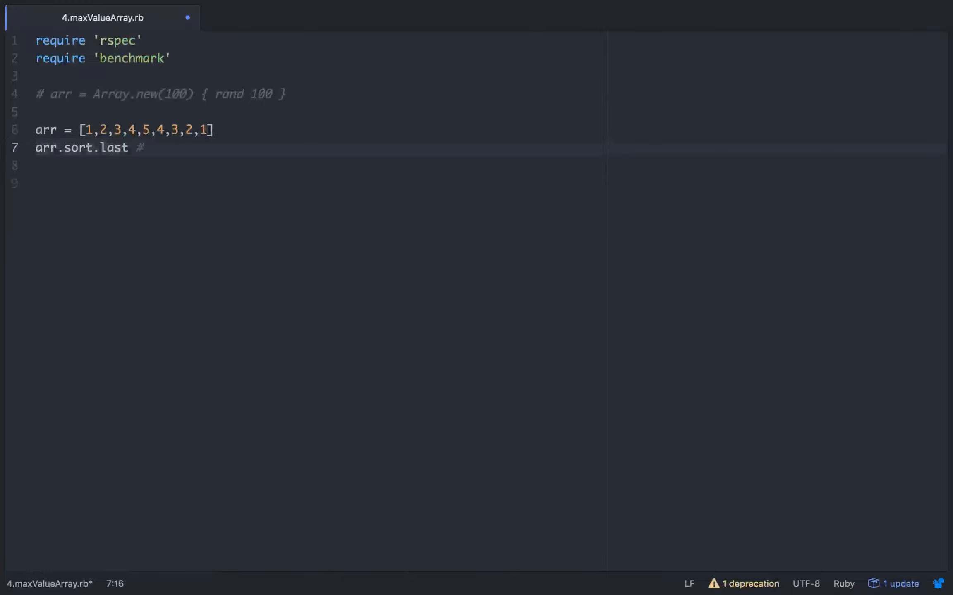
text(Sor)
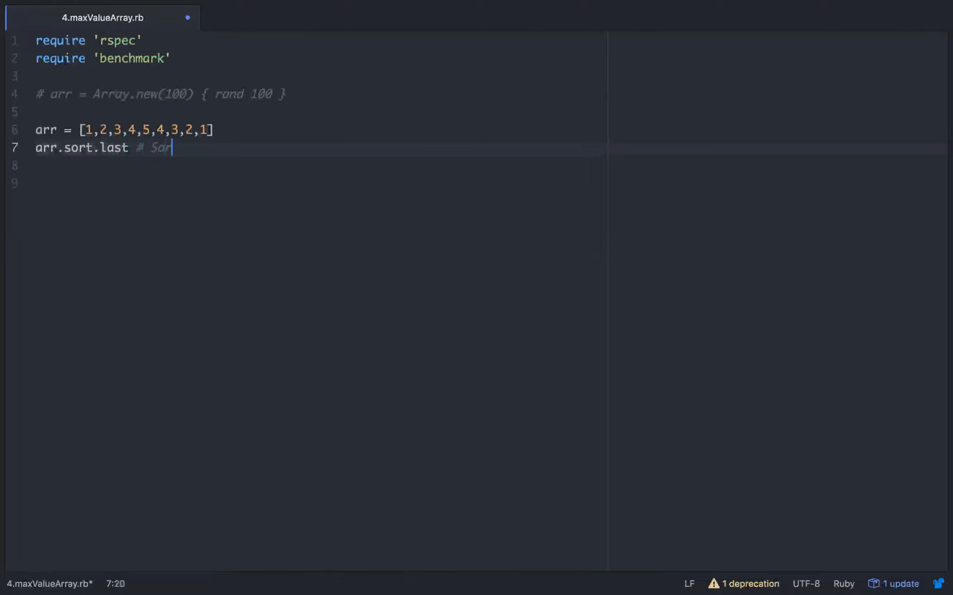
text(ted way)
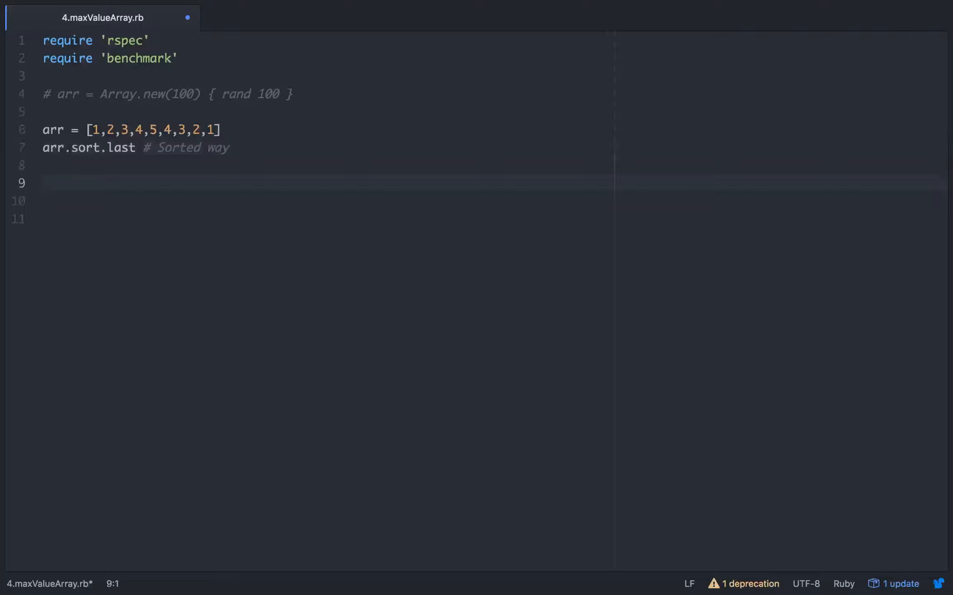
Define an empty new_max method taking array_of_elements.
text(de)
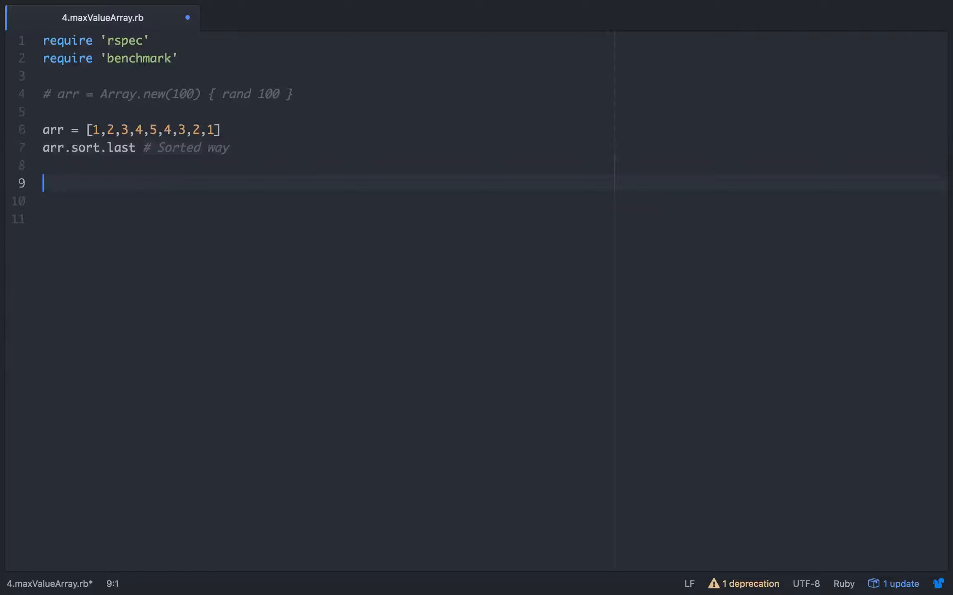
text(def)
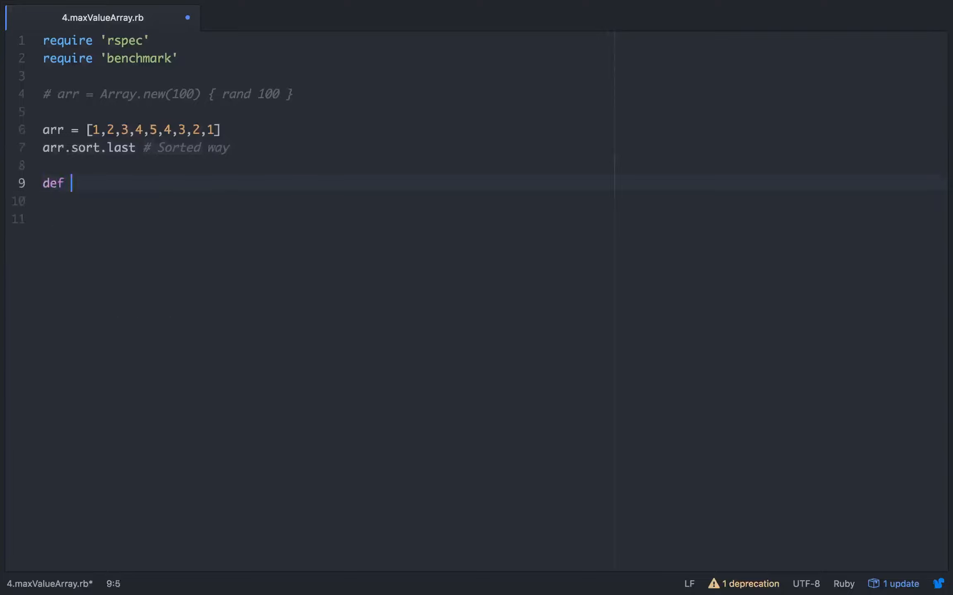
text(new)
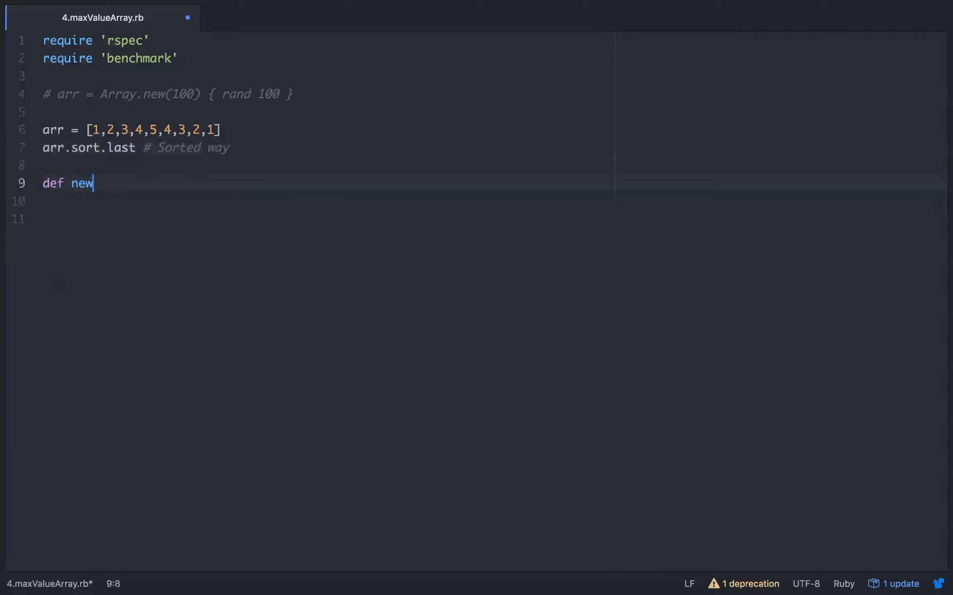
text(_max)
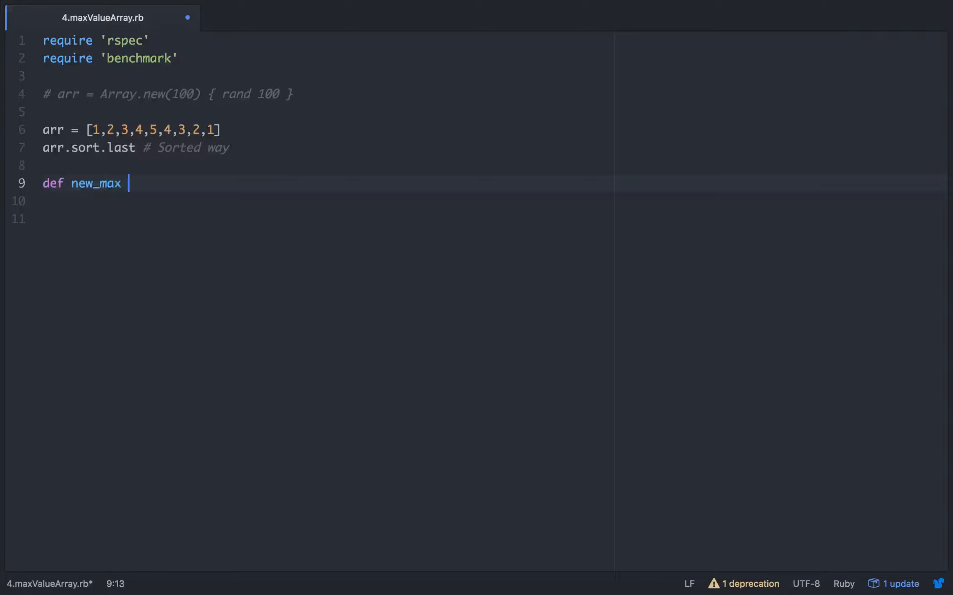
text(array_)
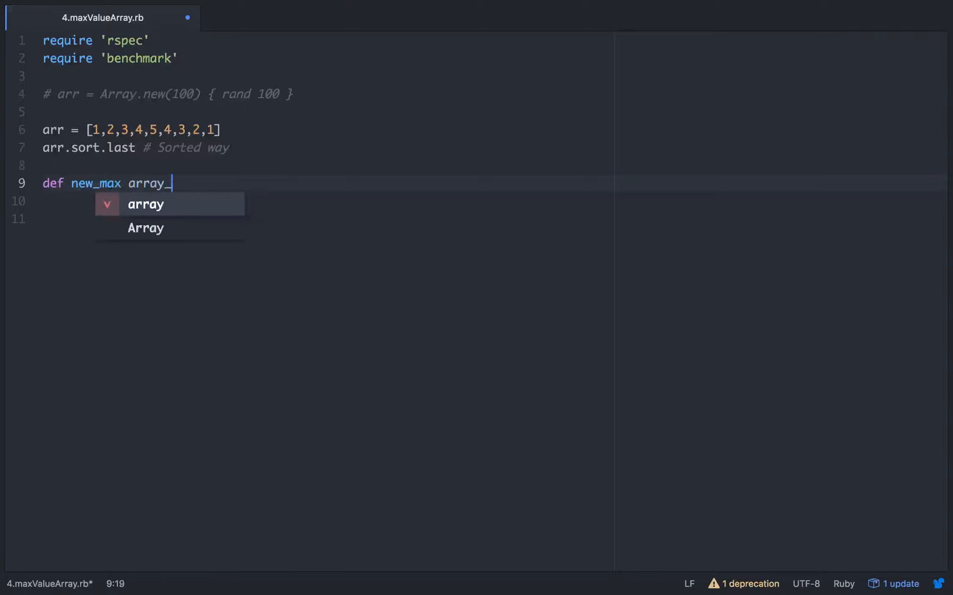
text(of_el)
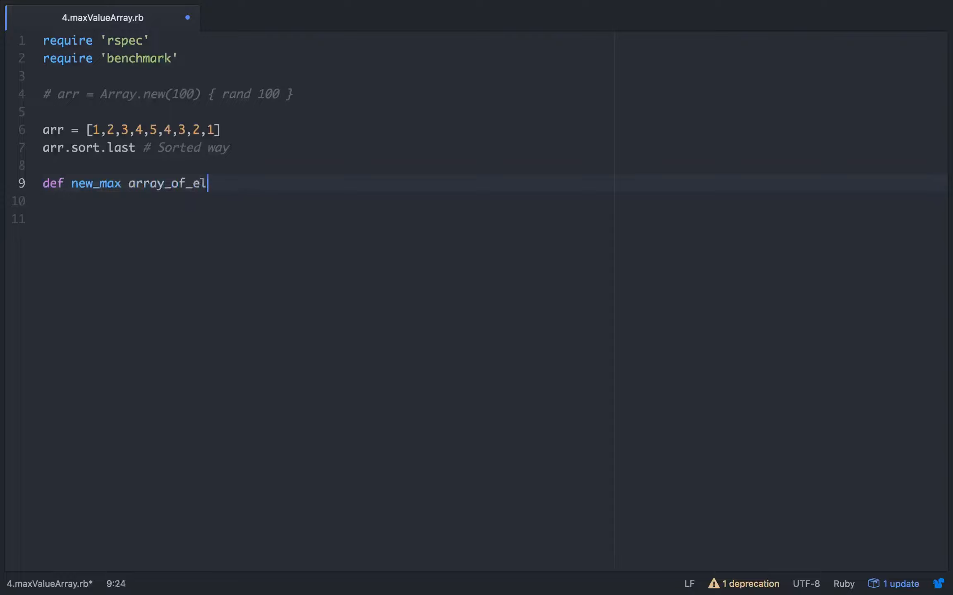
text(ements)
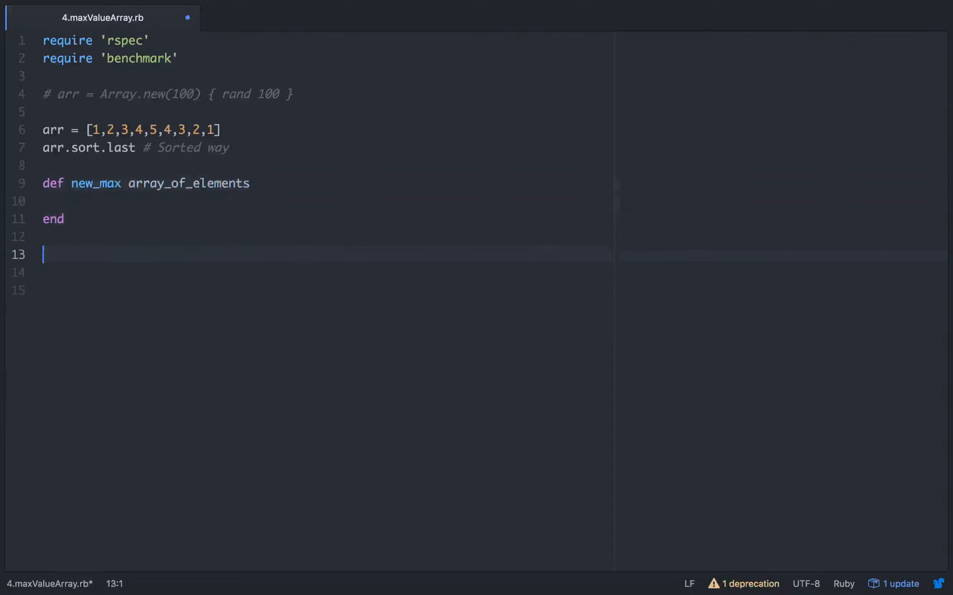
Write describe 'New max method' with an it 'Returns the largest element in an array' block.
text(des)
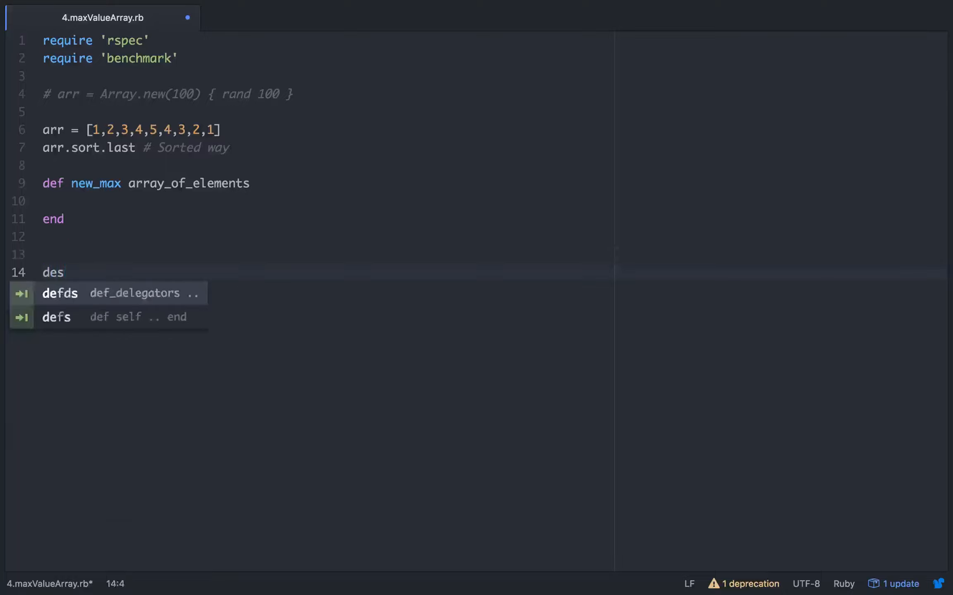
text(cribe)
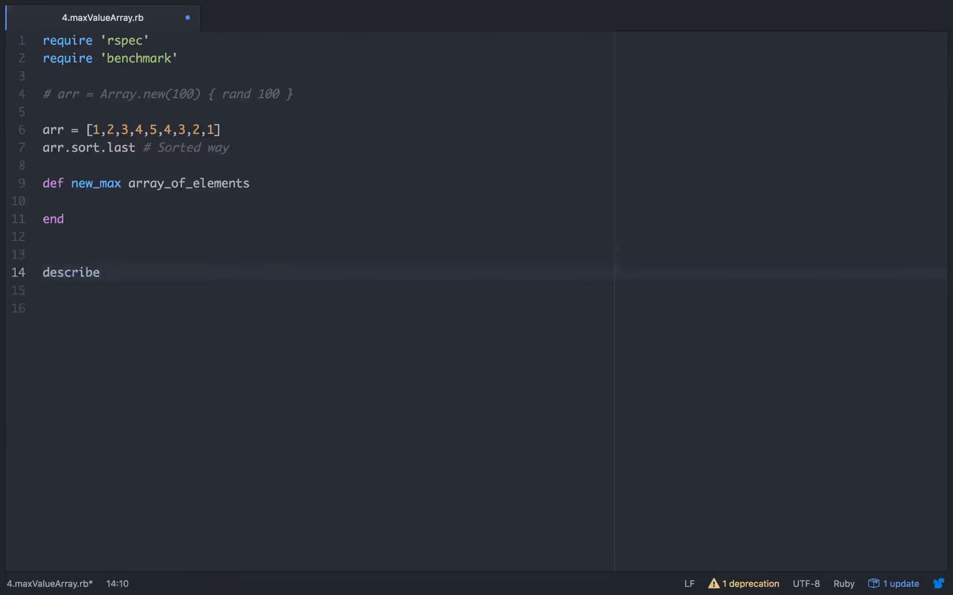
text('New max')
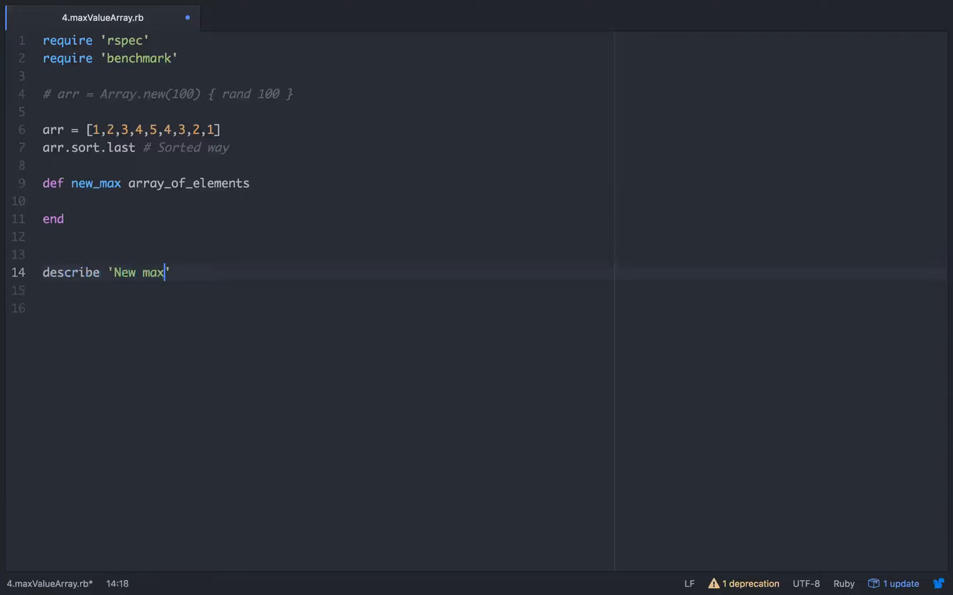
text(method)
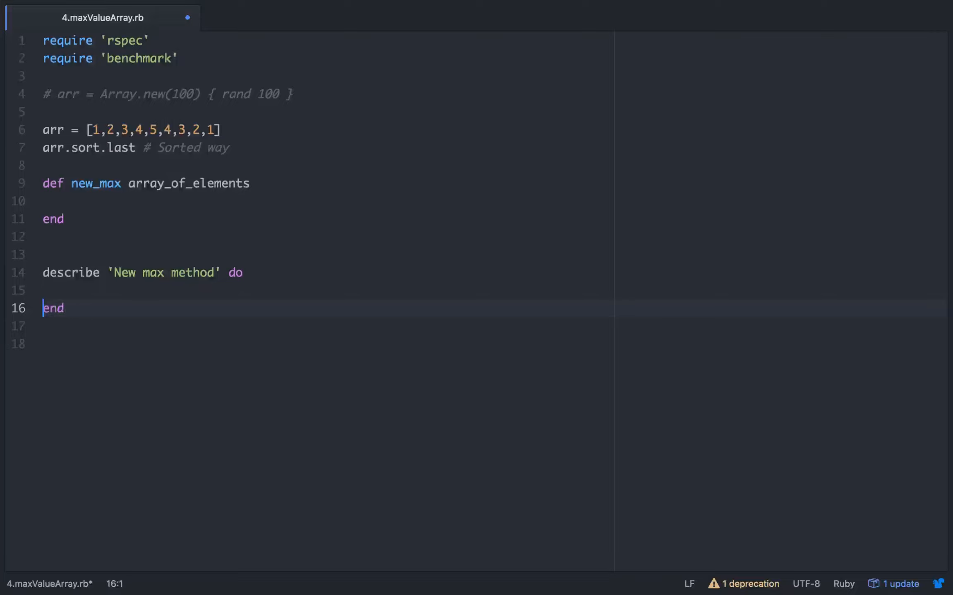
text(it ')
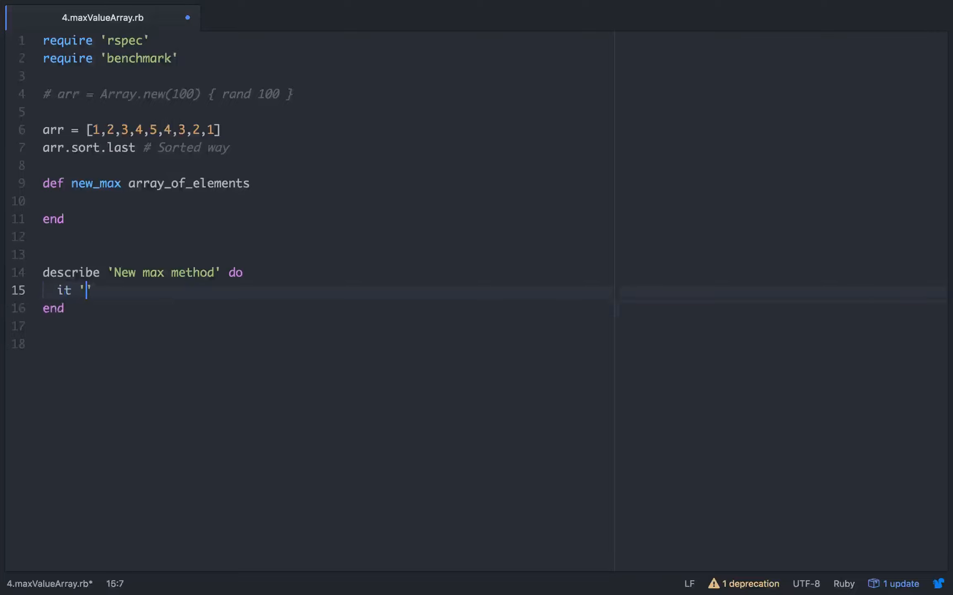
text(Returns the)
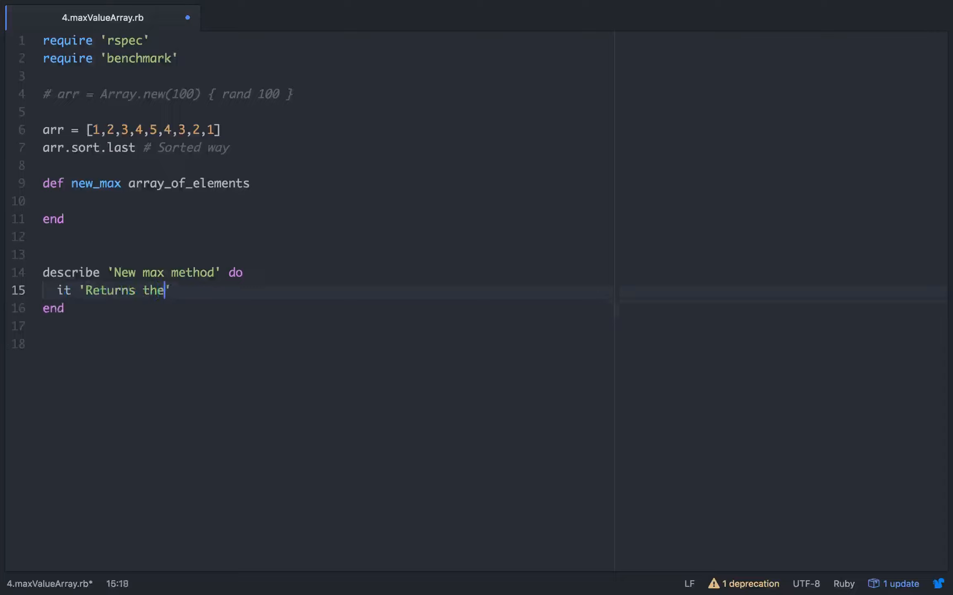
text(largest e)
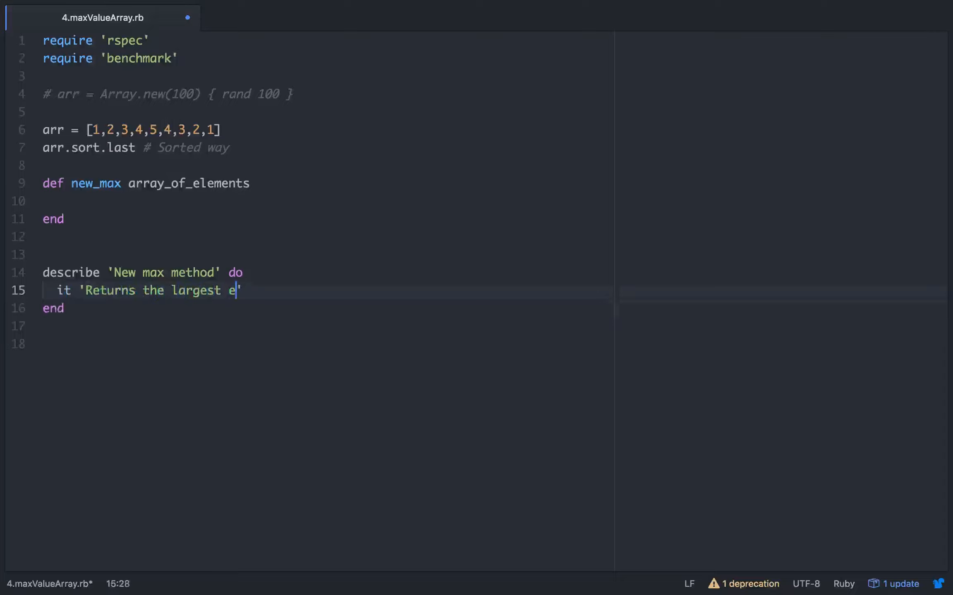
text(lement in an)
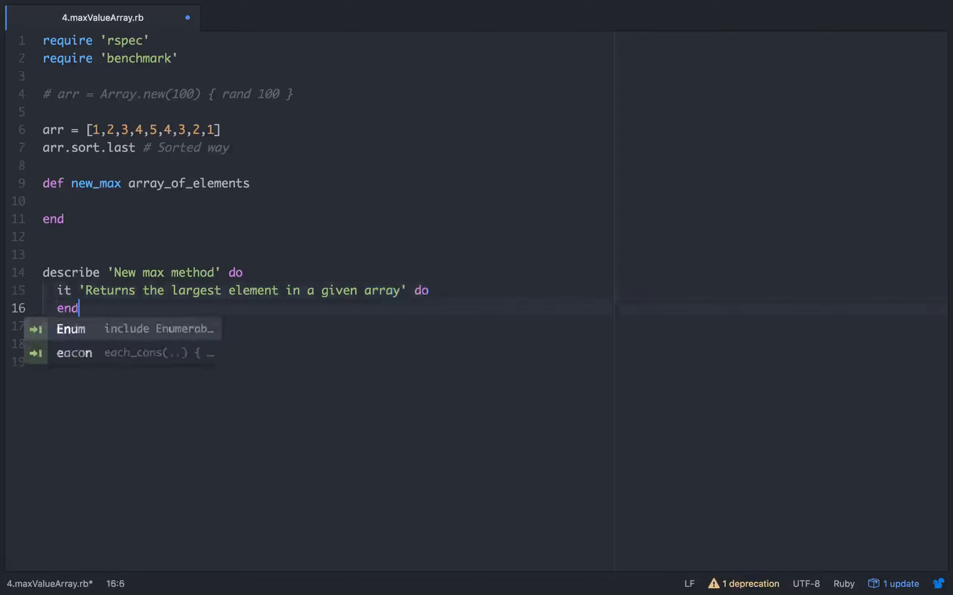
key(escape)
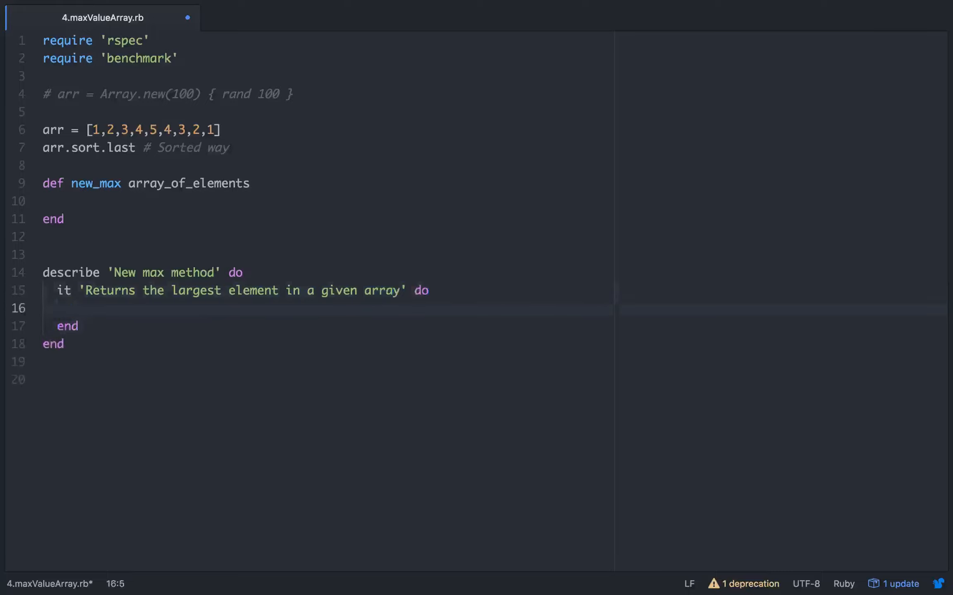
Set test = [1,2,3,4,3,2,6] and expect(new_max(test)).to eq(6).
text(test = [)
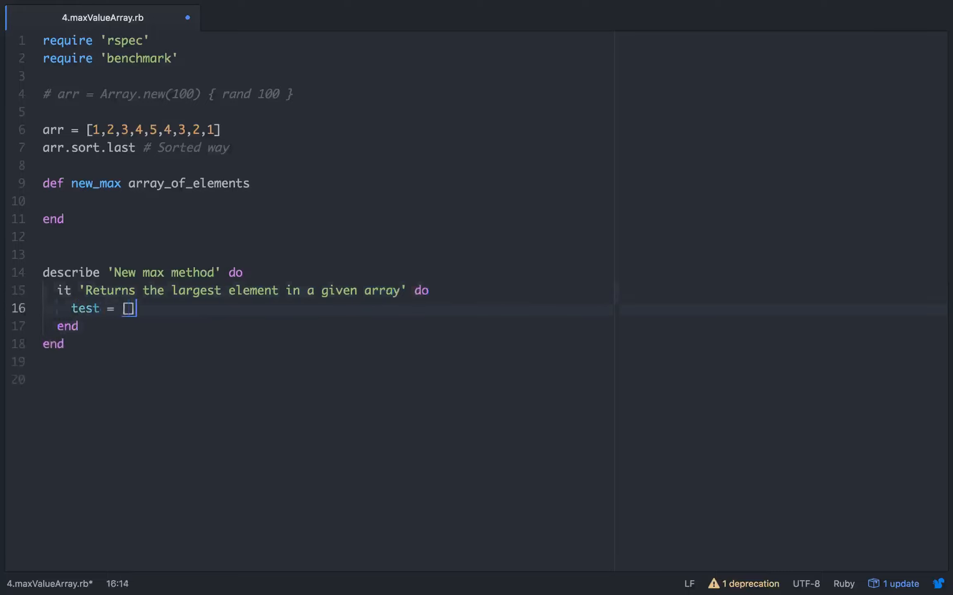
text(1,2,3)
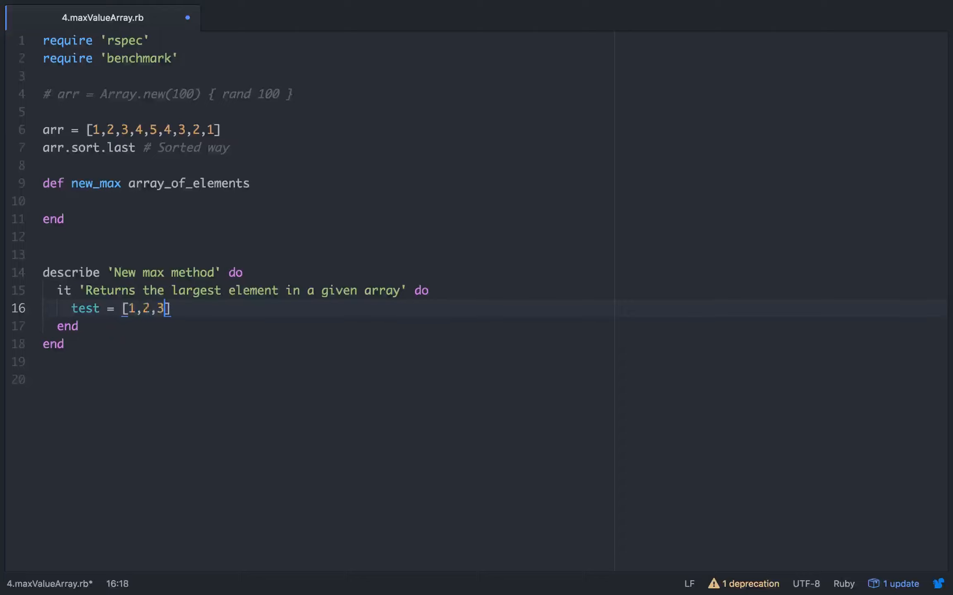
text(,4,3,)
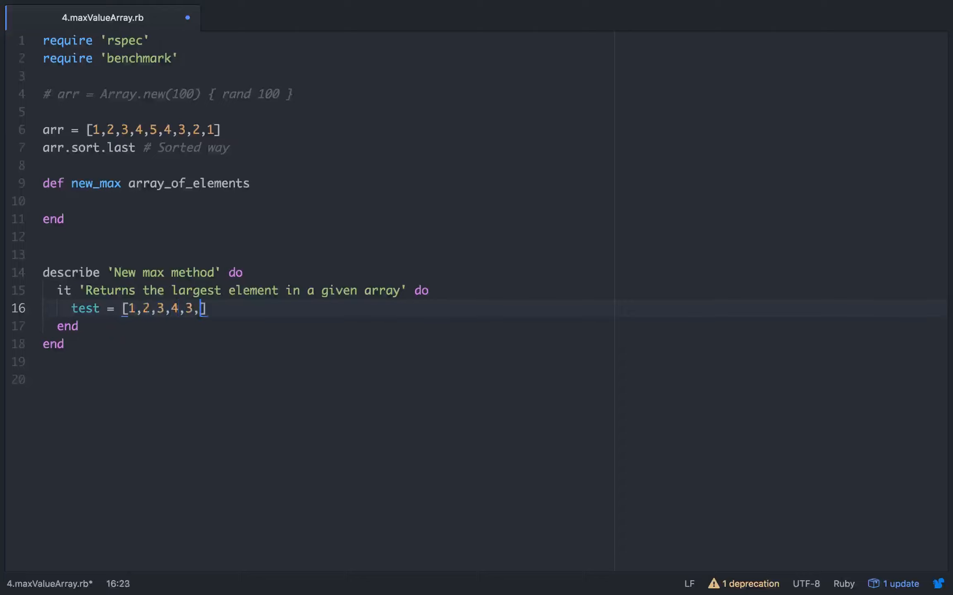
text(2,6)
text(ex)
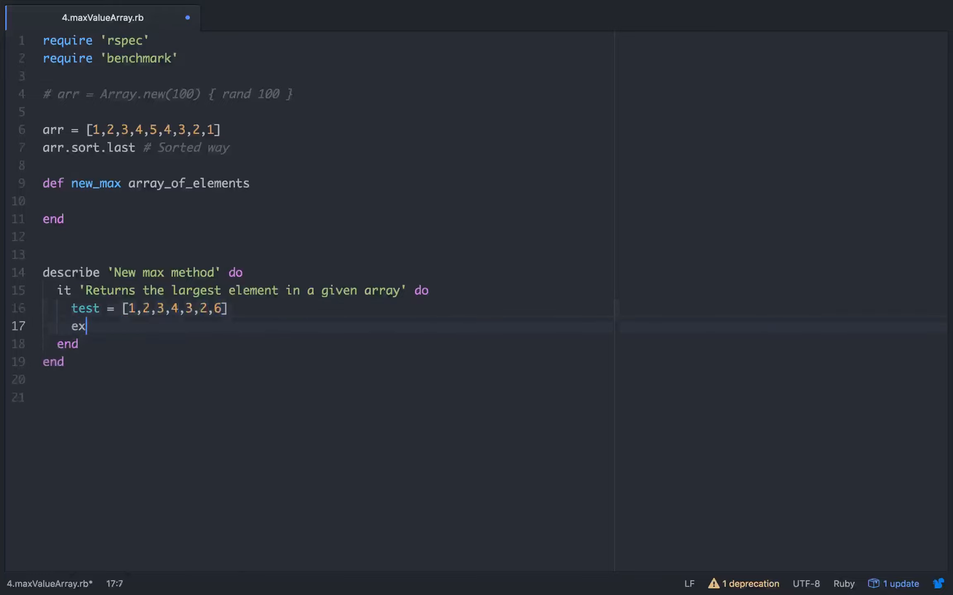
text(pect())
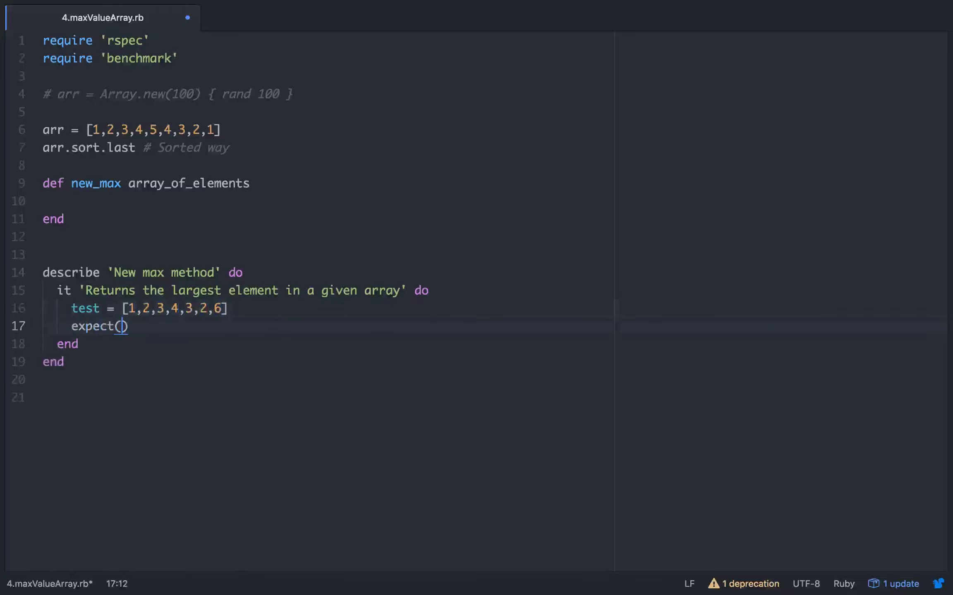
text(new_max()
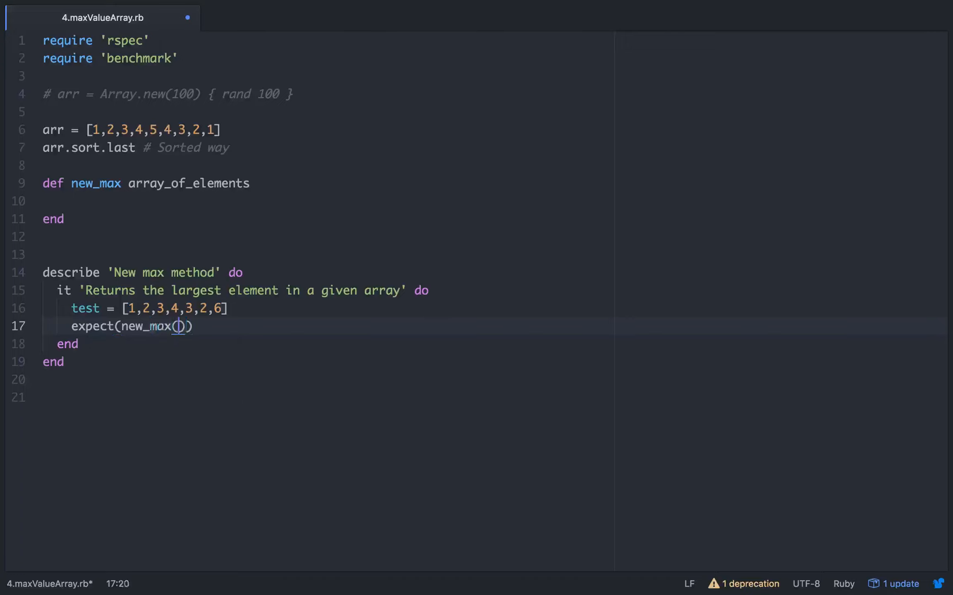
text(test)).)
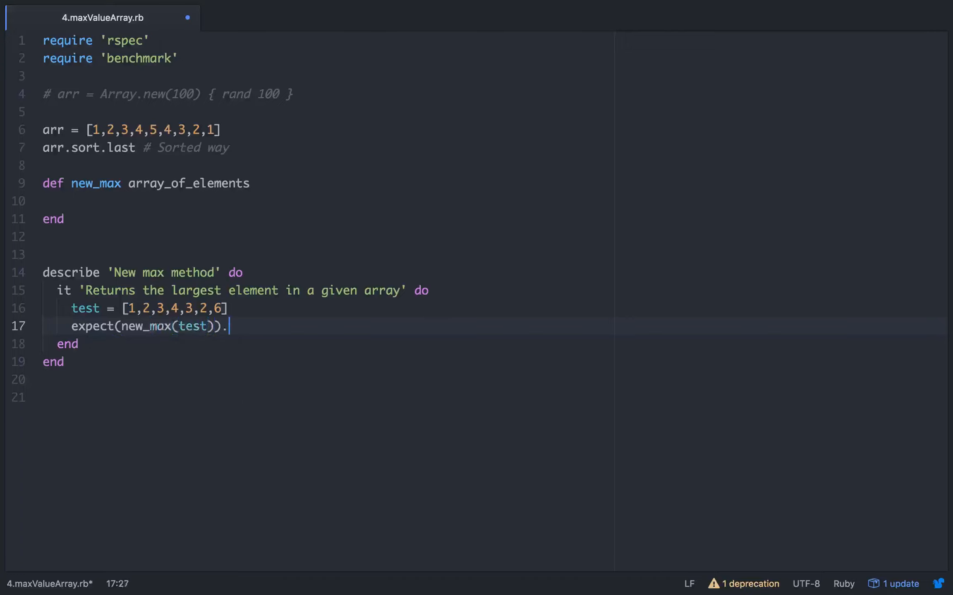
text(to eq())
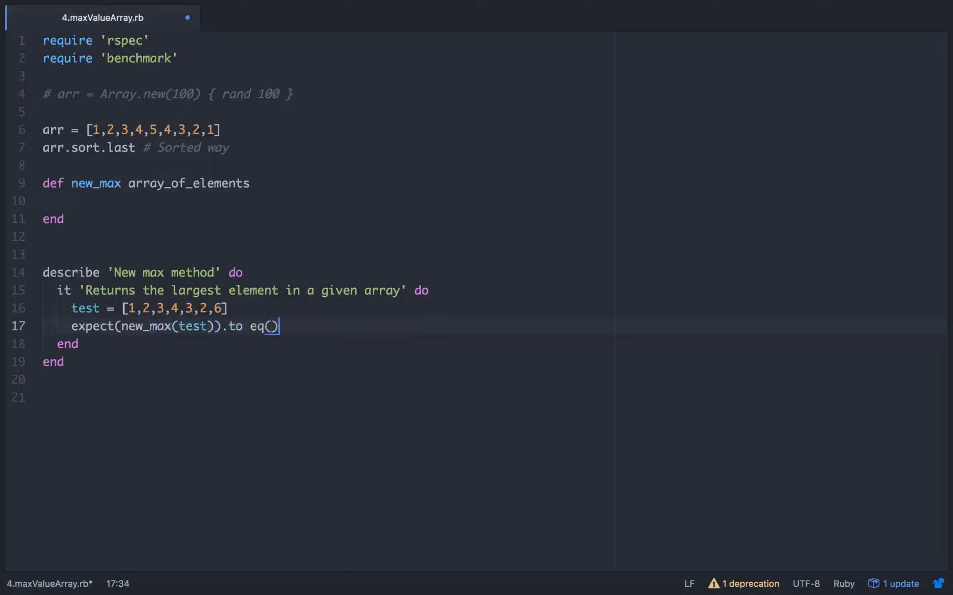
text(6)
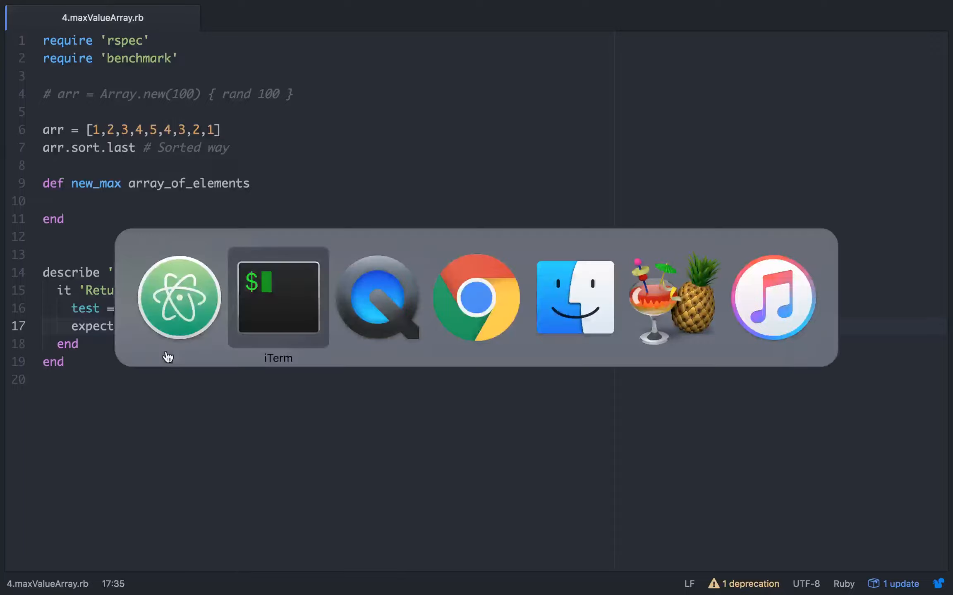
In iTerm, run rspec 4.maxValueArray.rb and see new_max fail with nil instead of 6.
click(278, 297)
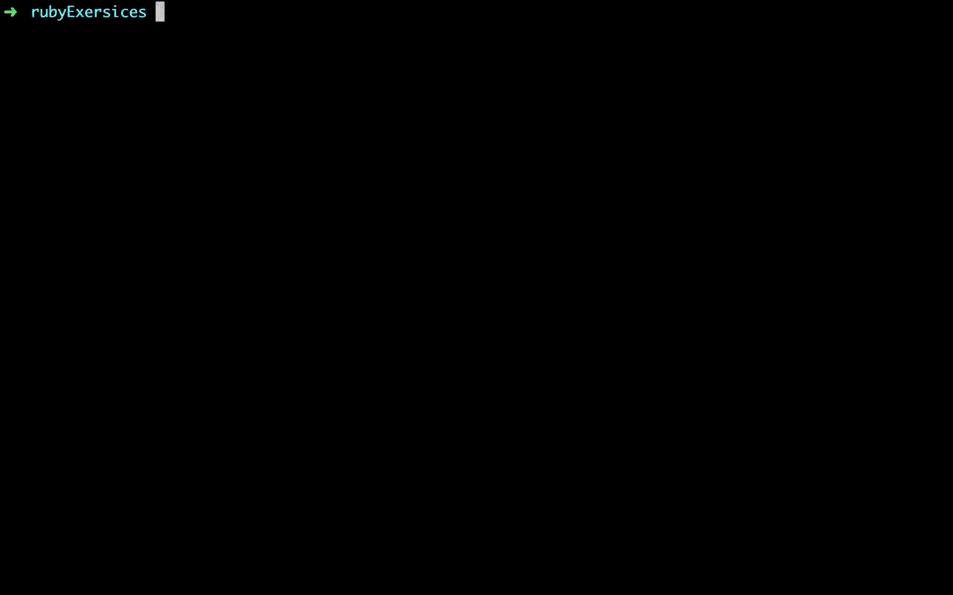
text(rspec 4.maxValueArray.rb)
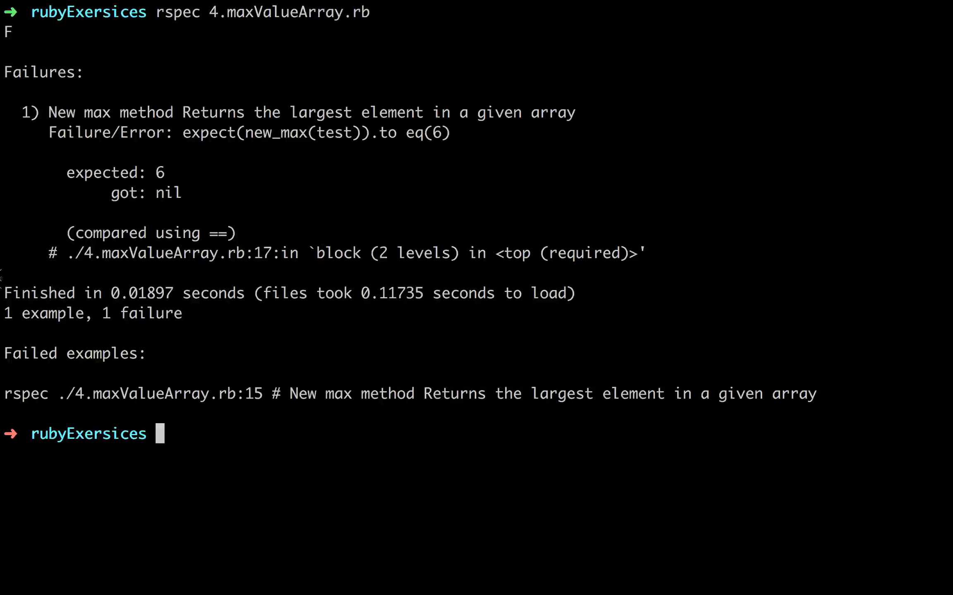
mouse_move(182, 254)
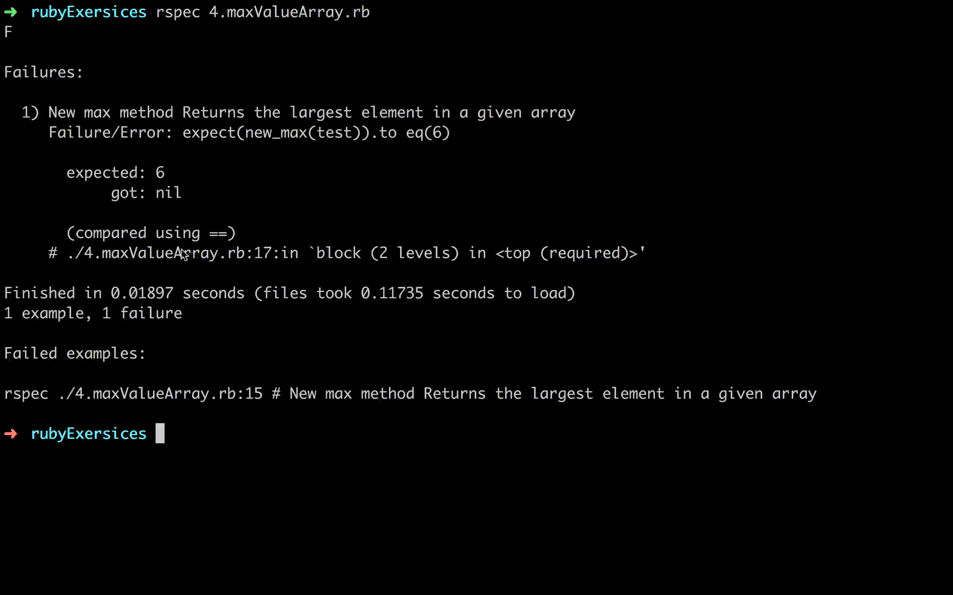
mouse_move(193, 168)
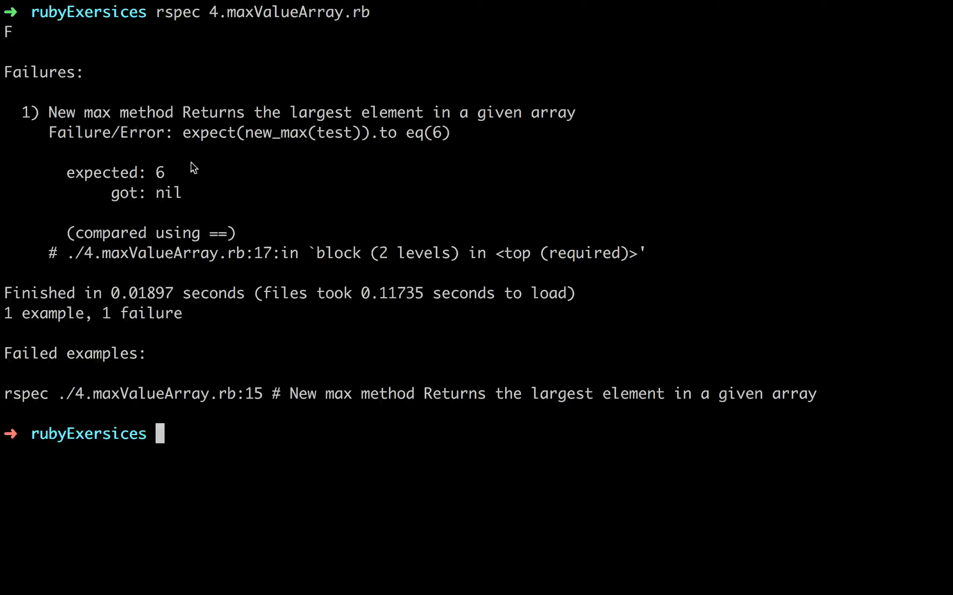
mouse_move(218, 294)
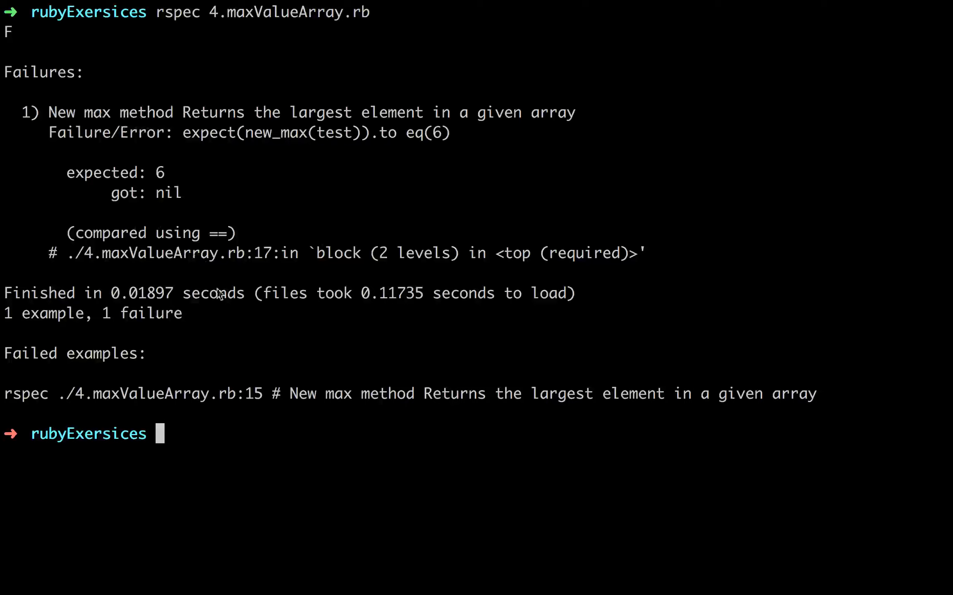
mouse_move(343, 186)
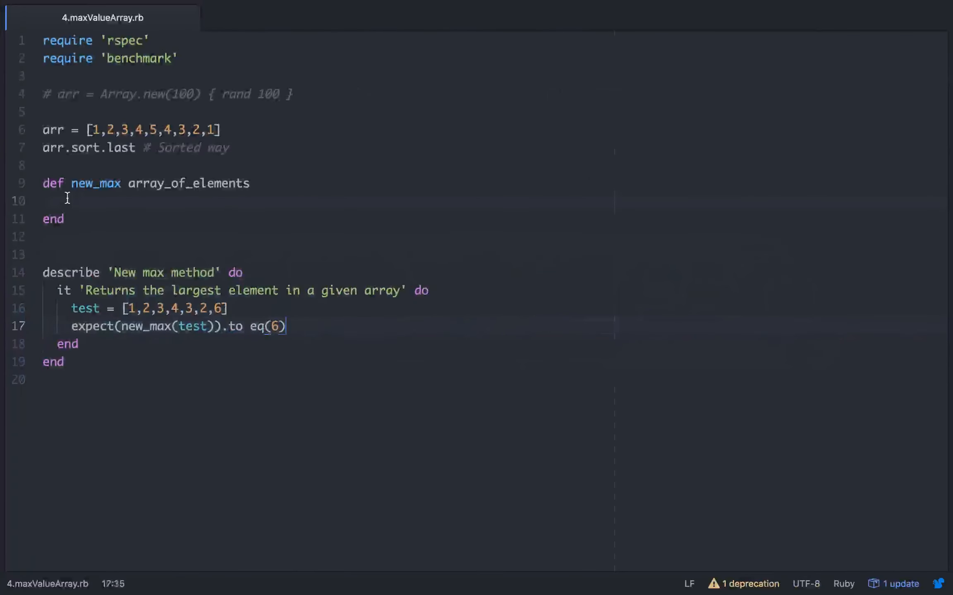
Comment out the arr.sort.last line, leaving new_max's body empty.
click(58, 201)
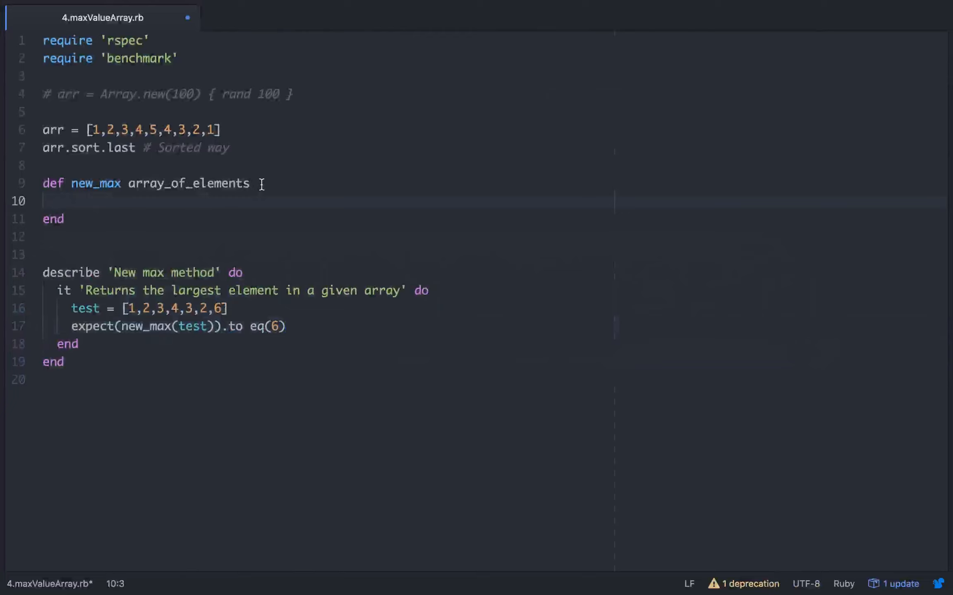
mouse_move(107, 145)
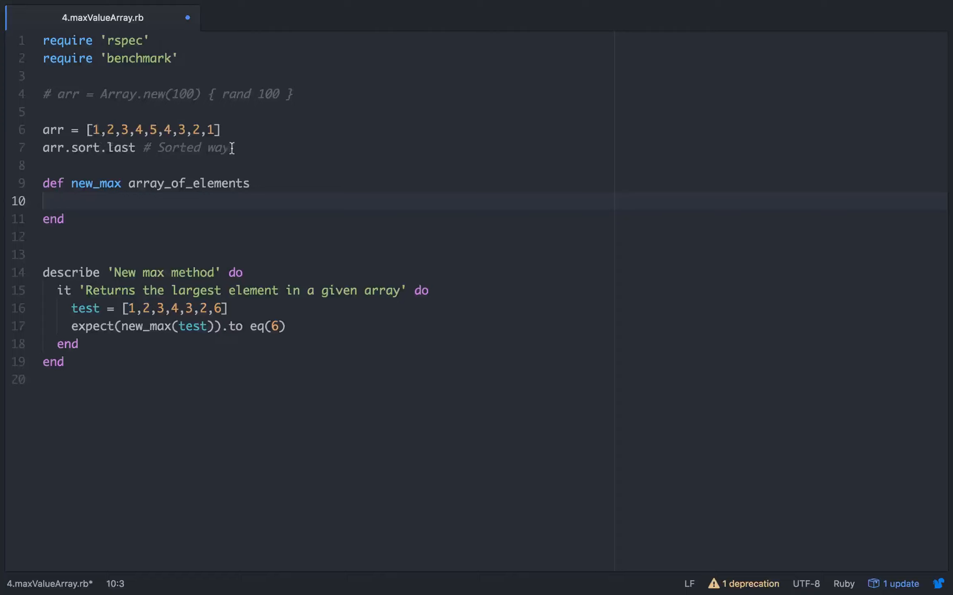
click(232, 130)
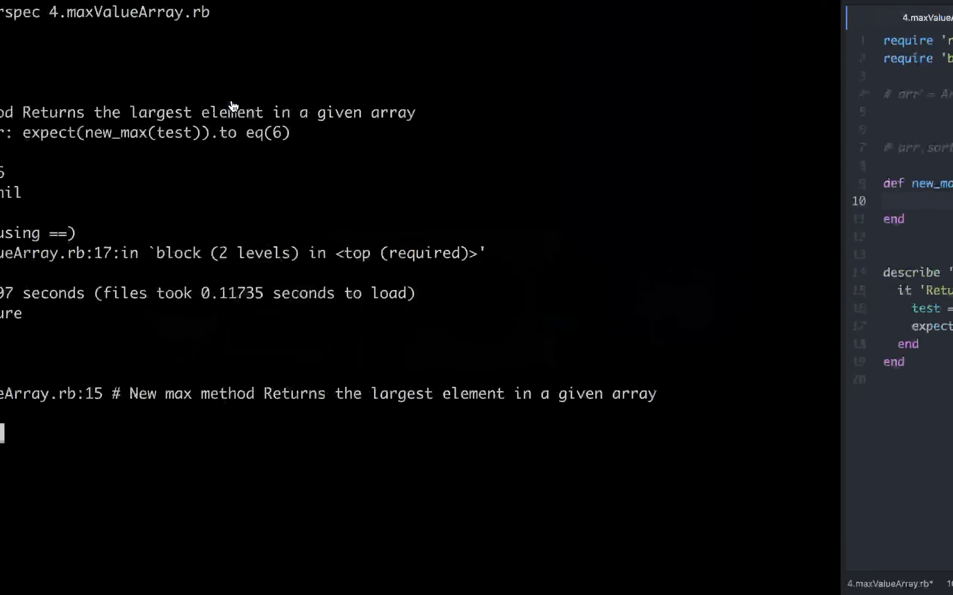
Start irb and evaluate arr = Array.new(10) { rand 10 } to get ten random numbers.
text(irb)
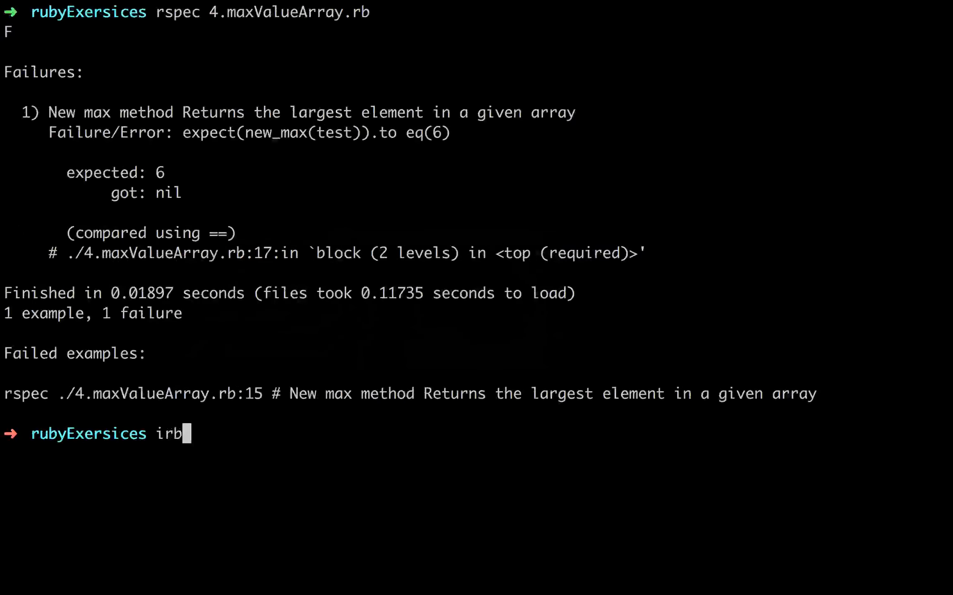
text(ain):001:0> a)
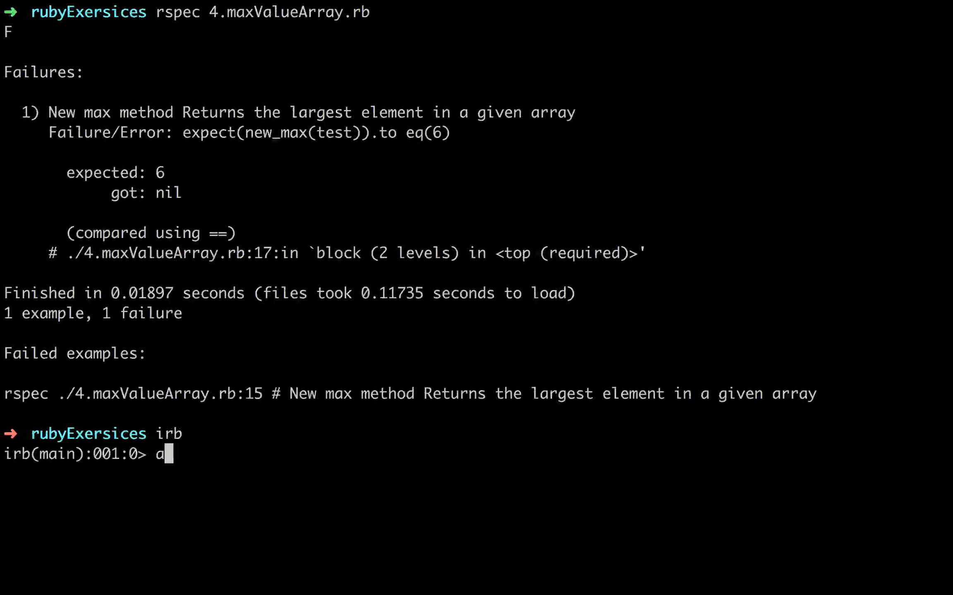
text(rr)
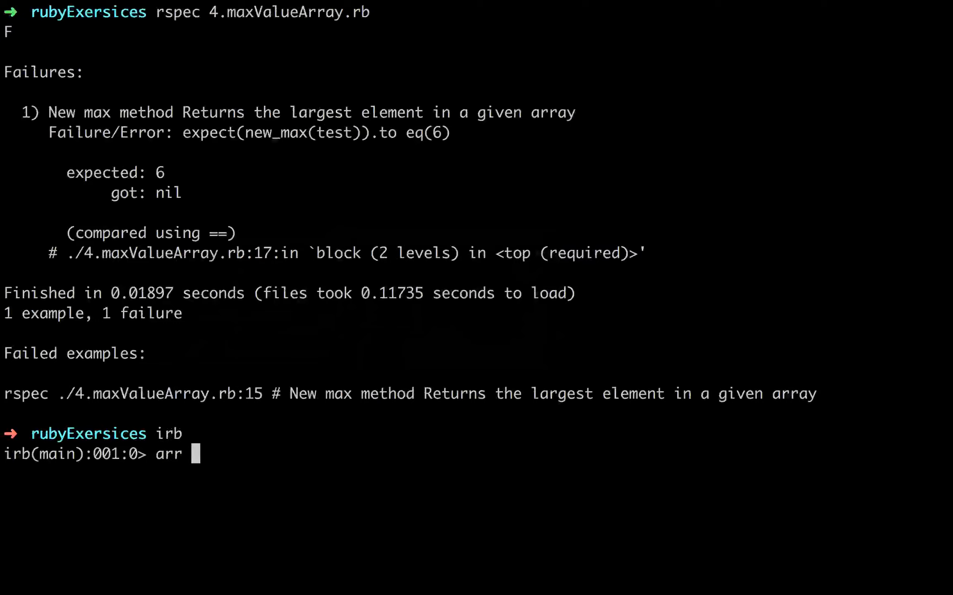
text(= Aera)
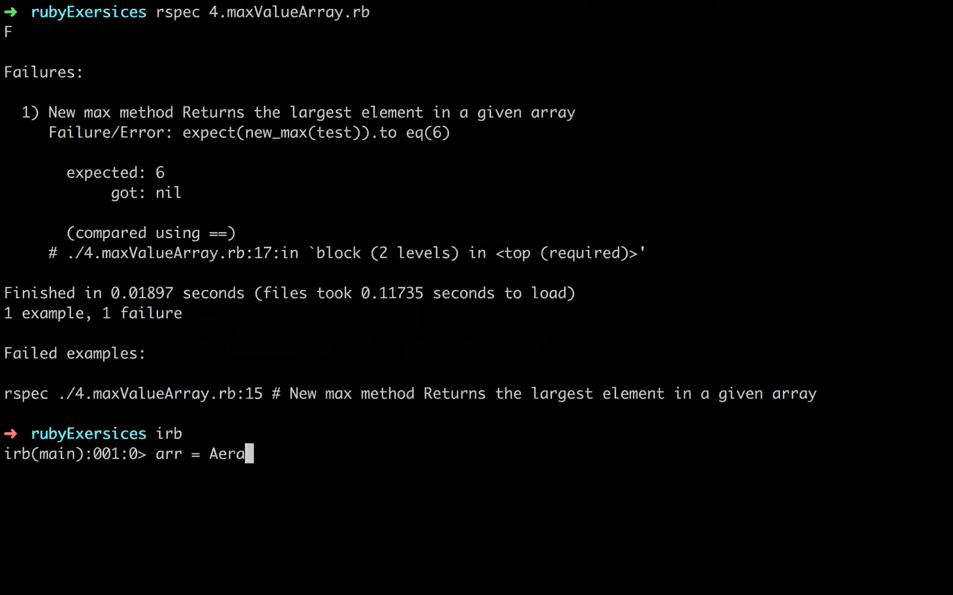
text(Array.n)
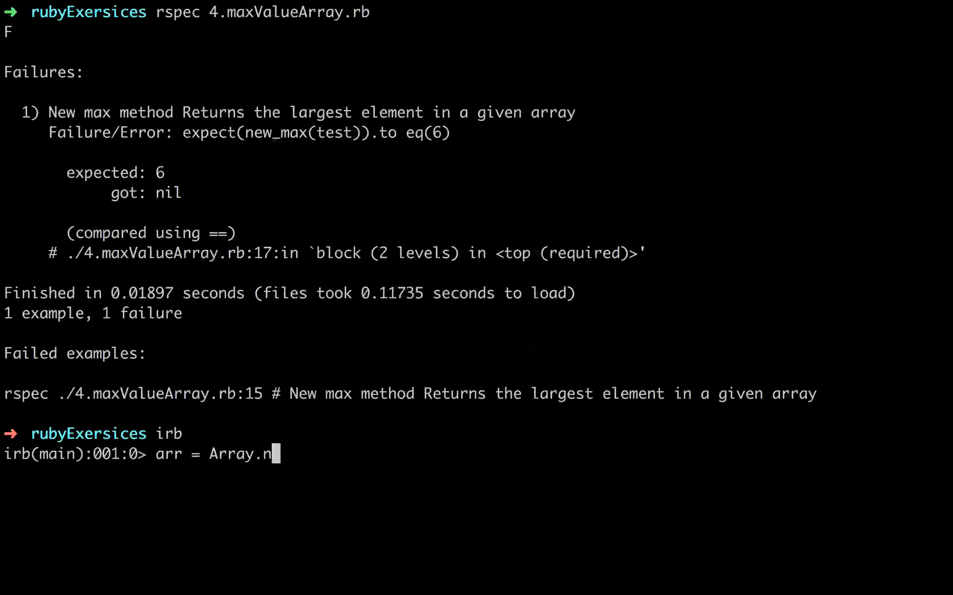
text(ew(1)
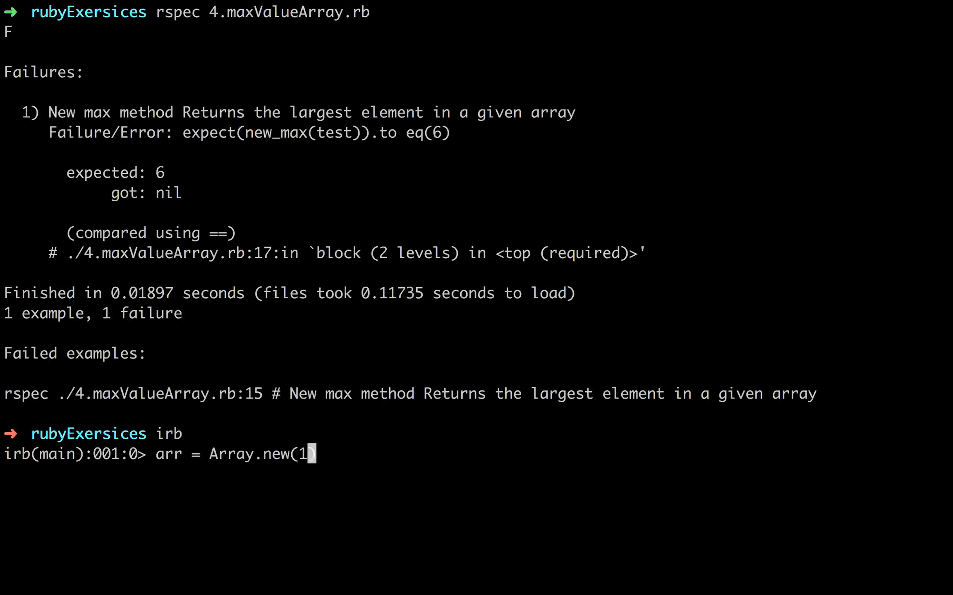
text(0) {})
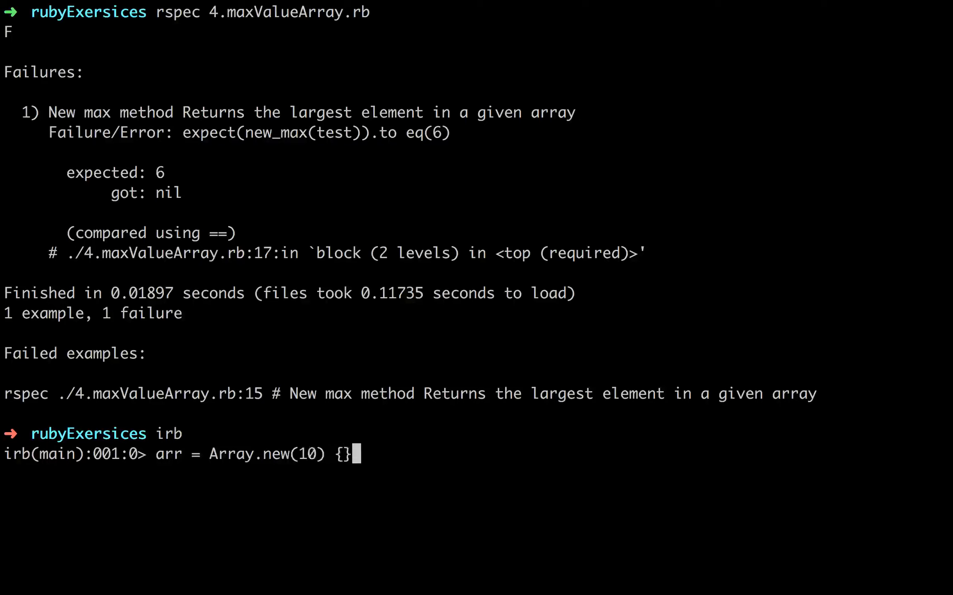
text(rand)
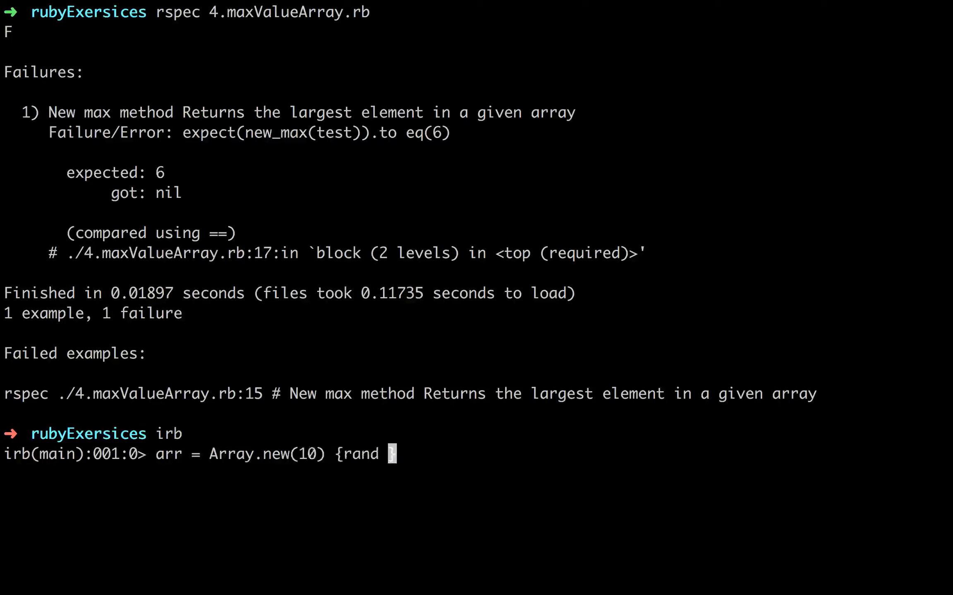
key(Return)
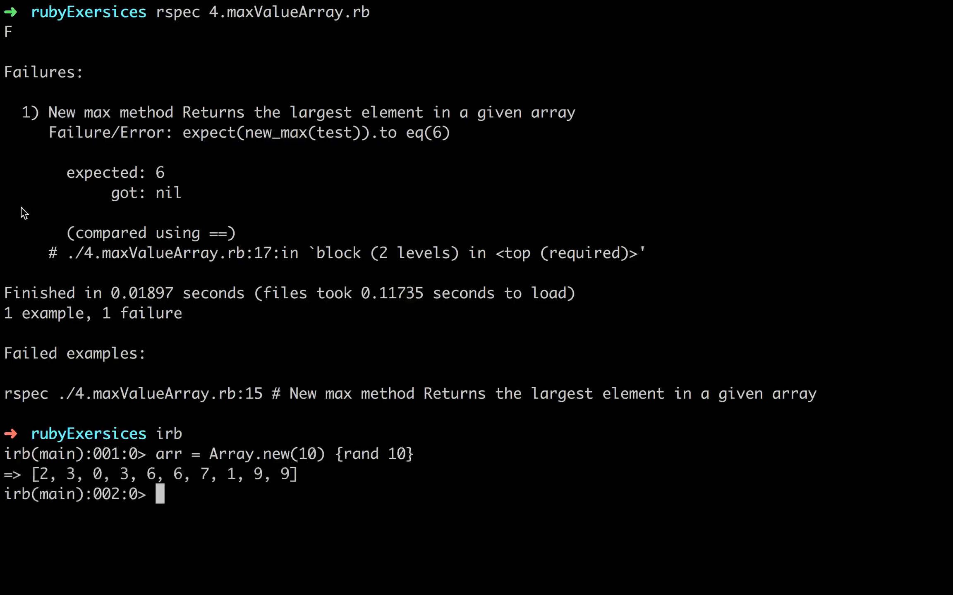
mouse_move(38, 479)
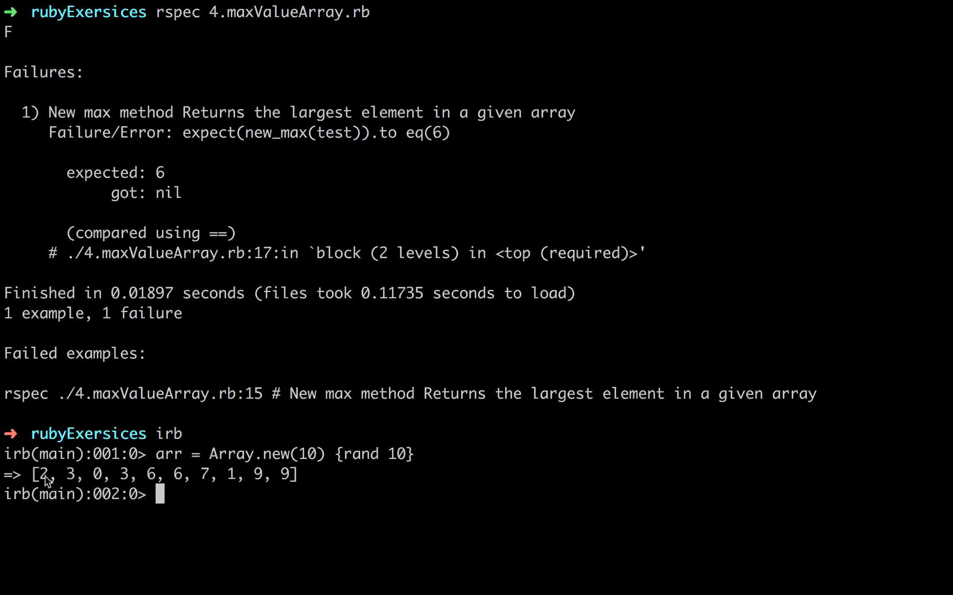
mouse_move(84, 441)
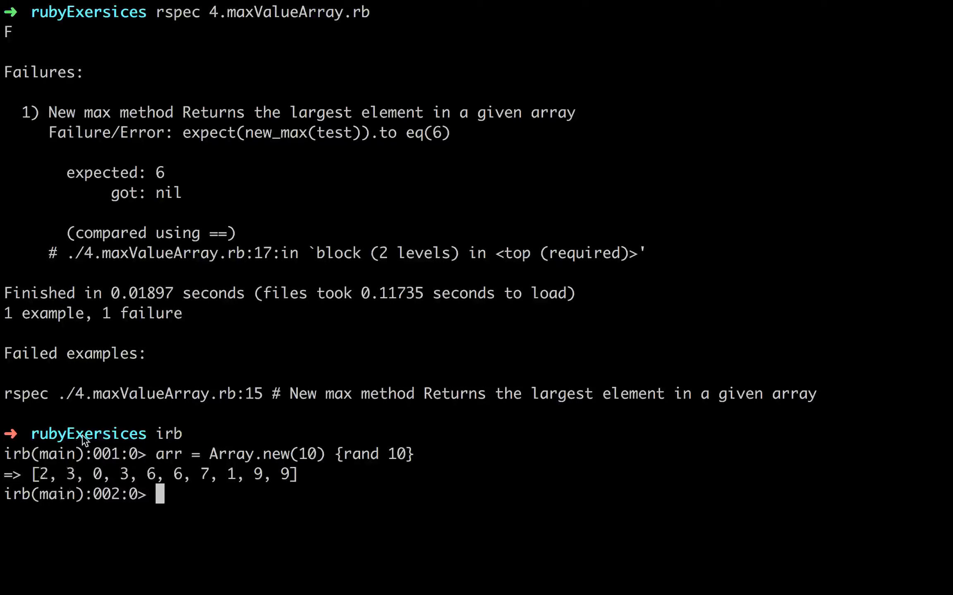
mouse_move(84, 383)
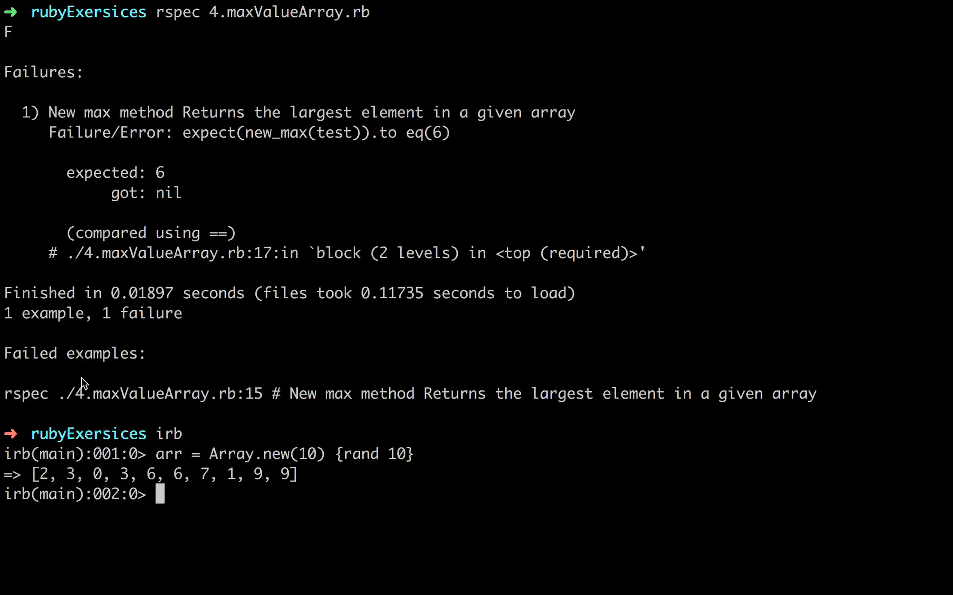
mouse_move(36, 477)
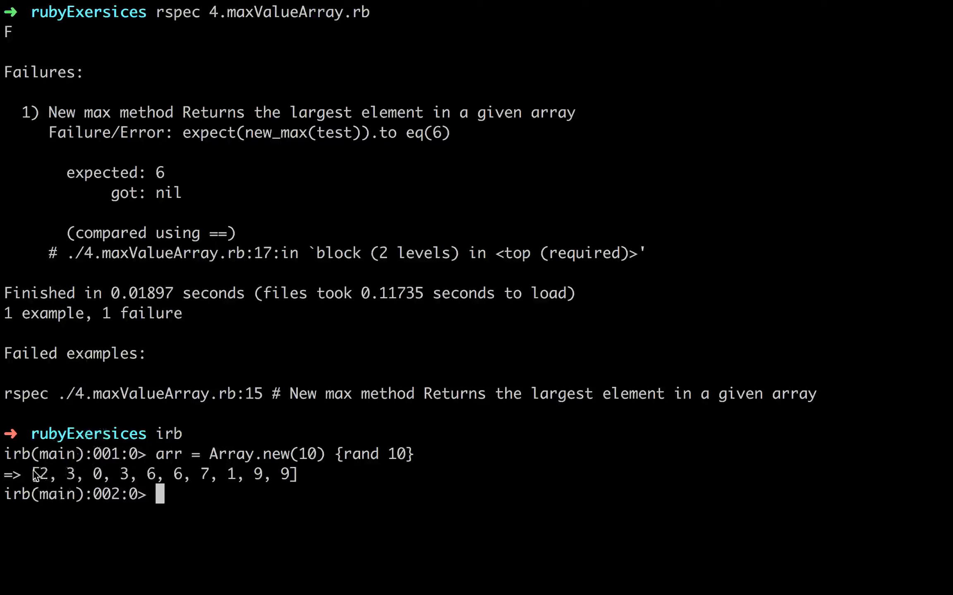
mouse_move(302, 480)
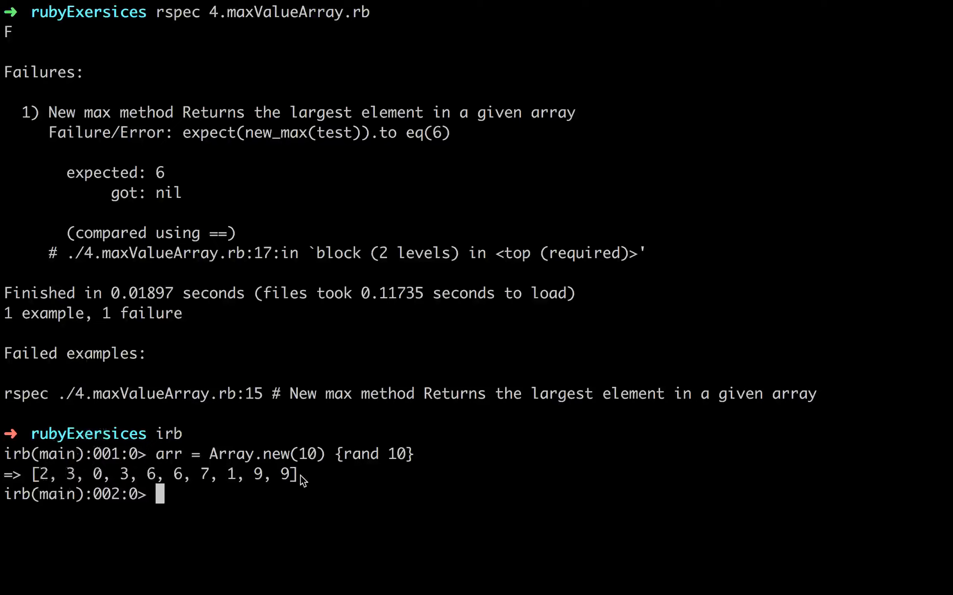
mouse_move(38, 480)
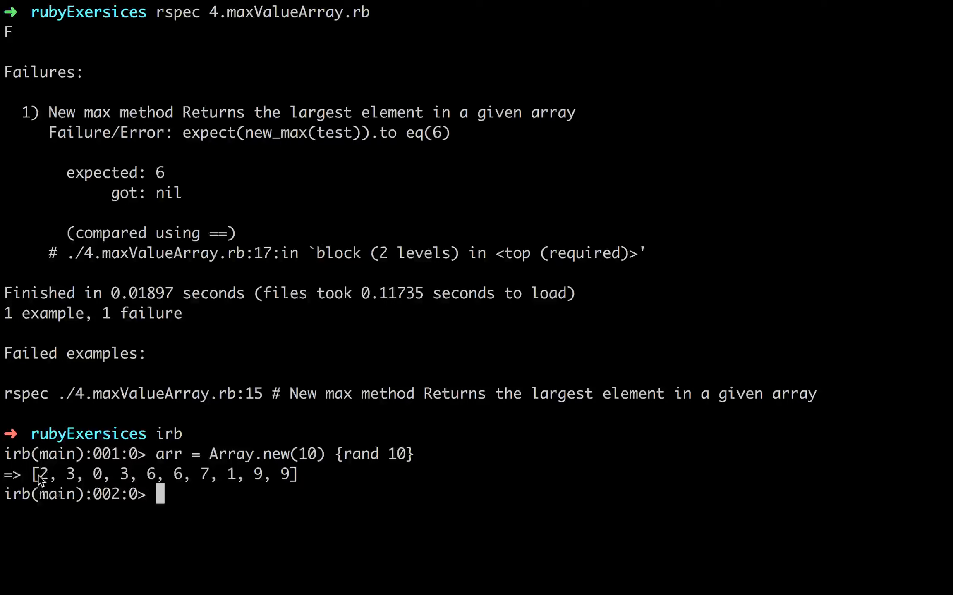
mouse_move(42, 486)
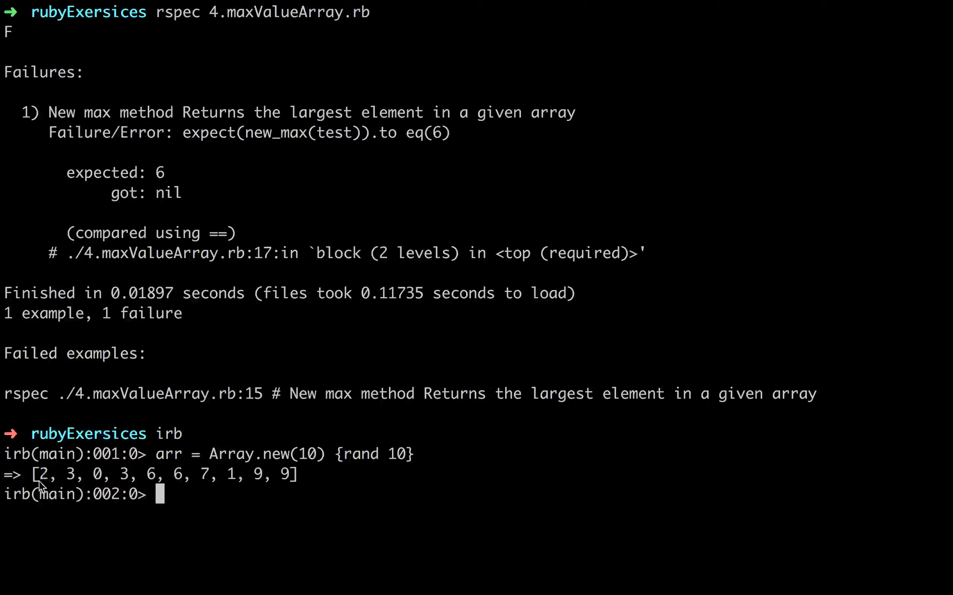
mouse_move(49, 479)
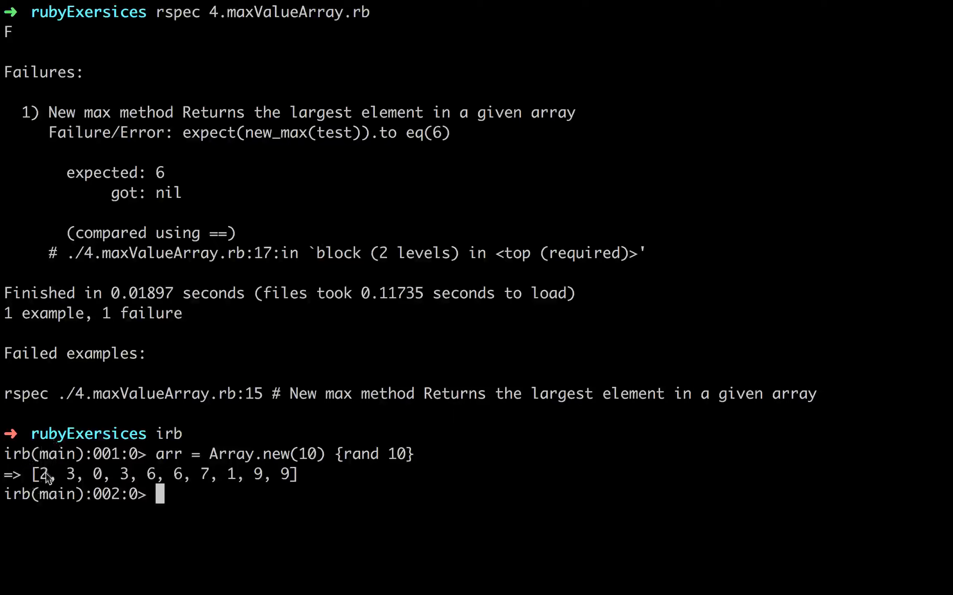
mouse_move(48, 457)
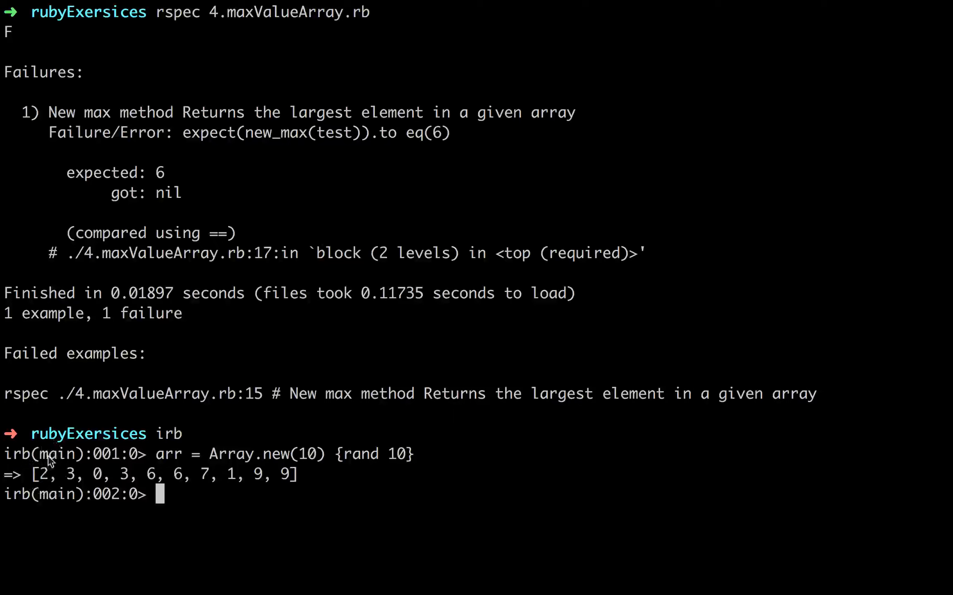
mouse_move(49, 477)
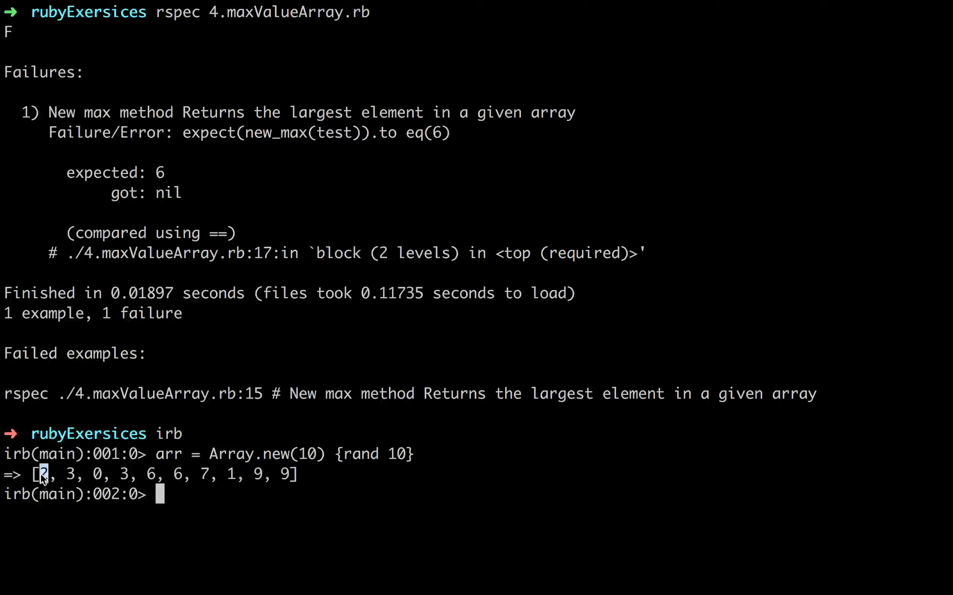
mouse_move(78, 477)
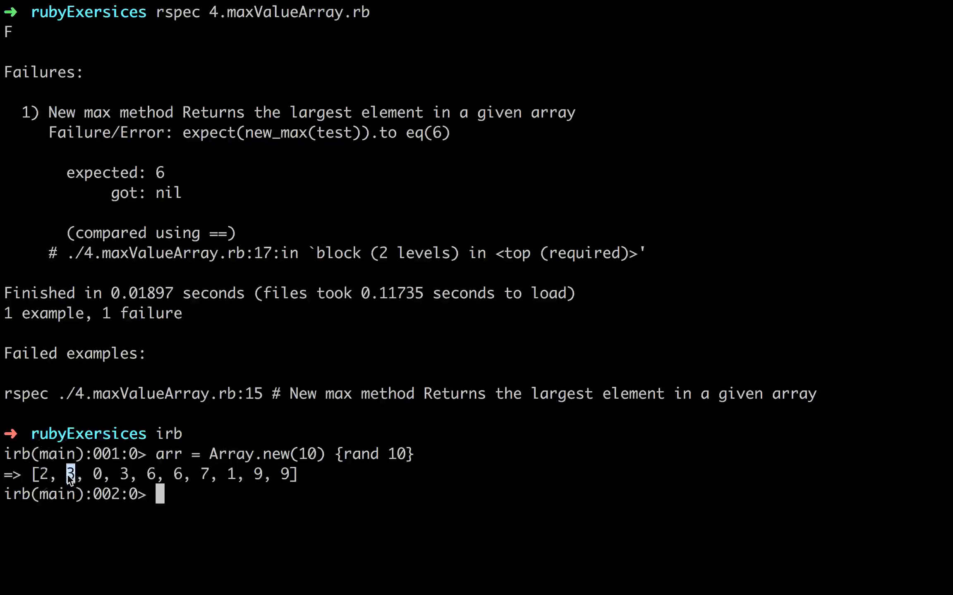
mouse_move(94, 478)
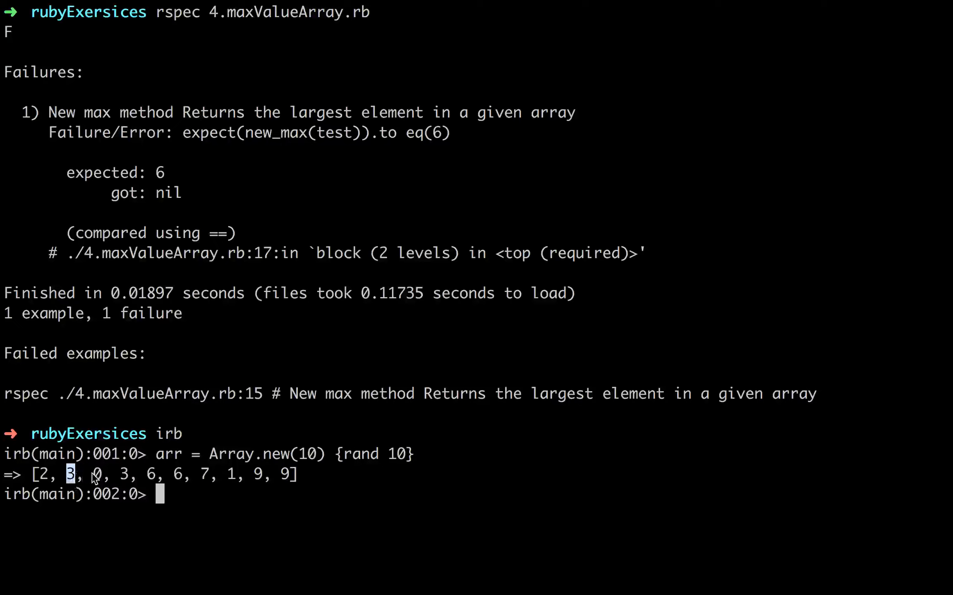
mouse_move(94, 480)
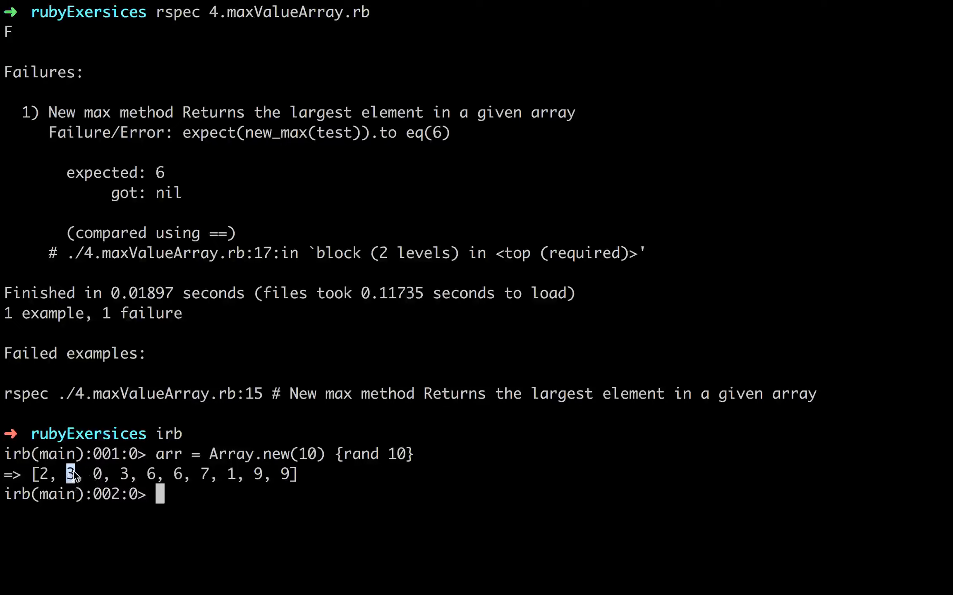
mouse_move(94, 474)
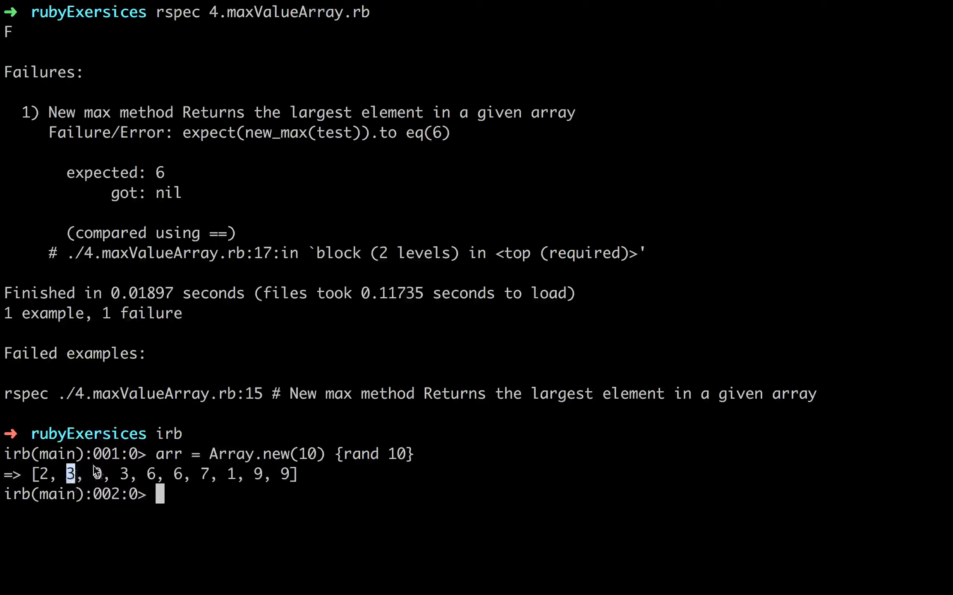
mouse_move(89, 478)
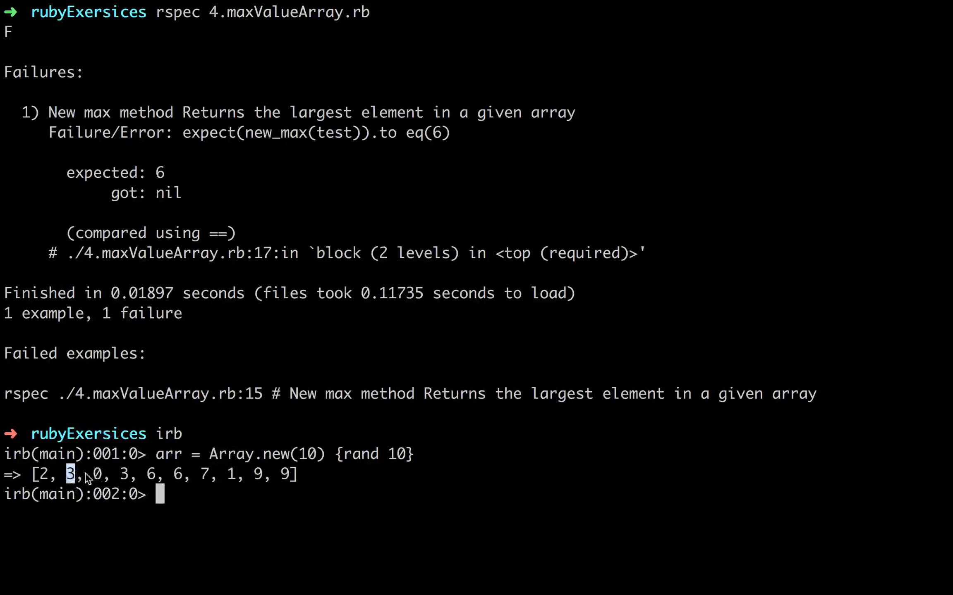
mouse_move(118, 479)
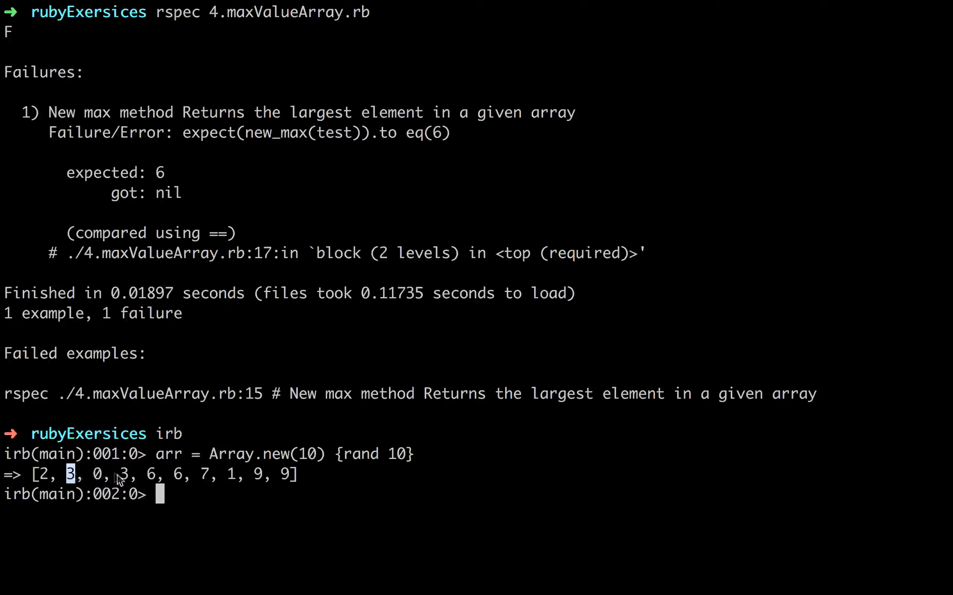
mouse_move(254, 479)
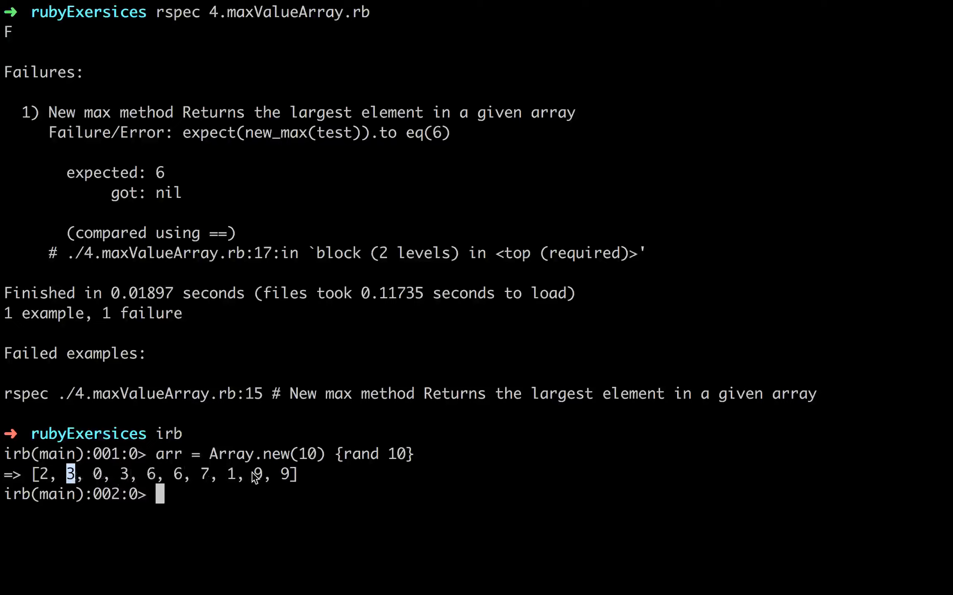
mouse_move(295, 477)
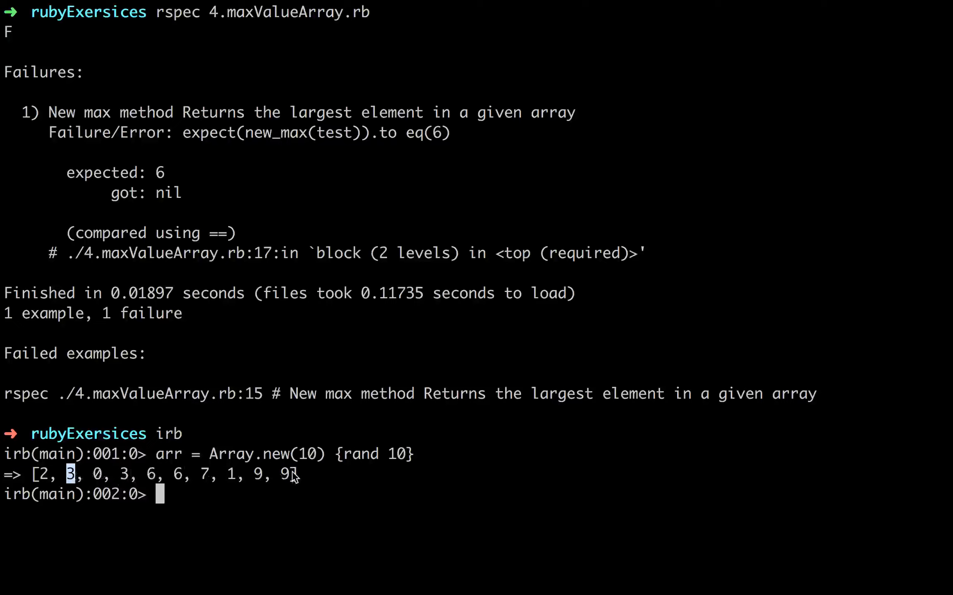
mouse_move(294, 477)
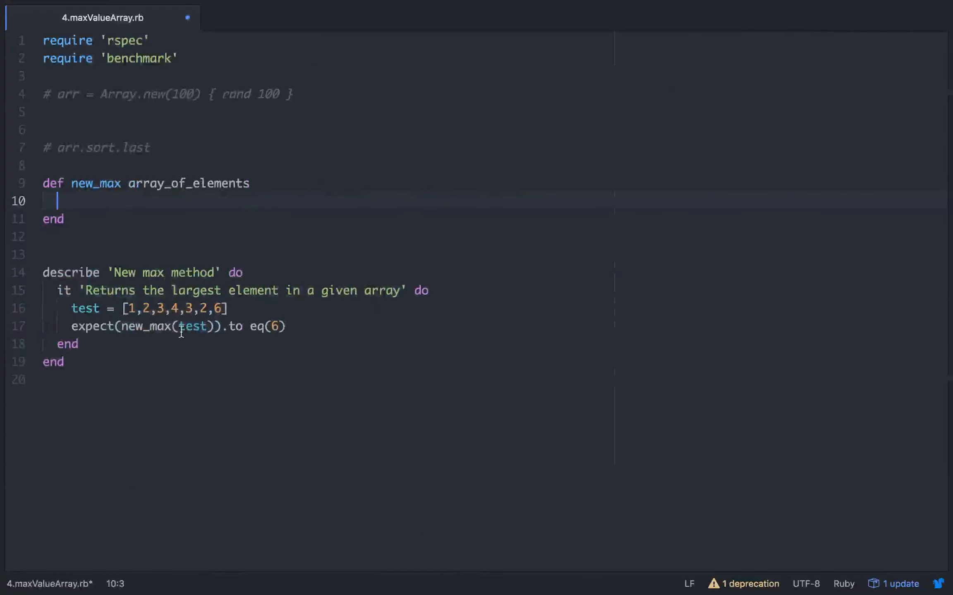
Begin new_max with max_value = 0 and an each do |i| loop over the array.
text(max)
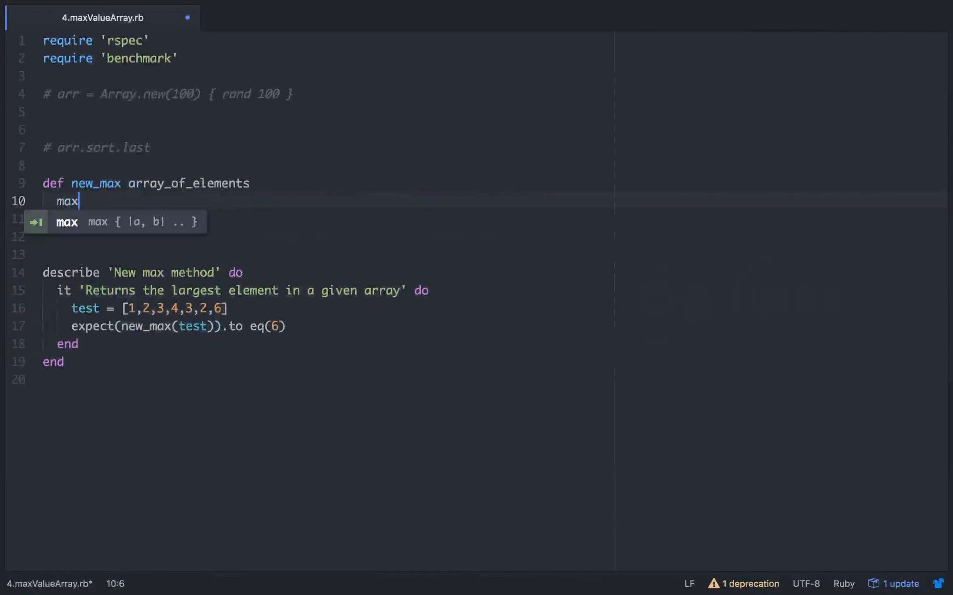
text(_value)
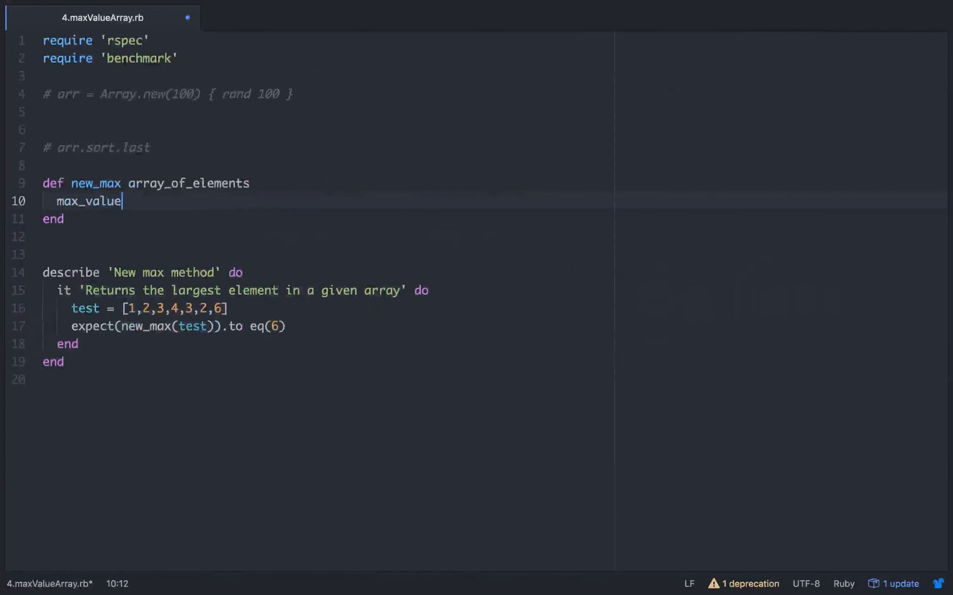
text(= 0)
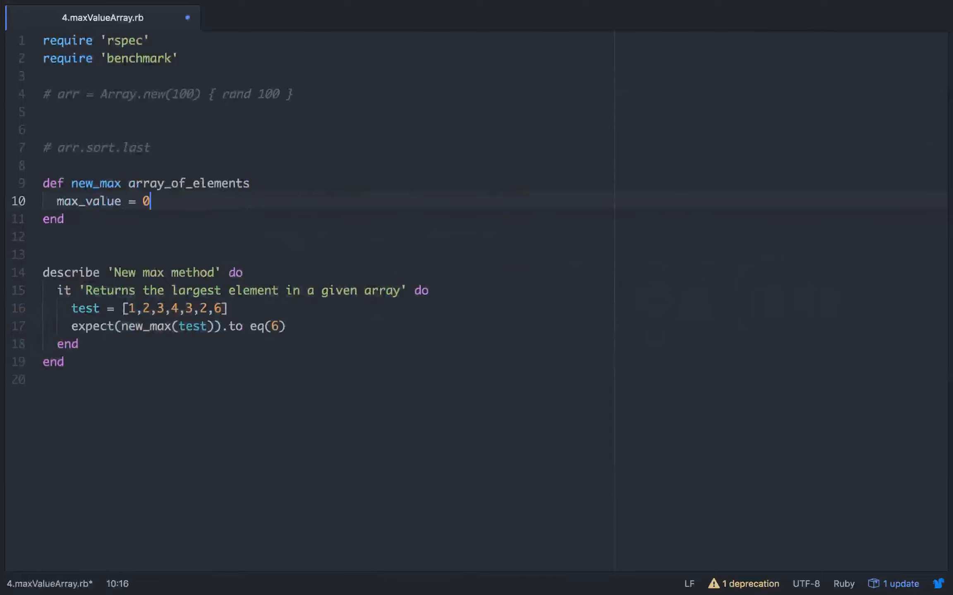
key(Enter)
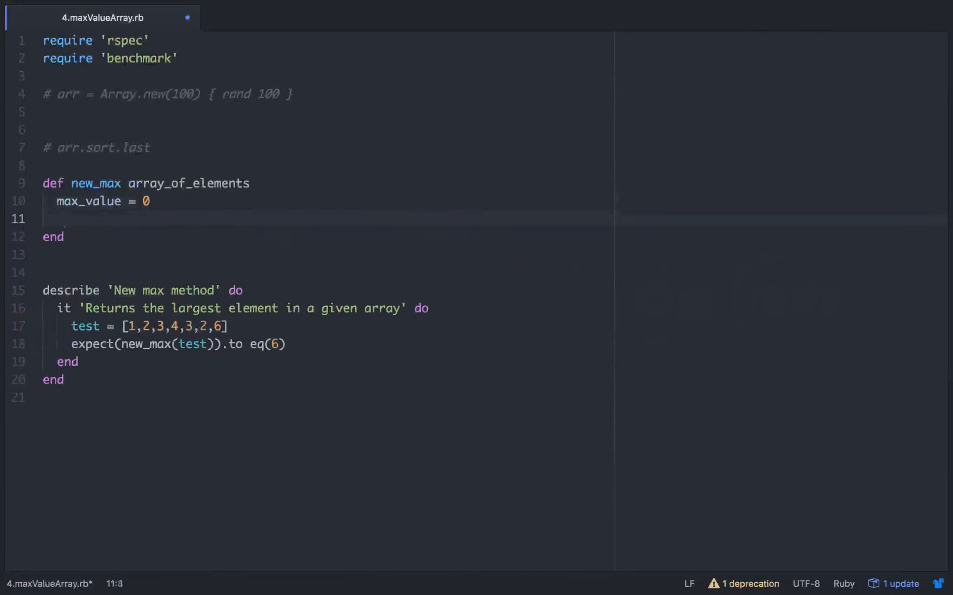
text(array_of_elements.each do)
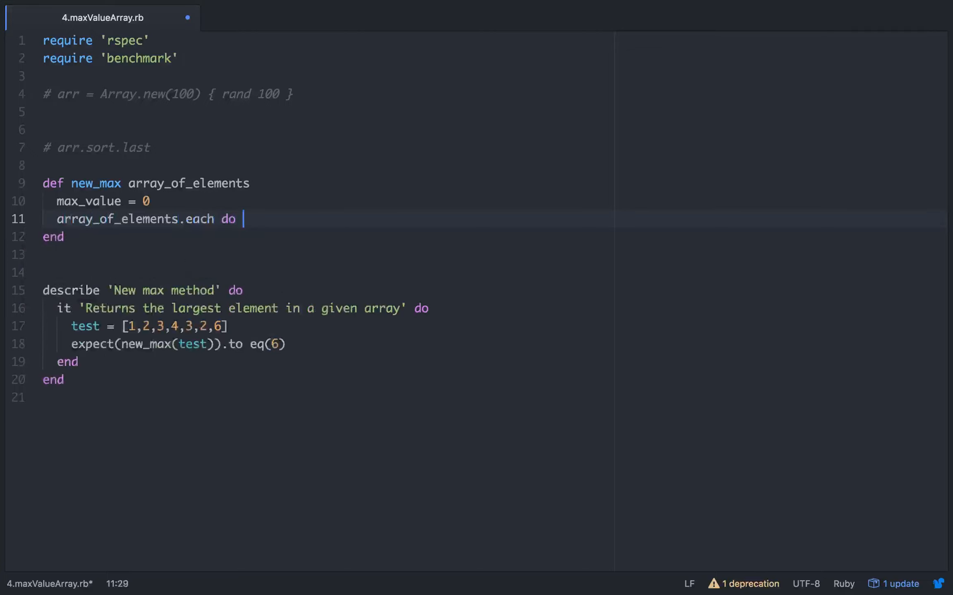
text(|i|)
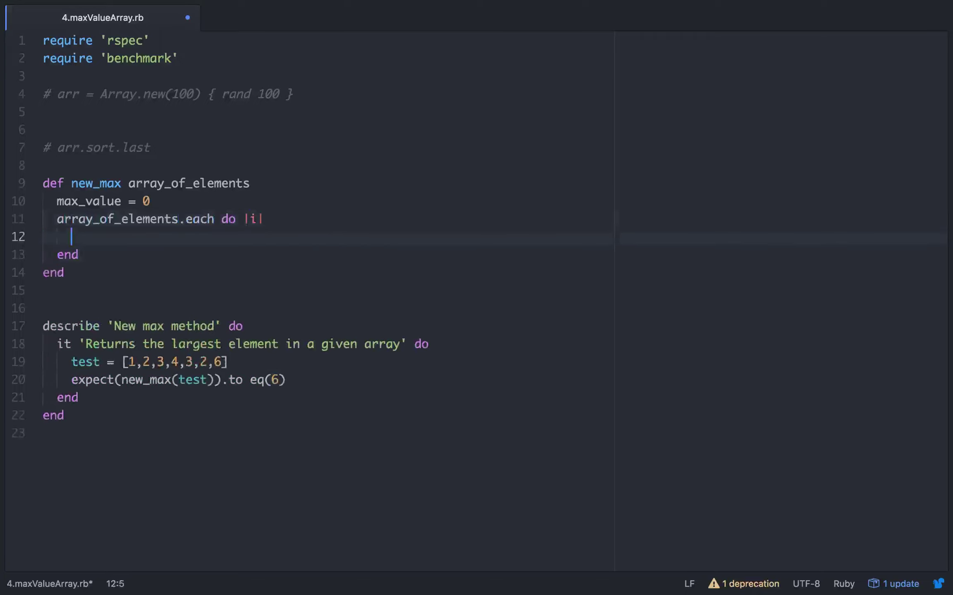
Set max_value = i when i > max_value, return max_value, and save the file.
text(if ma)
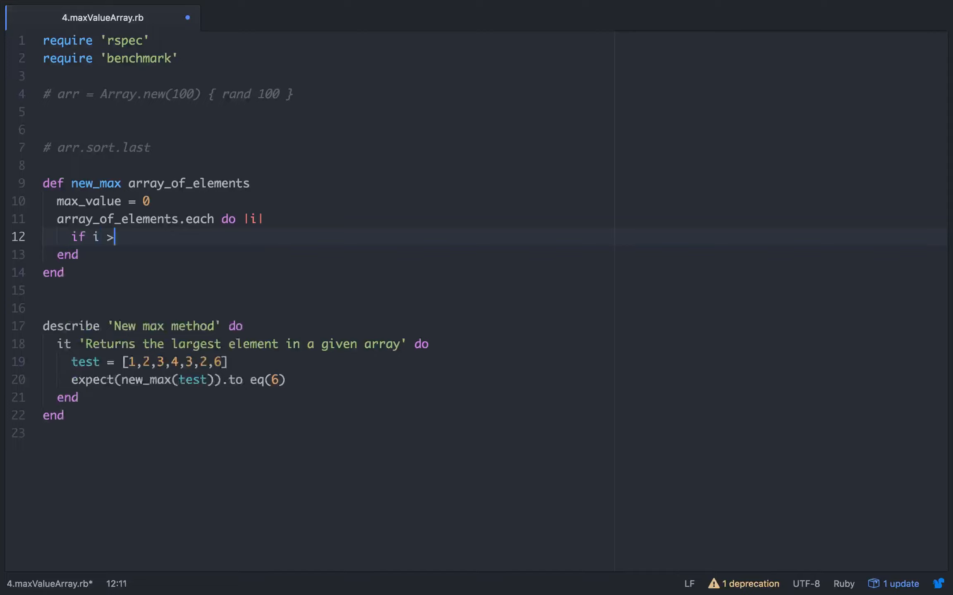
text(max_value)
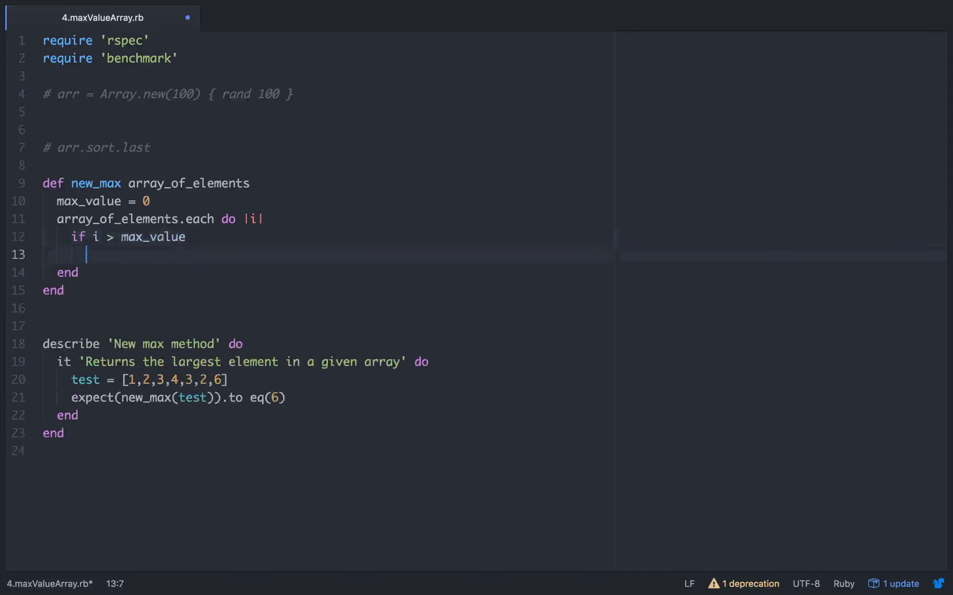
text(max_value)
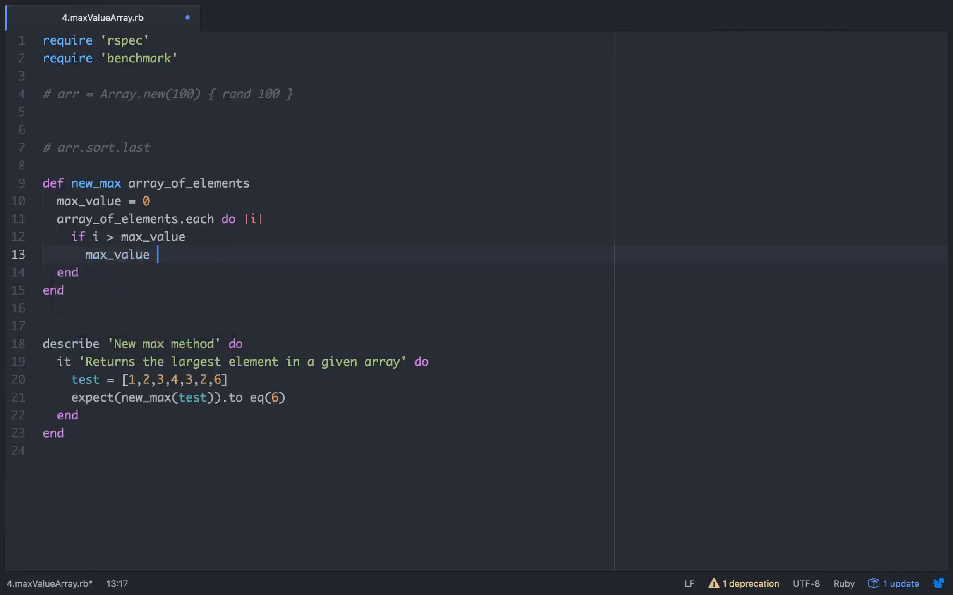
text(= i)
text(end)
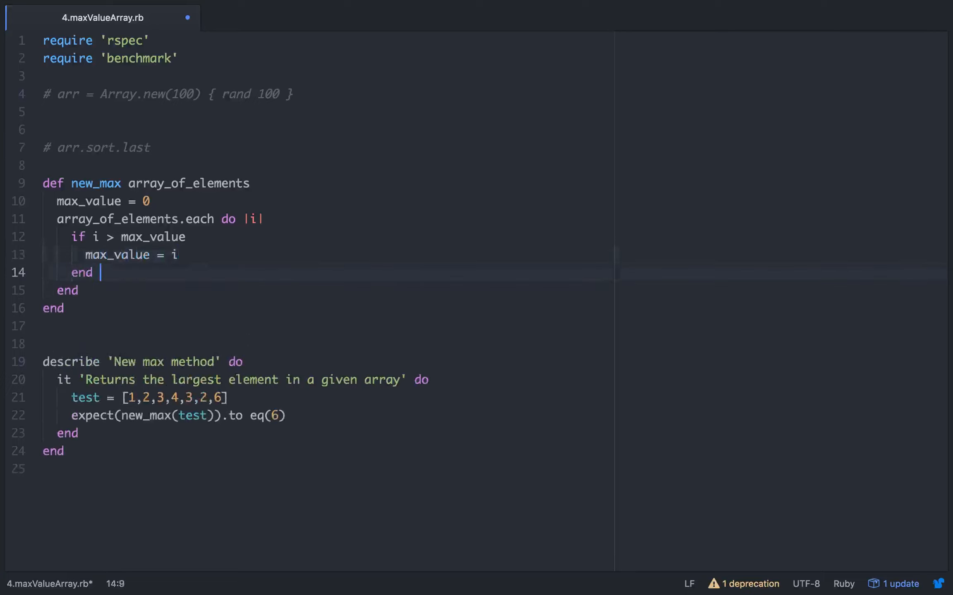
key(enter)
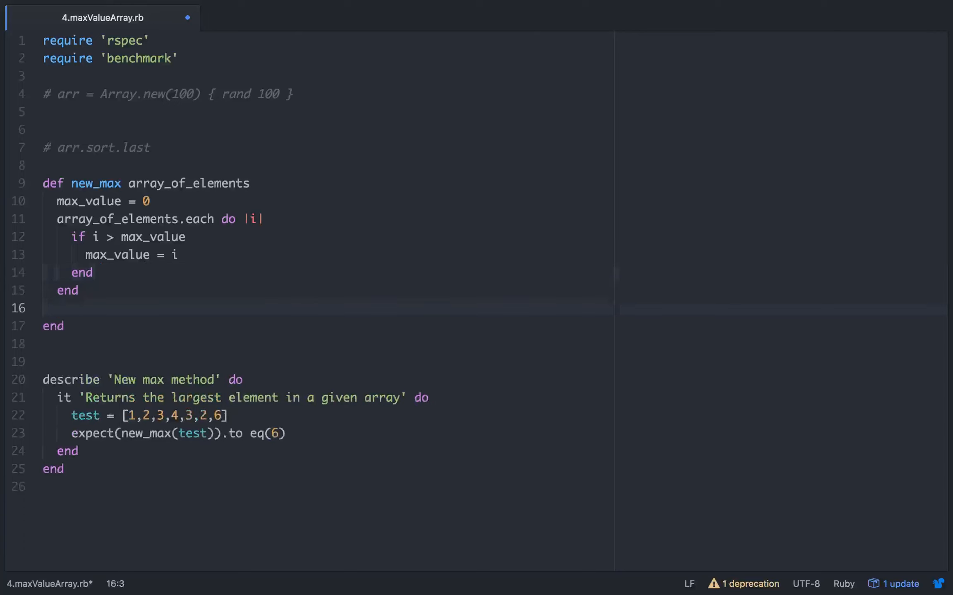
text(max_value)
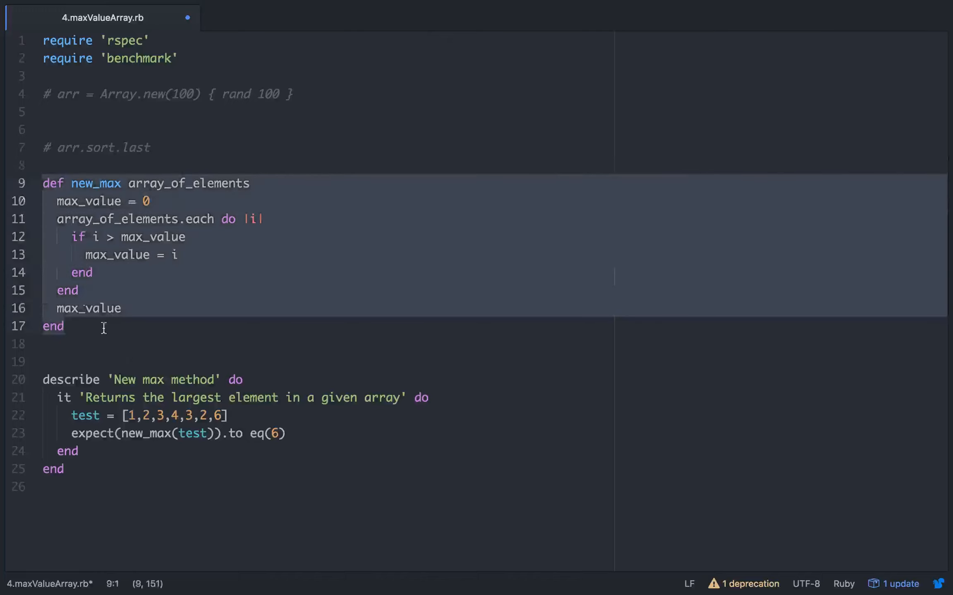
click(194, 345)
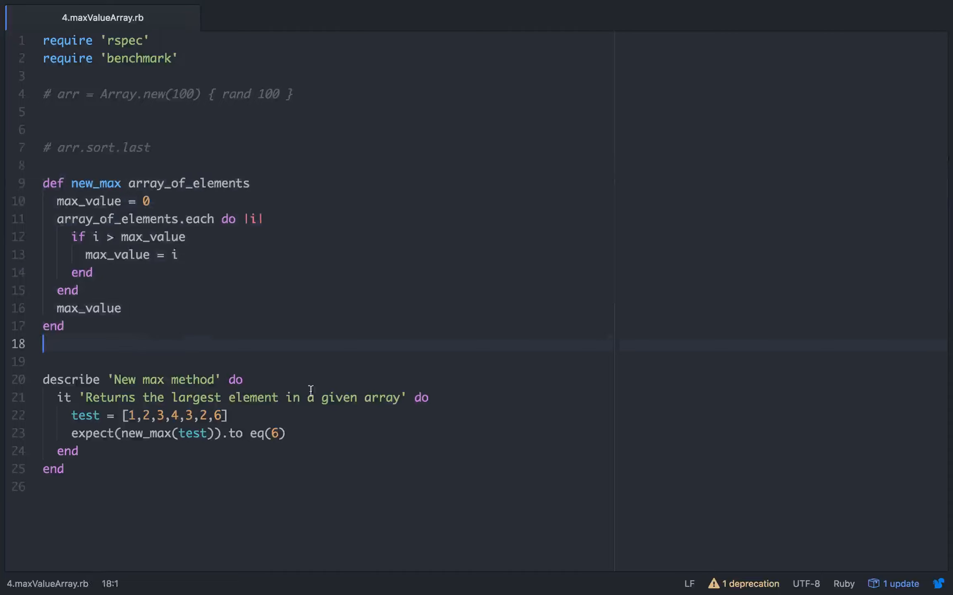
mouse_move(187, 446)
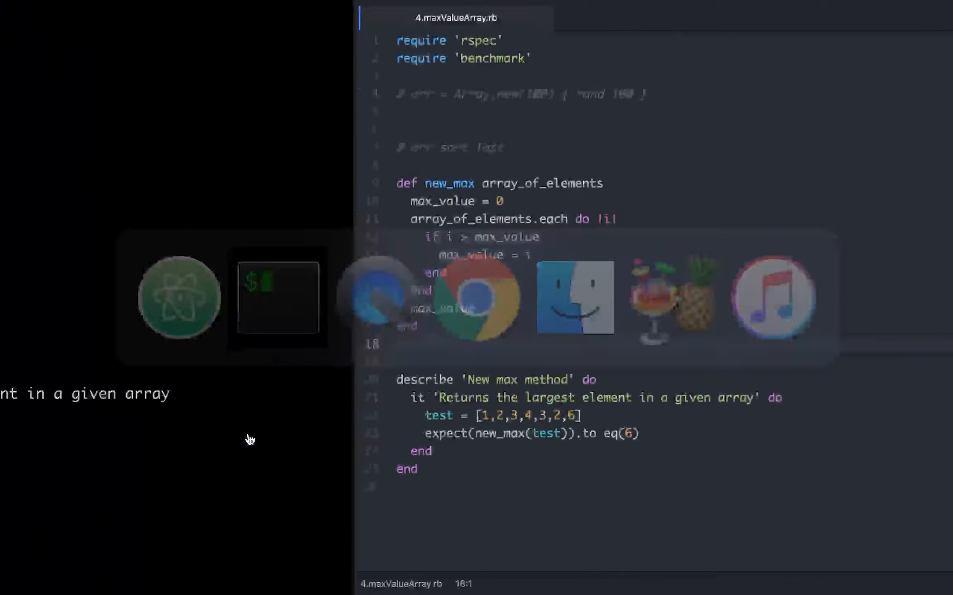
Exit irb in Terminal and enter rspec 4.maxValueArray.rb at the shell prompt.
click(278, 299)
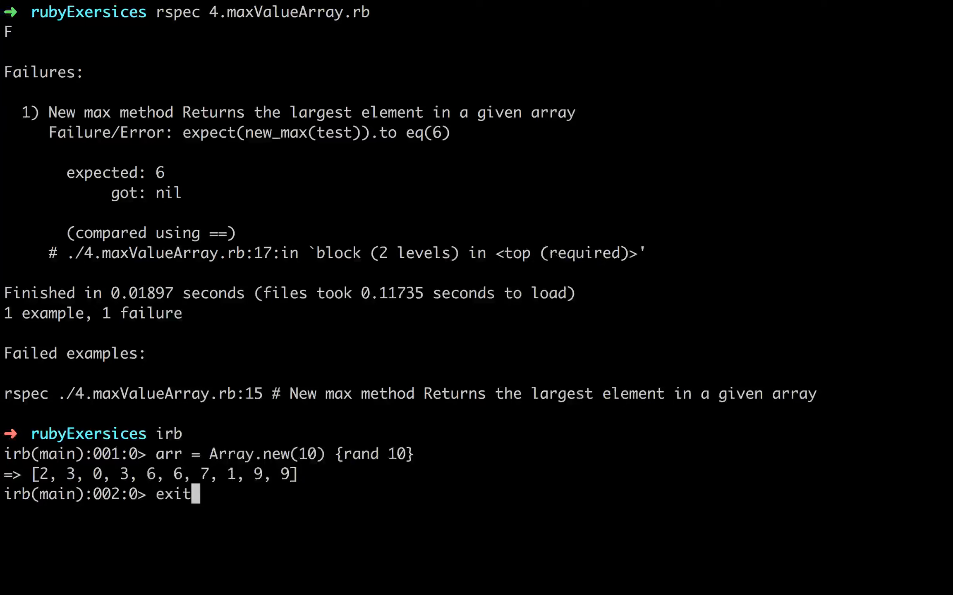
key(Return)
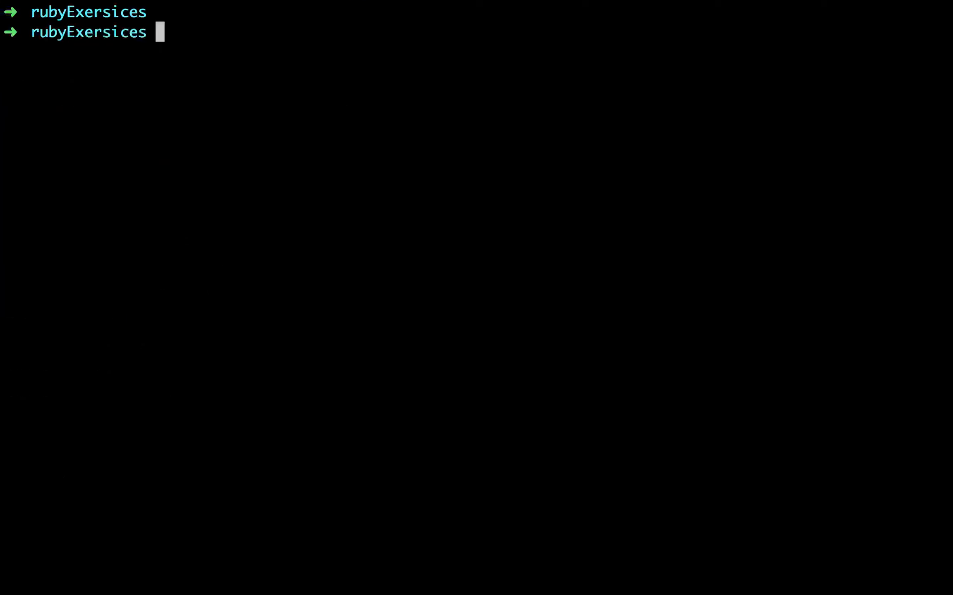
text(rspec)
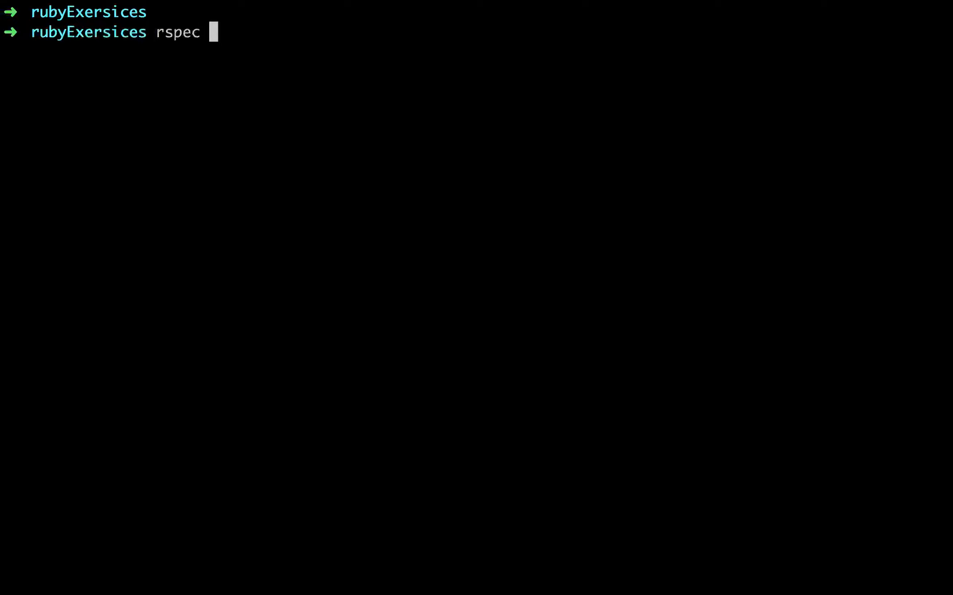
text(4.maxValueArray.rb)
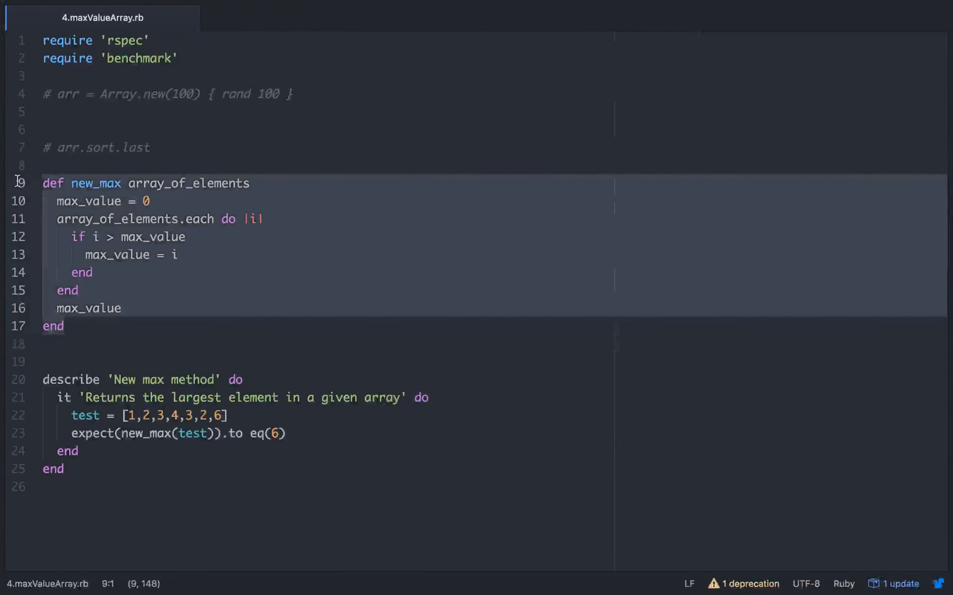
Uncomment the random array and arr.sort.last lines and comment out the describe block.
click(120, 308)
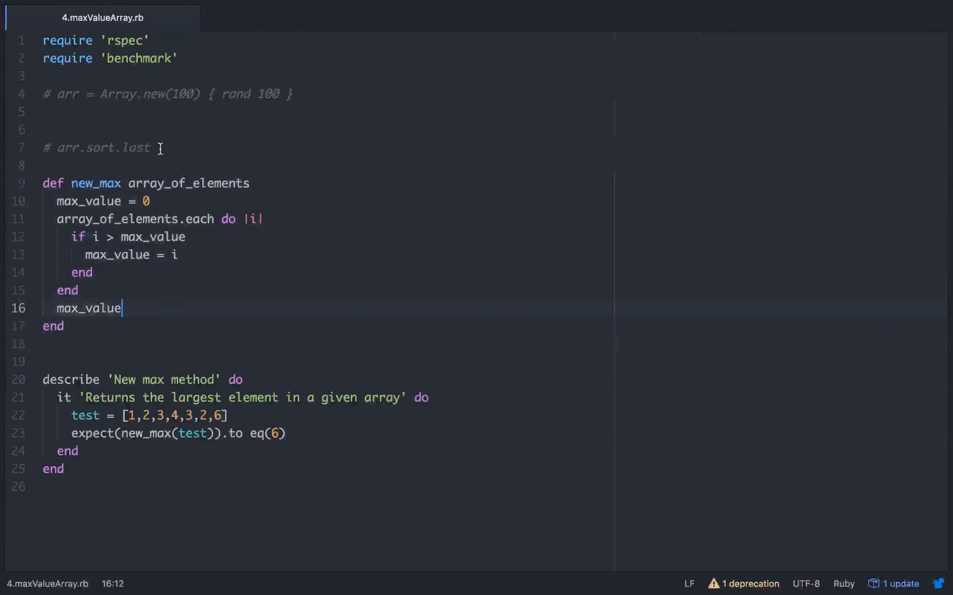
click(149, 148)
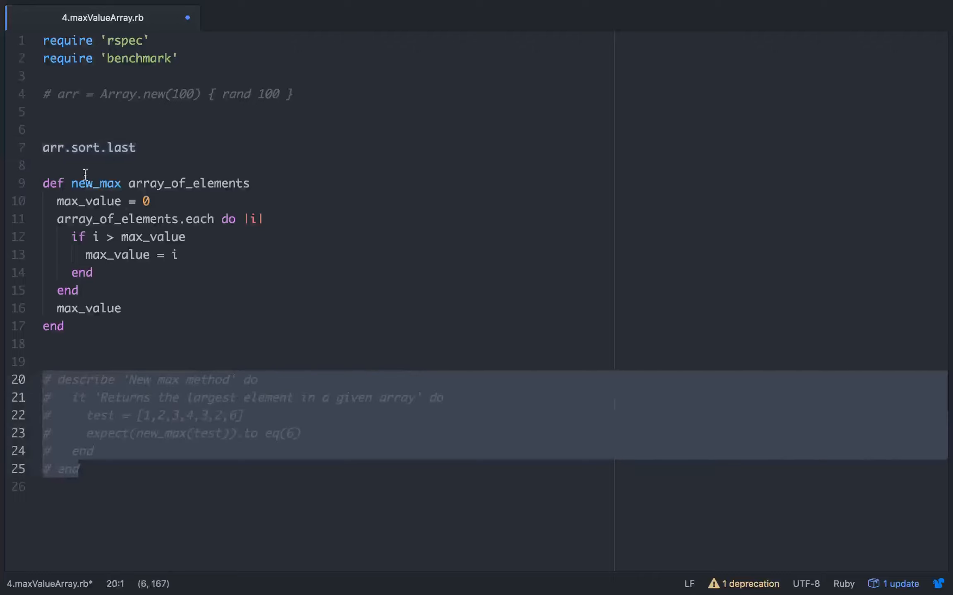
mouse_move(298, 95)
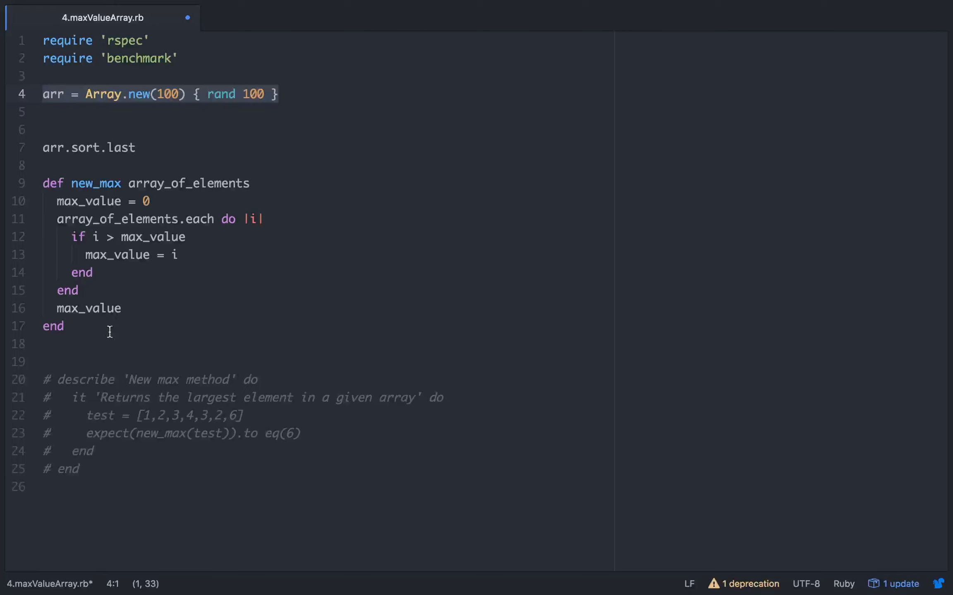
Add Benchmark.bm(10) do |x| with x.report('Each: ') { new_max arr }.
text(Be)
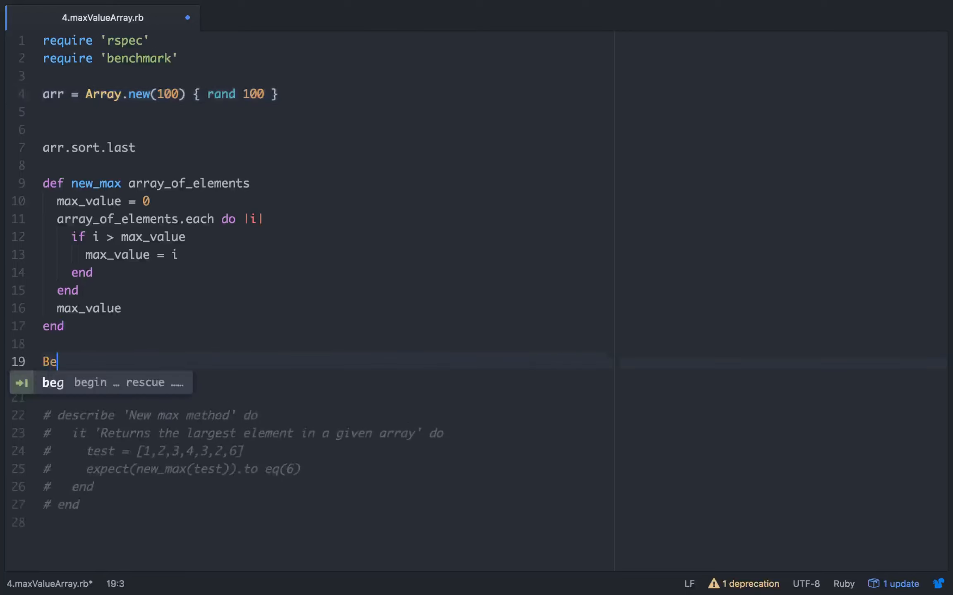
text(nchmark)
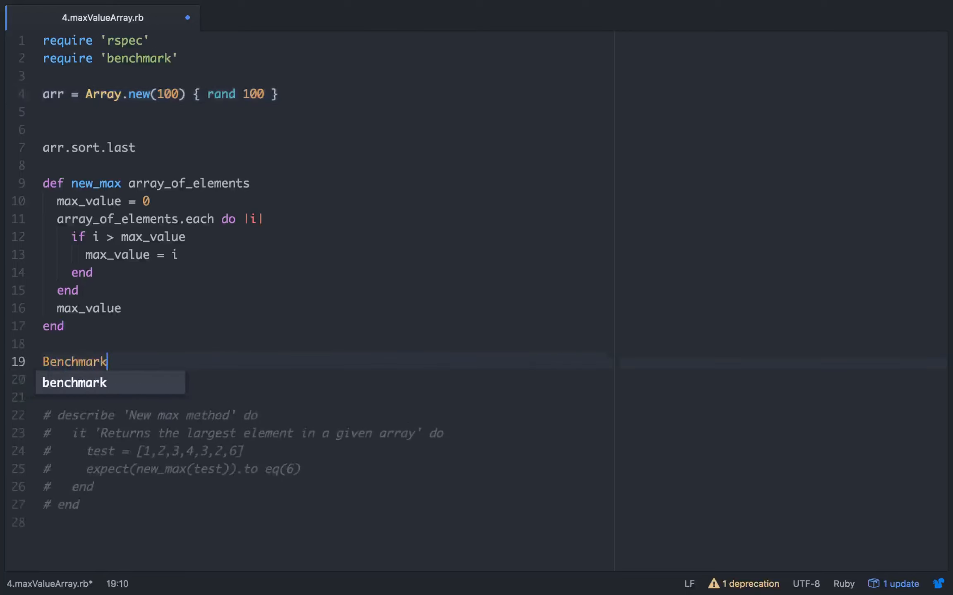
text(.bm()
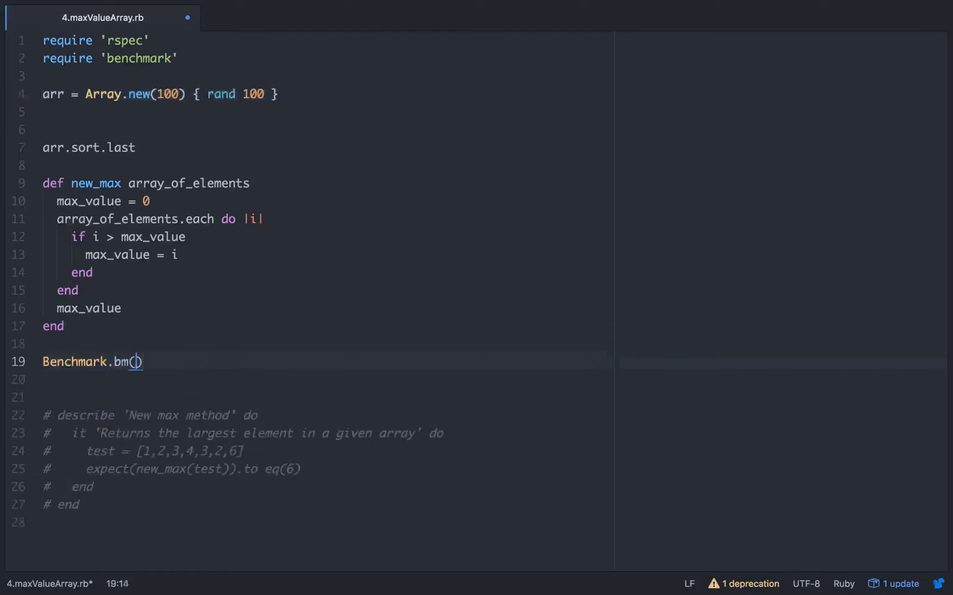
text(10)
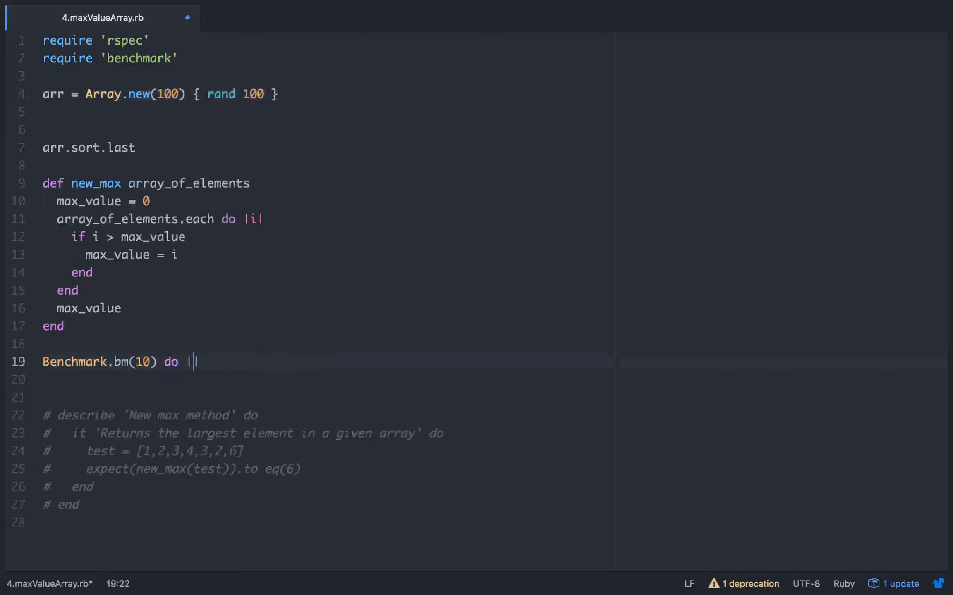
text(x|)
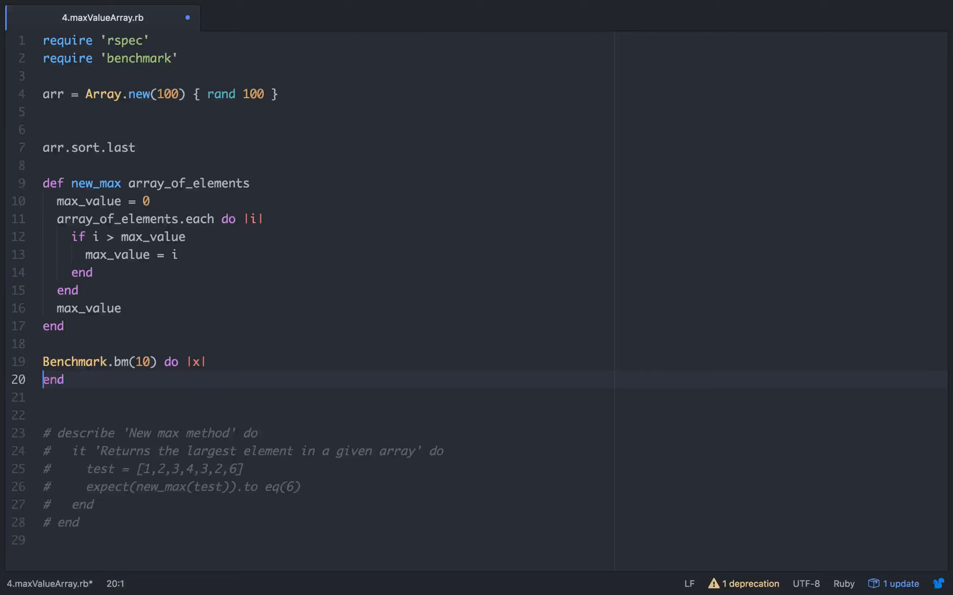
text(x.r)
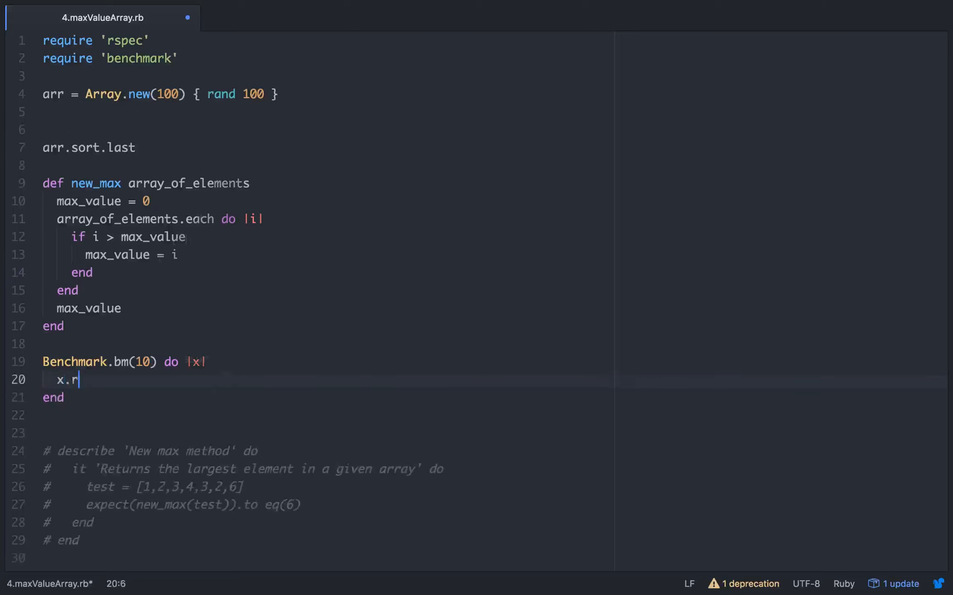
text(eport())
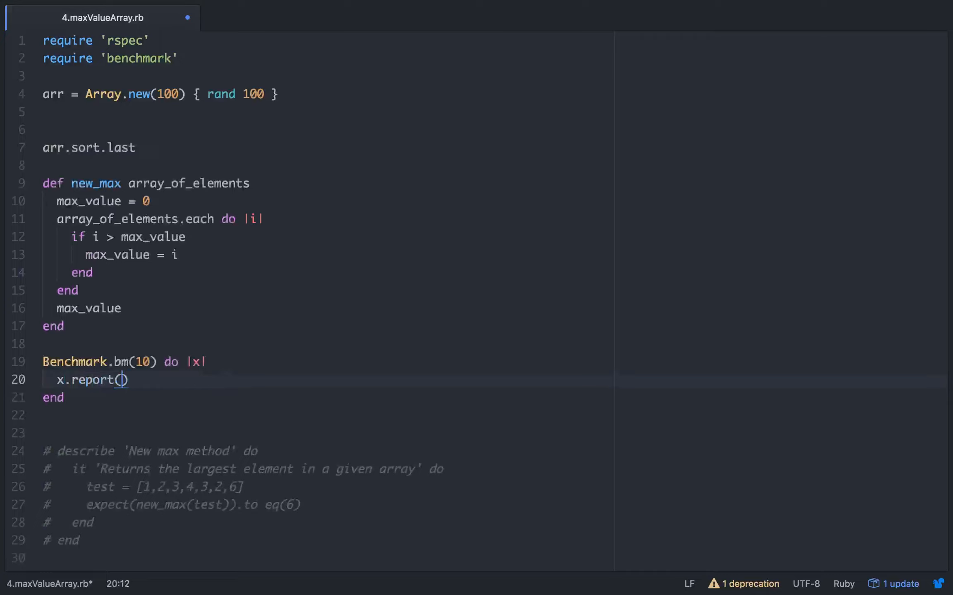
text('Each:)
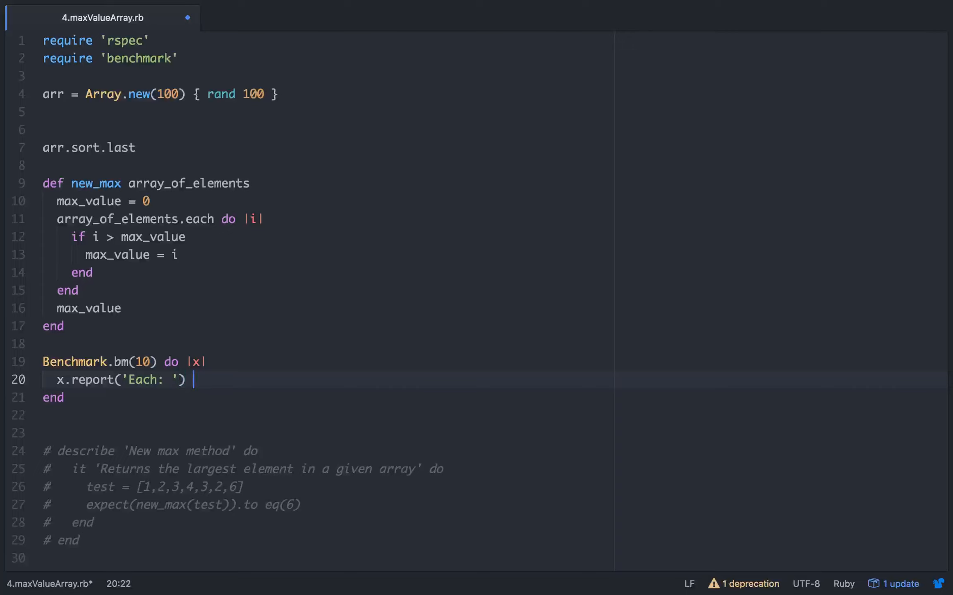
text({ new_max)
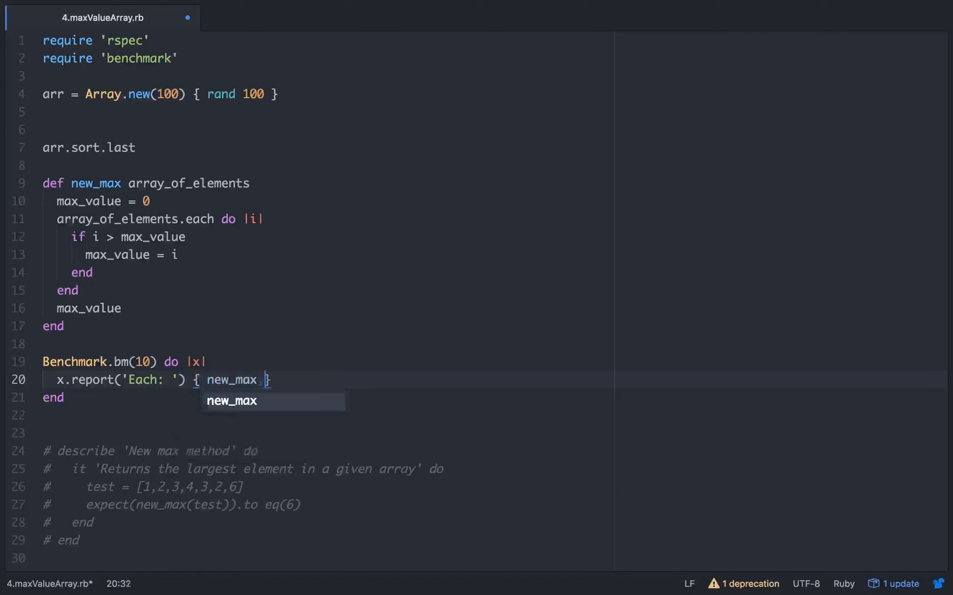
text(arr)
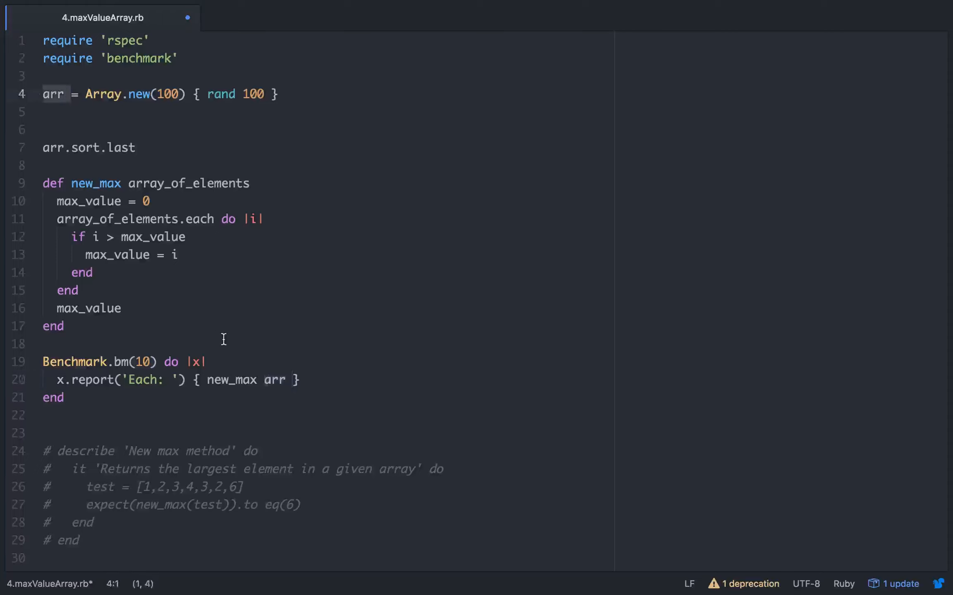
Add a second x.report('Sorted: ') { arr.sort.last } line to the block.
click(299, 379)
text(x.r)
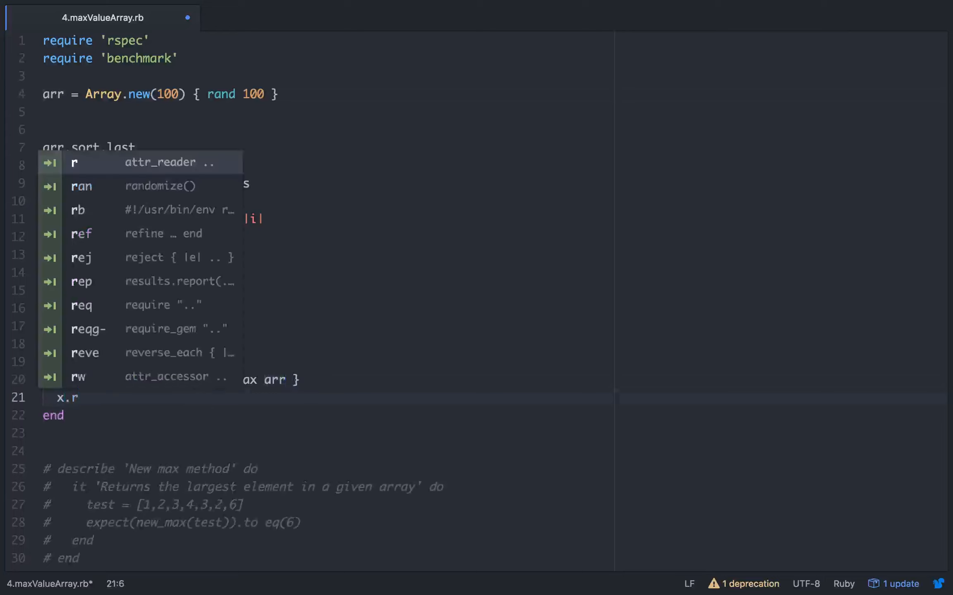
text(eport()
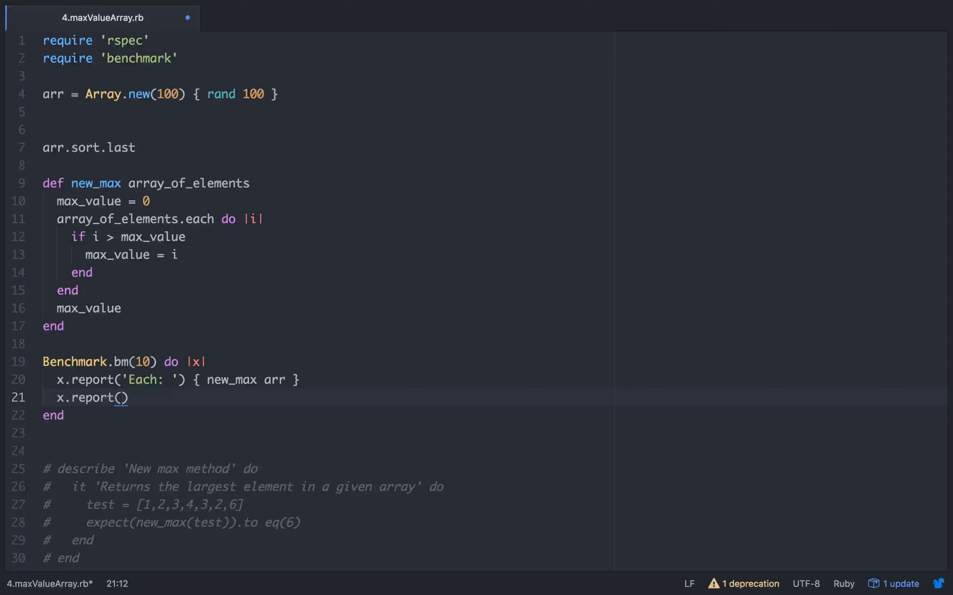
text(')
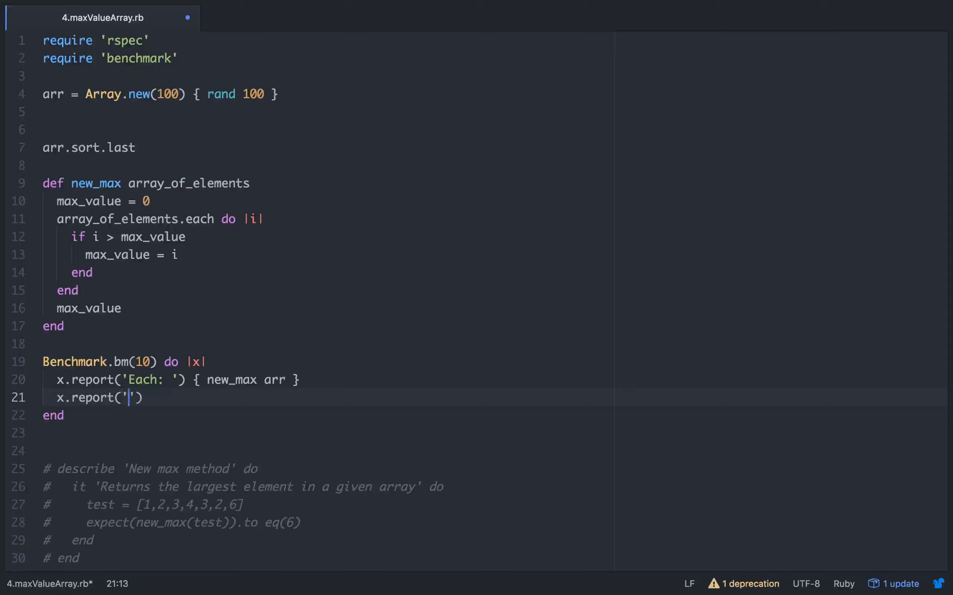
text(Sorted:)
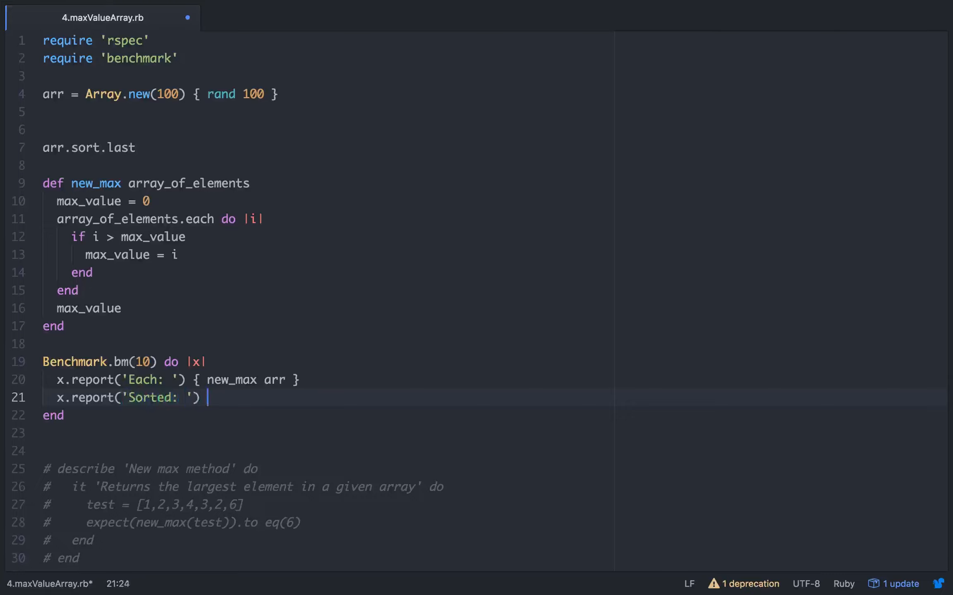
text({})
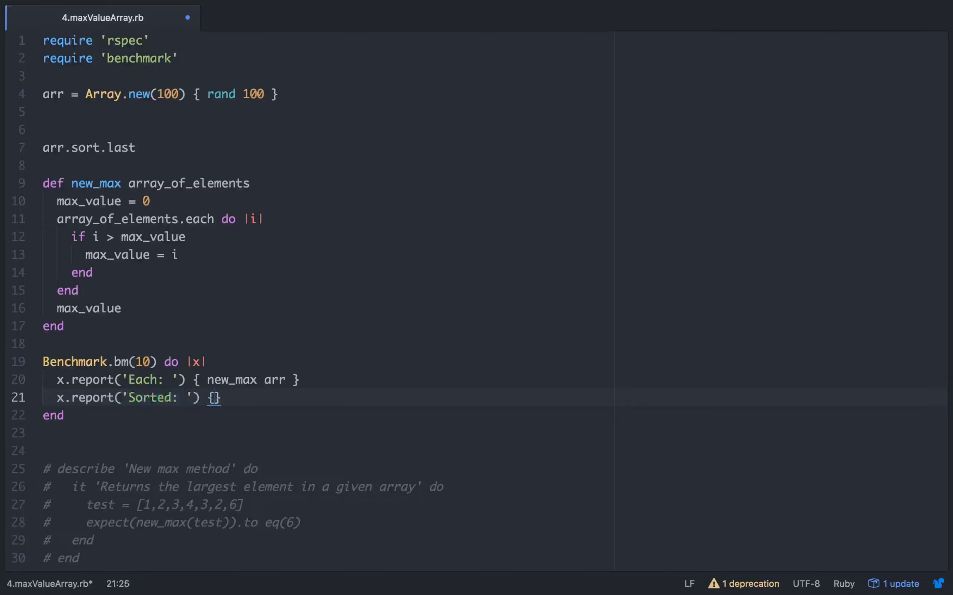
text(arr.sor)
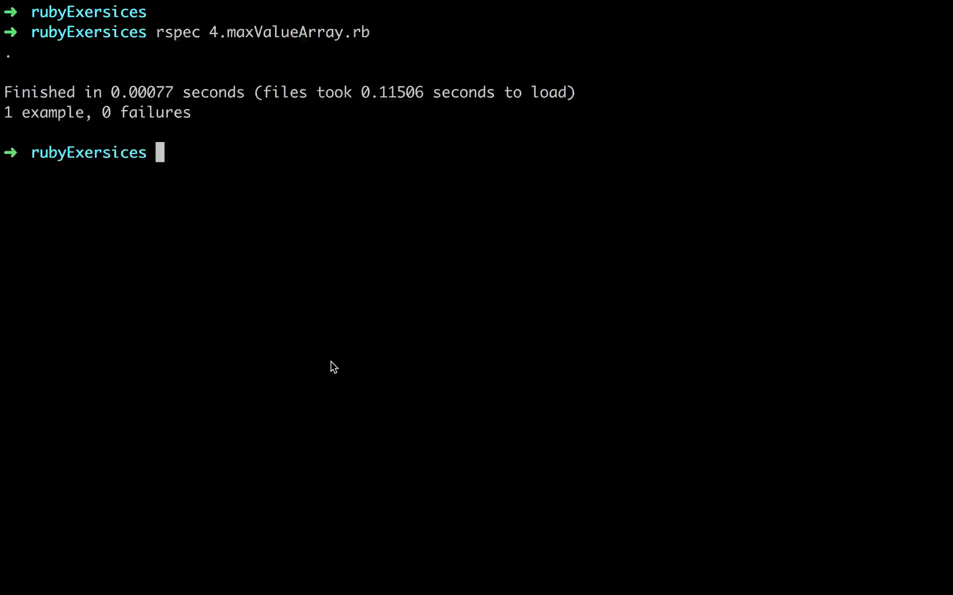
Run ruby 4.maxValueArray.rb to get Each and Sorted benchmark timings.
text(ruby 4.maxValueArray.rb)
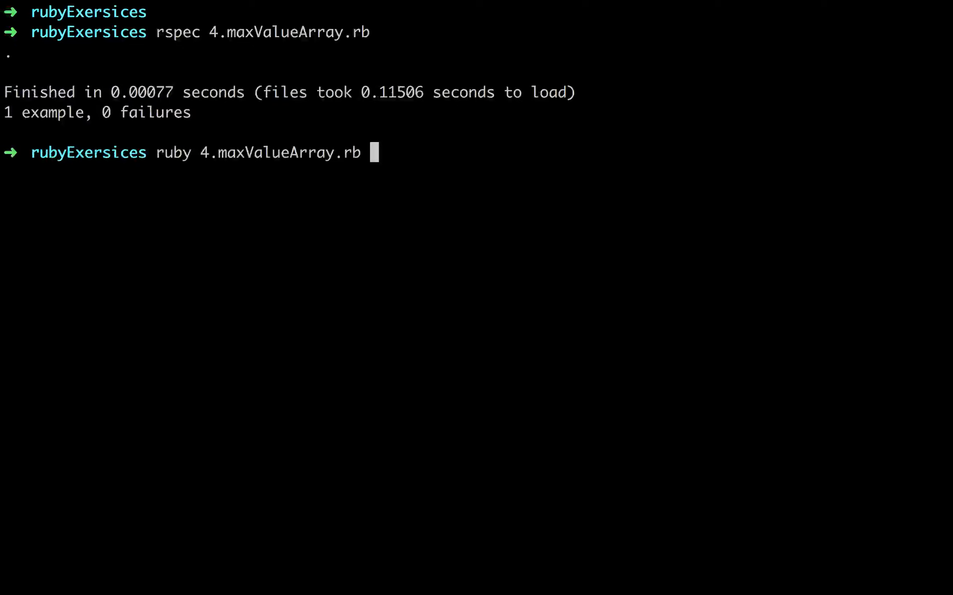
key(Return)
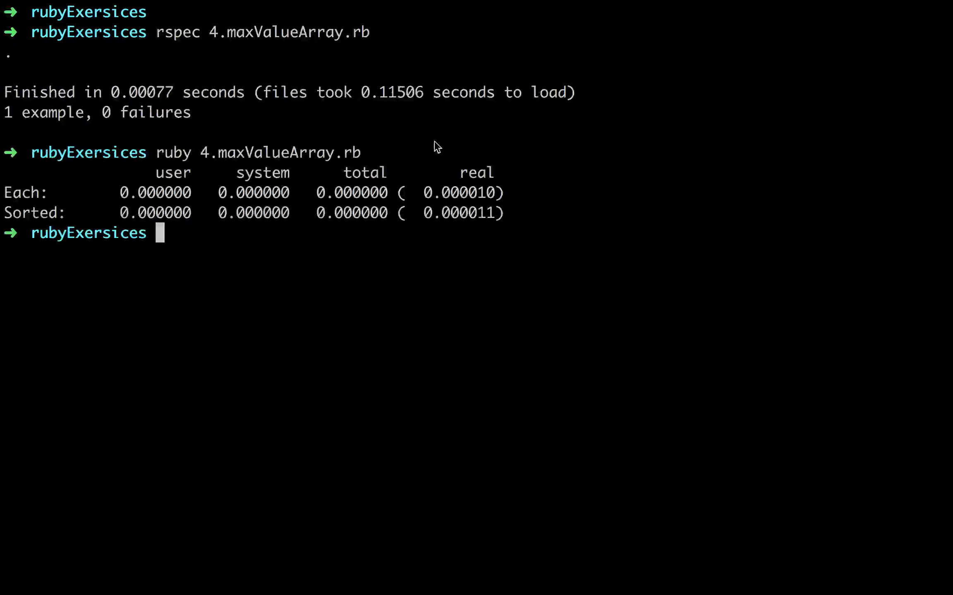
mouse_move(38, 202)
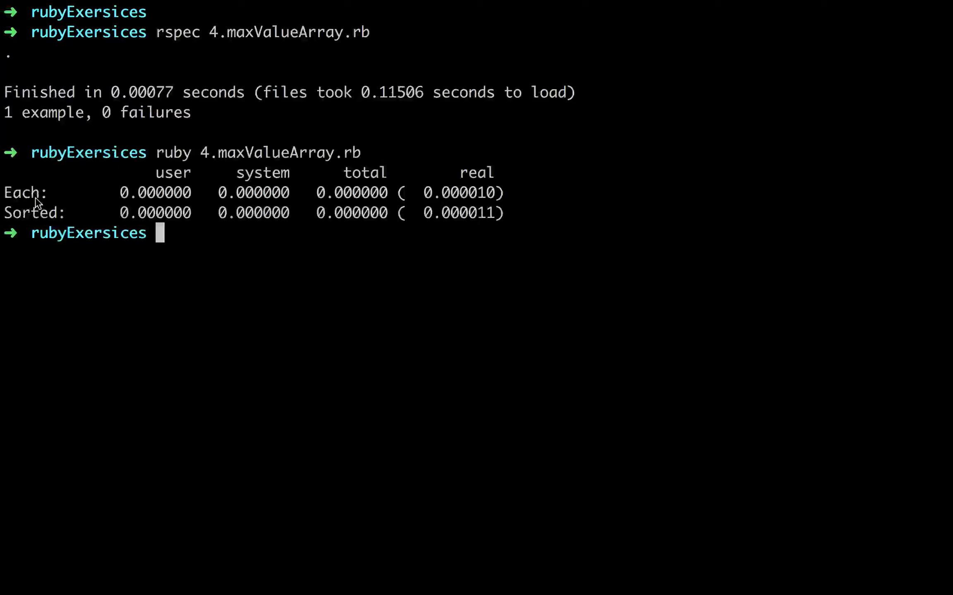
mouse_move(521, 194)
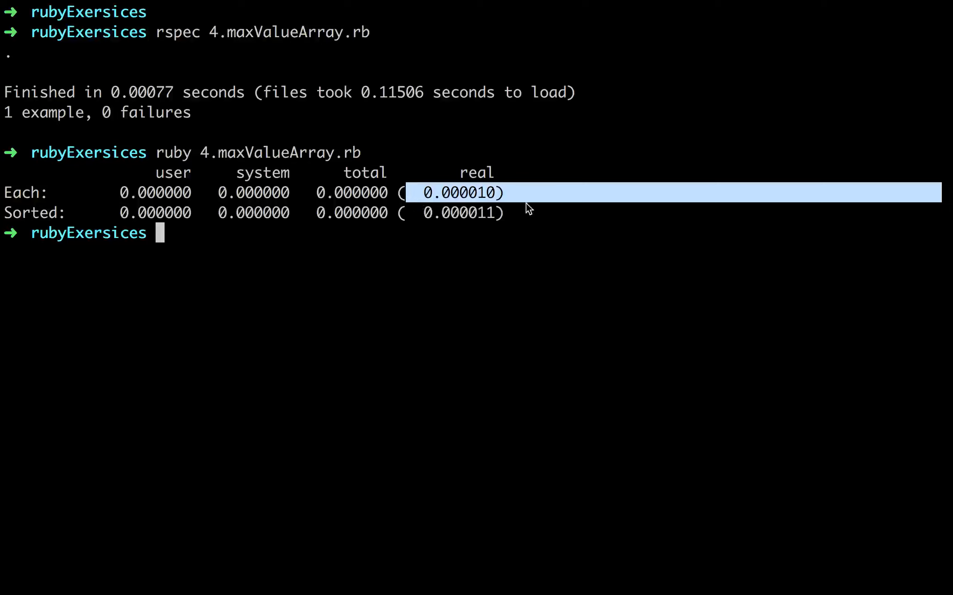
mouse_move(506, 219)
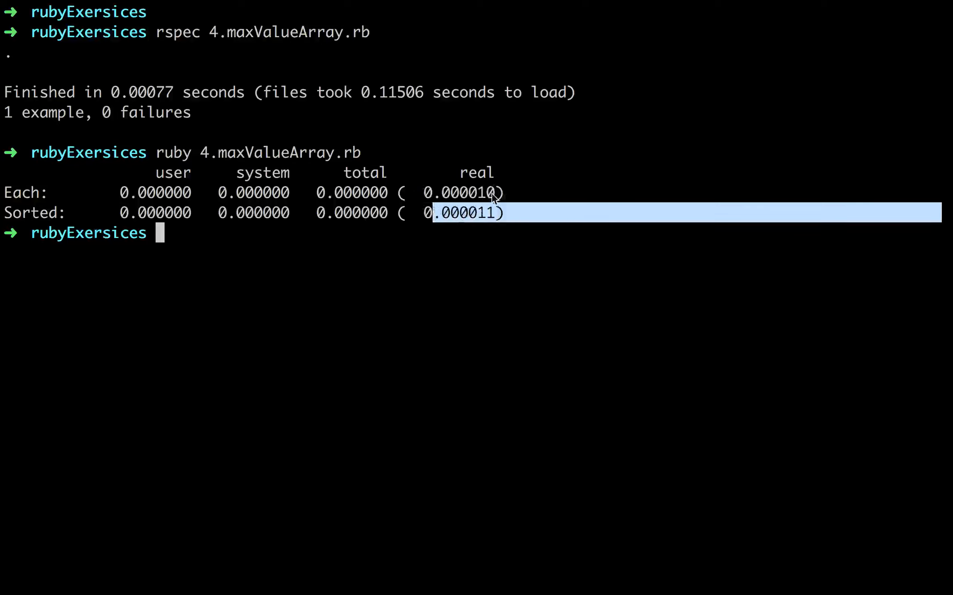
mouse_move(480, 212)
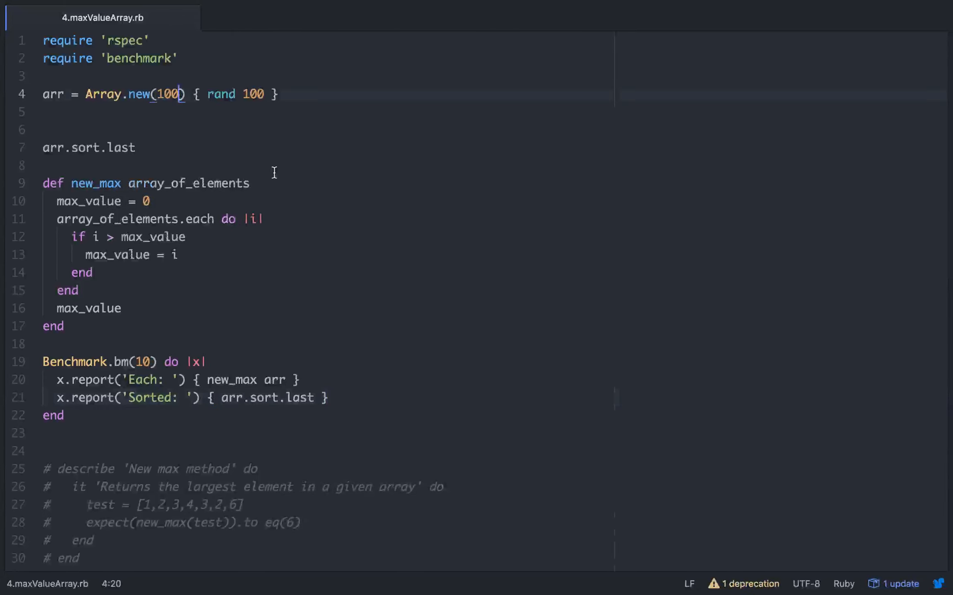
Grow the array to 1,000,000 elements and rerun the benchmark.
text(000)
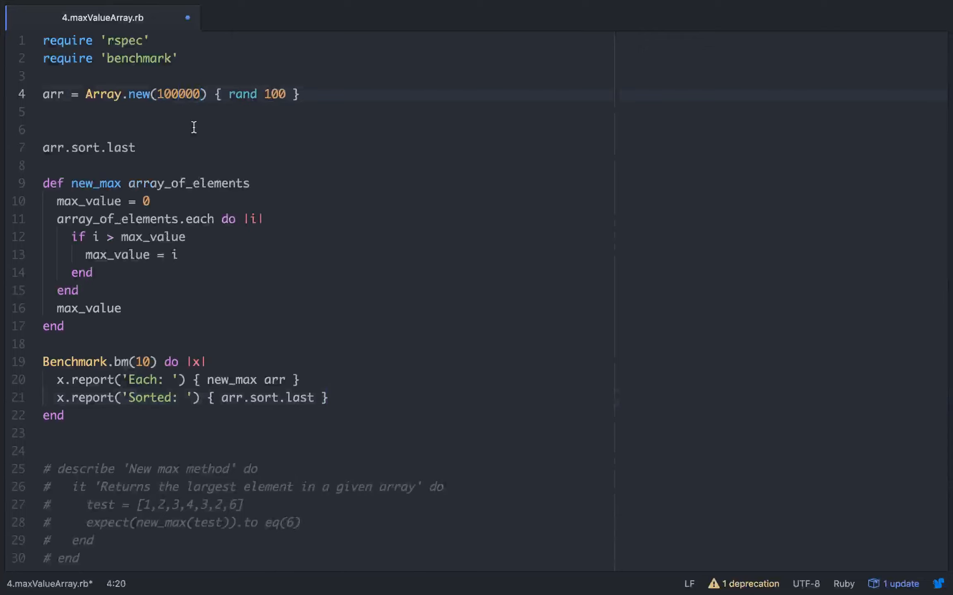
text(0)
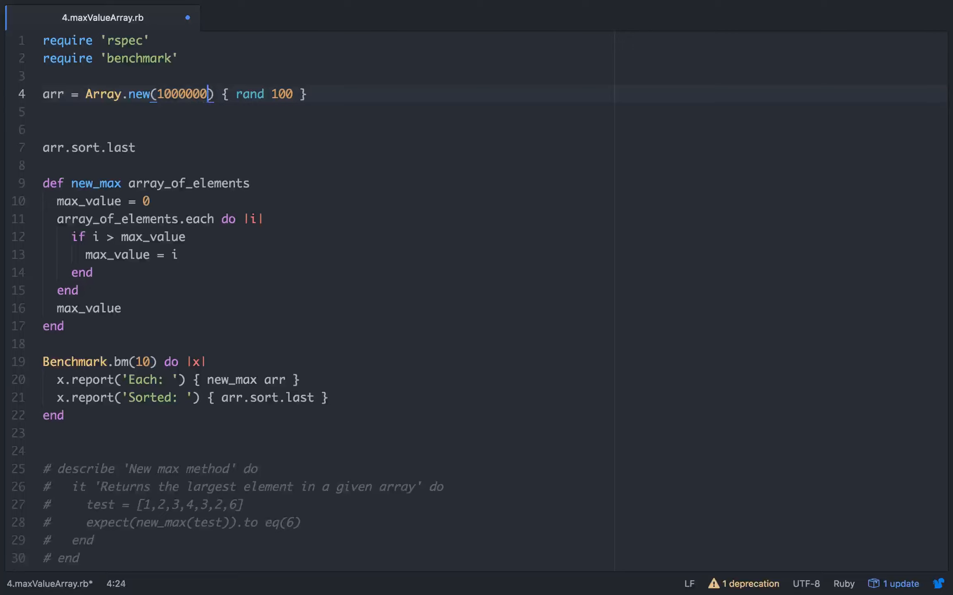
mouse_move(261, 143)
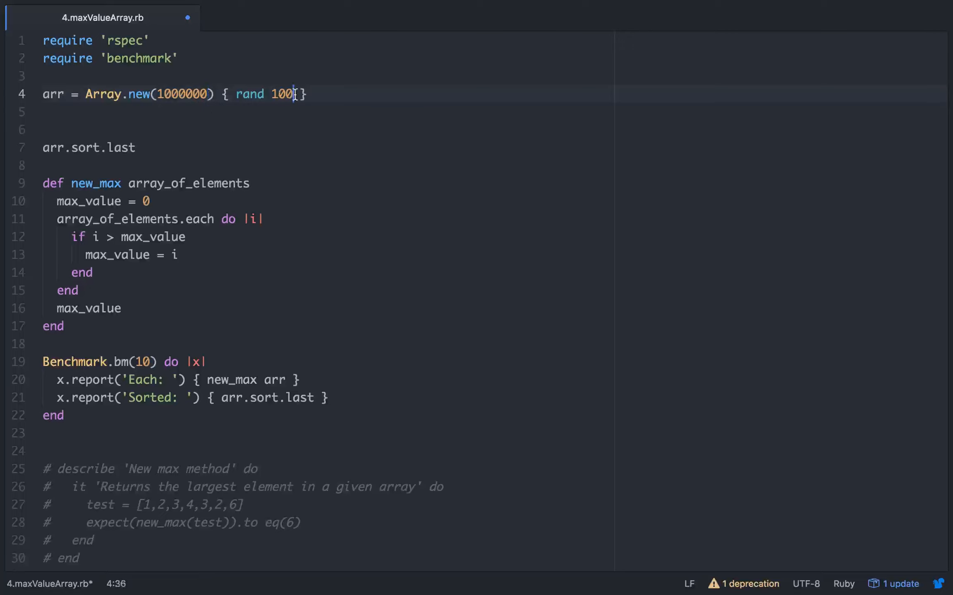
text(0)
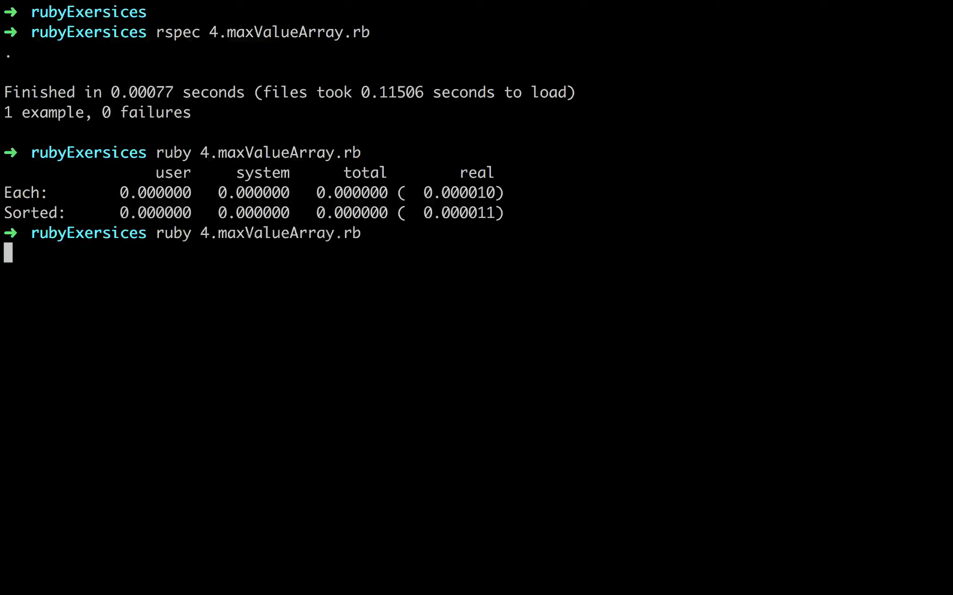
key(Return)
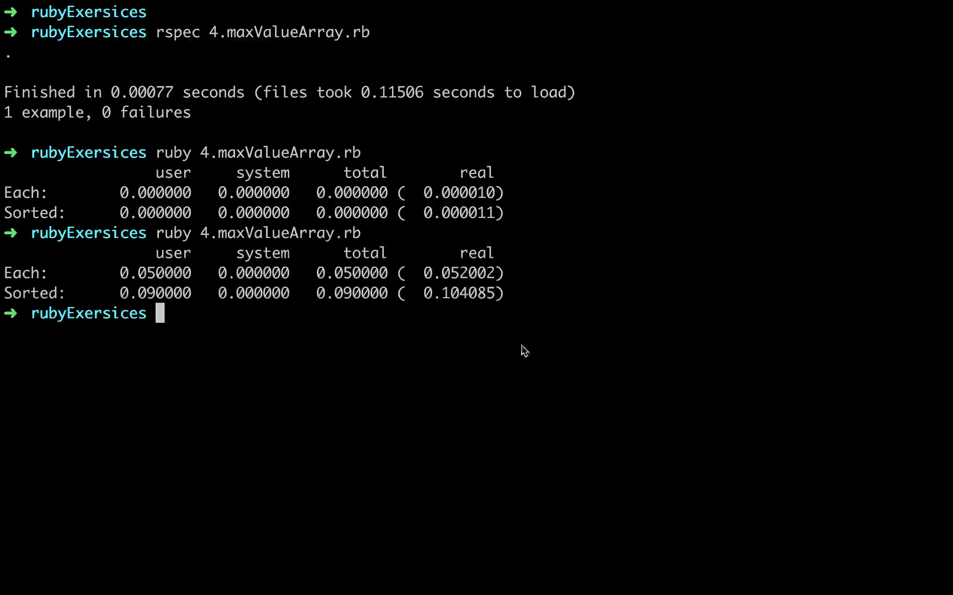
mouse_move(476, 304)
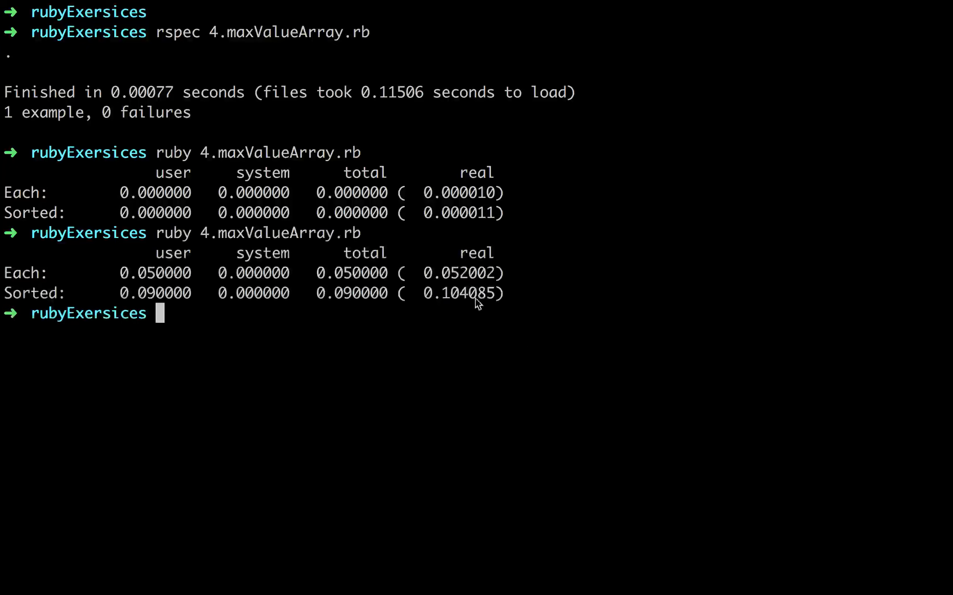
mouse_move(478, 294)
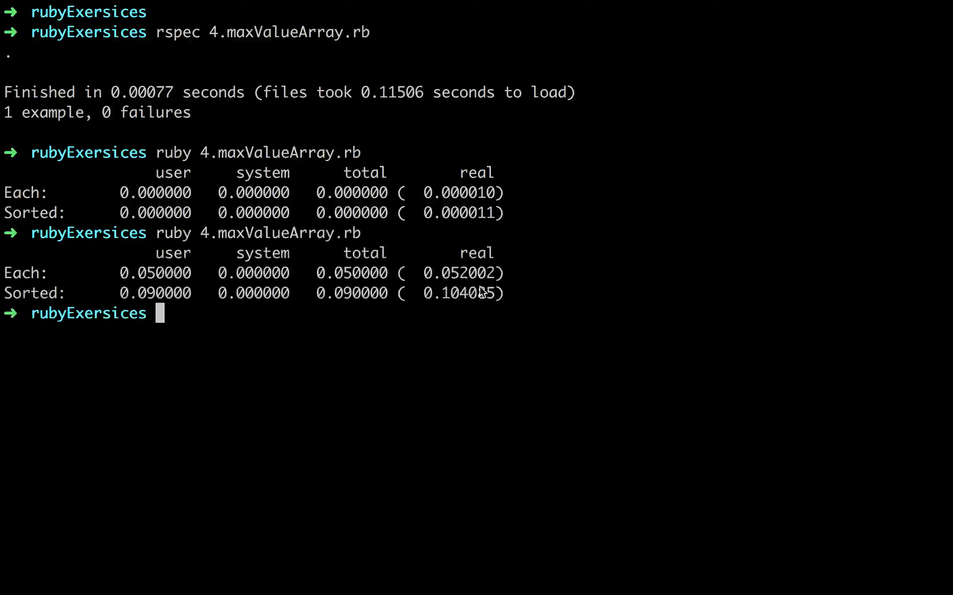
mouse_move(470, 279)
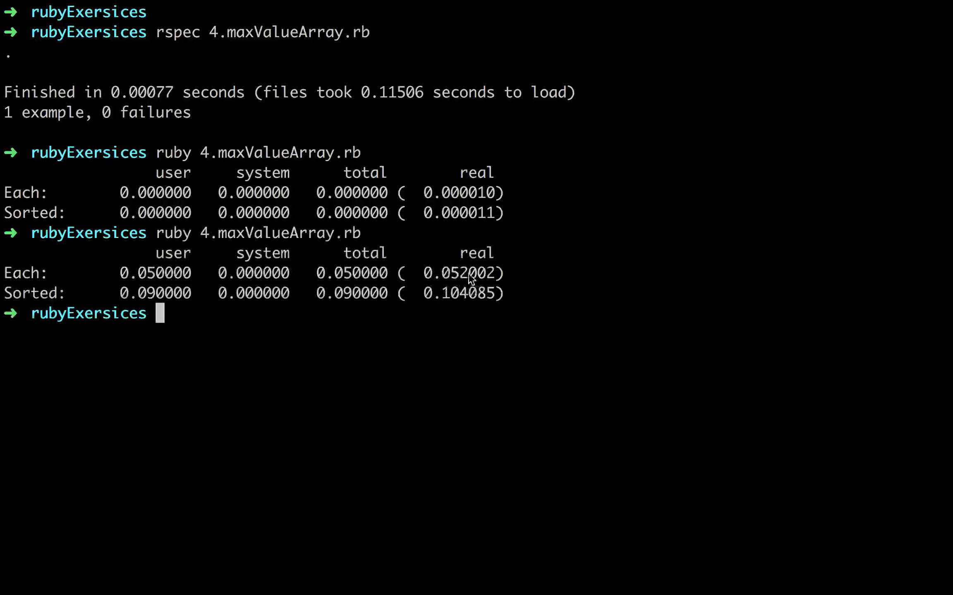
mouse_move(443, 258)
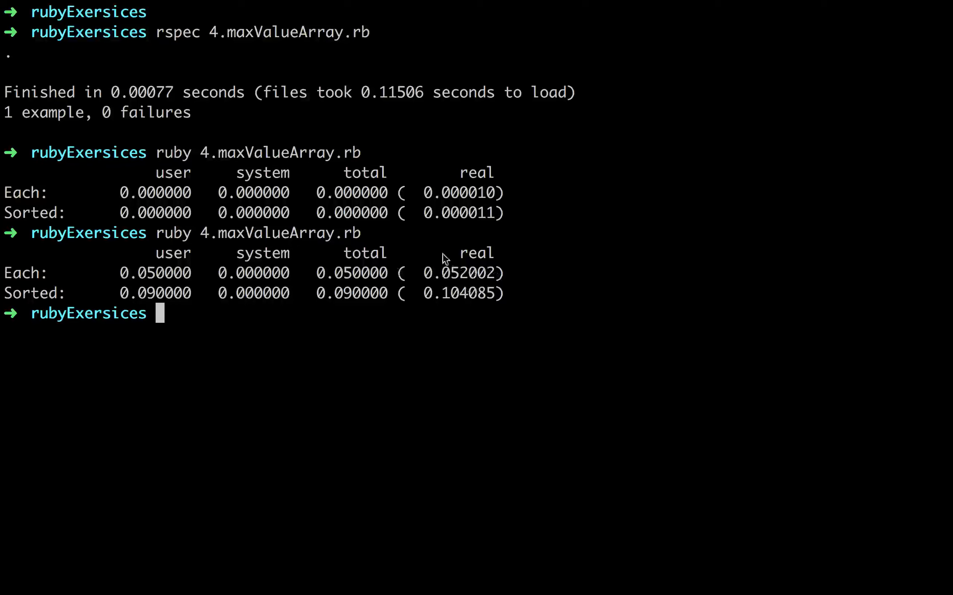
mouse_move(498, 289)
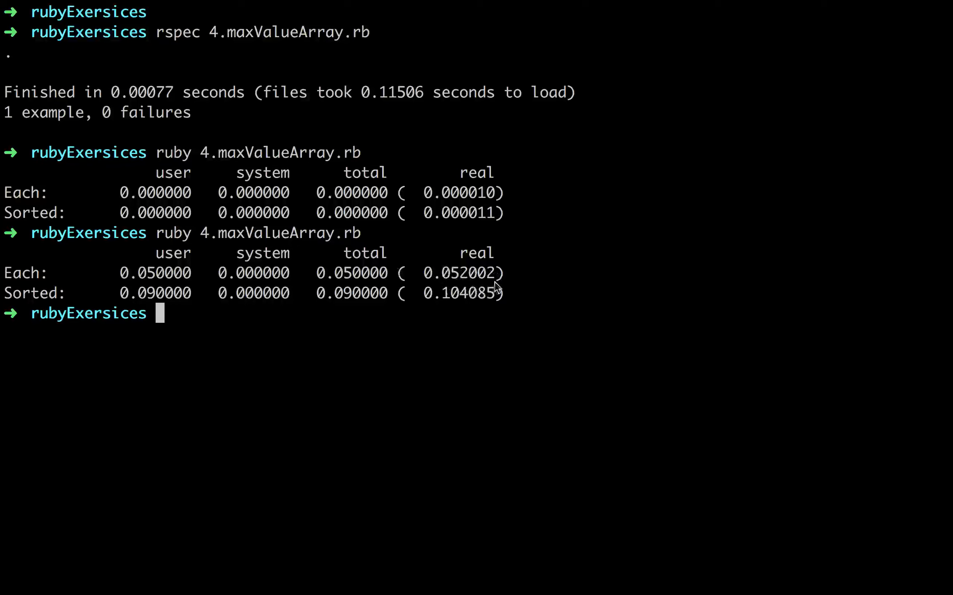
mouse_move(519, 298)
text(ruby 4.maxValueArray.rb)
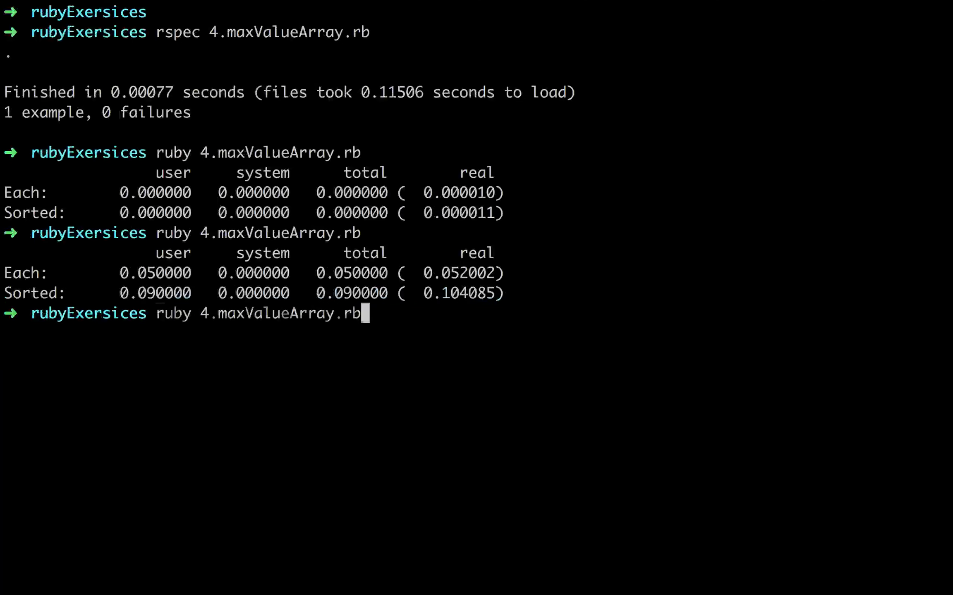
Rerun ruby 4.maxValueArray.rb, giving Each about 0.53 s versus Sorted 1.06 s.
key(Return)
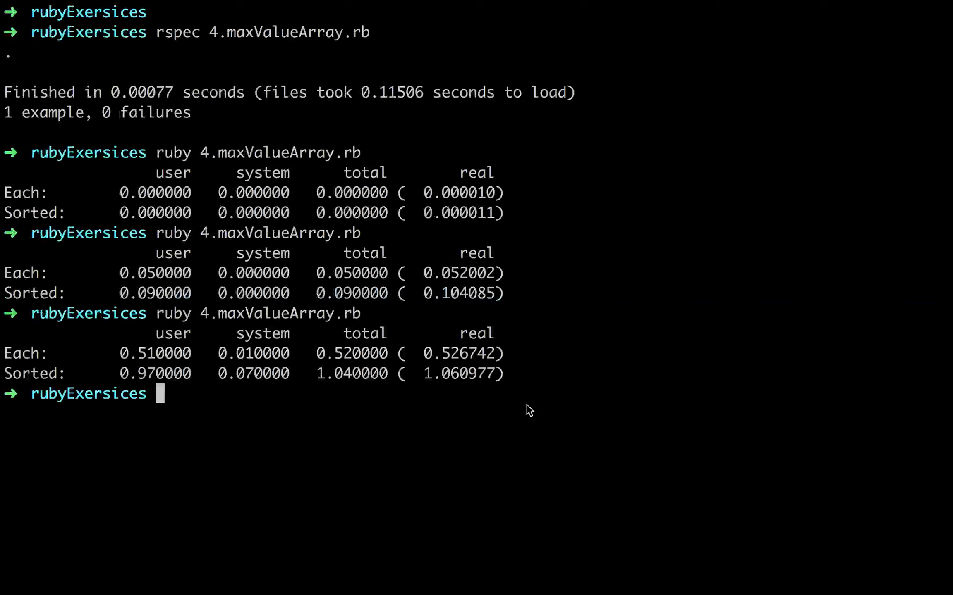
mouse_move(513, 374)
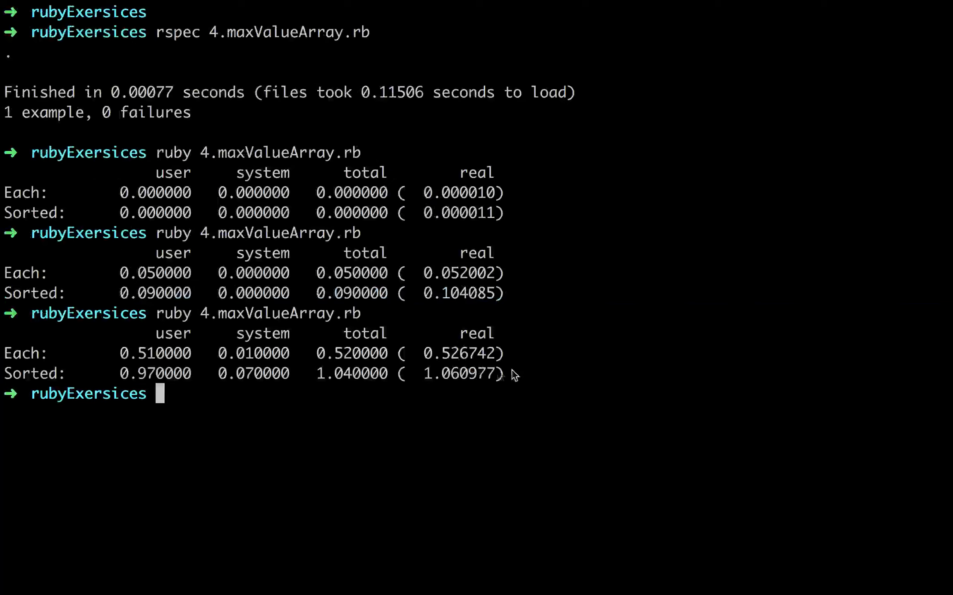
mouse_move(497, 372)
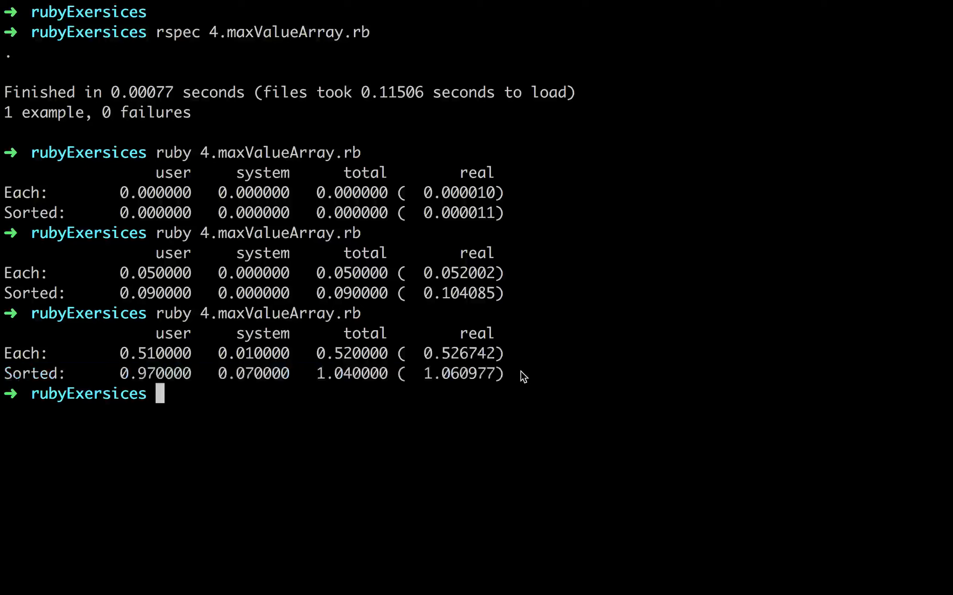
mouse_move(395, 389)
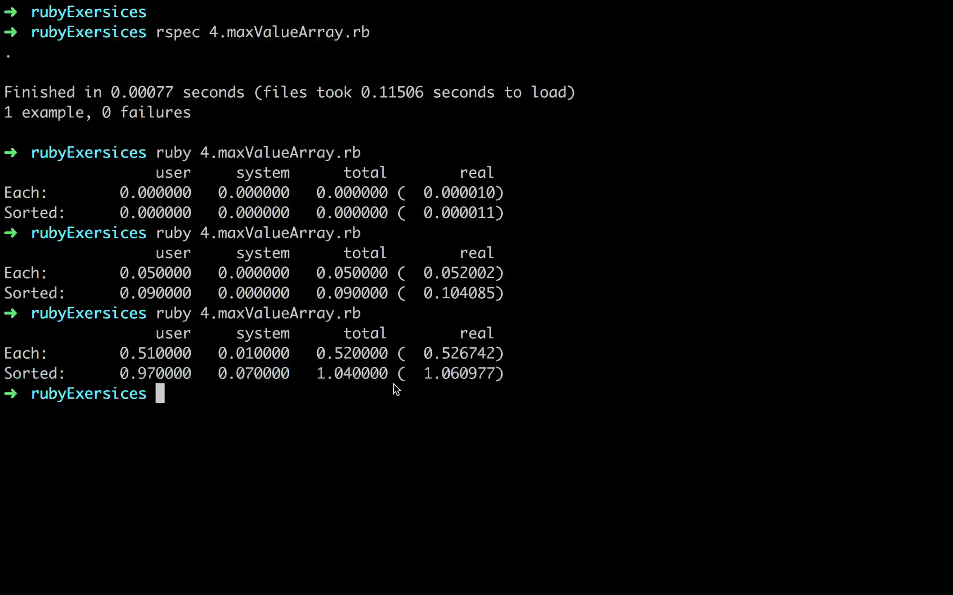
mouse_move(441, 392)
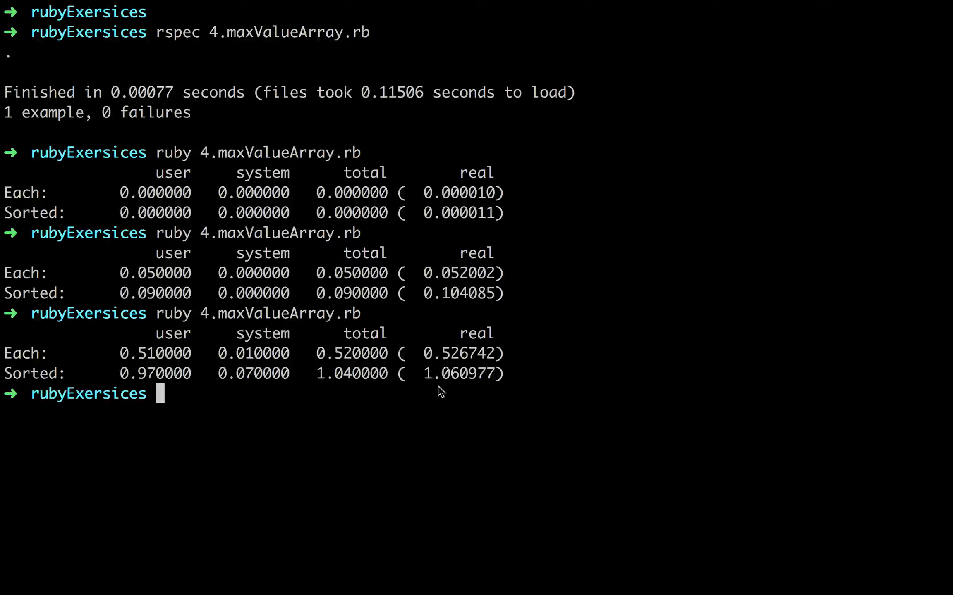
mouse_move(22, 357)
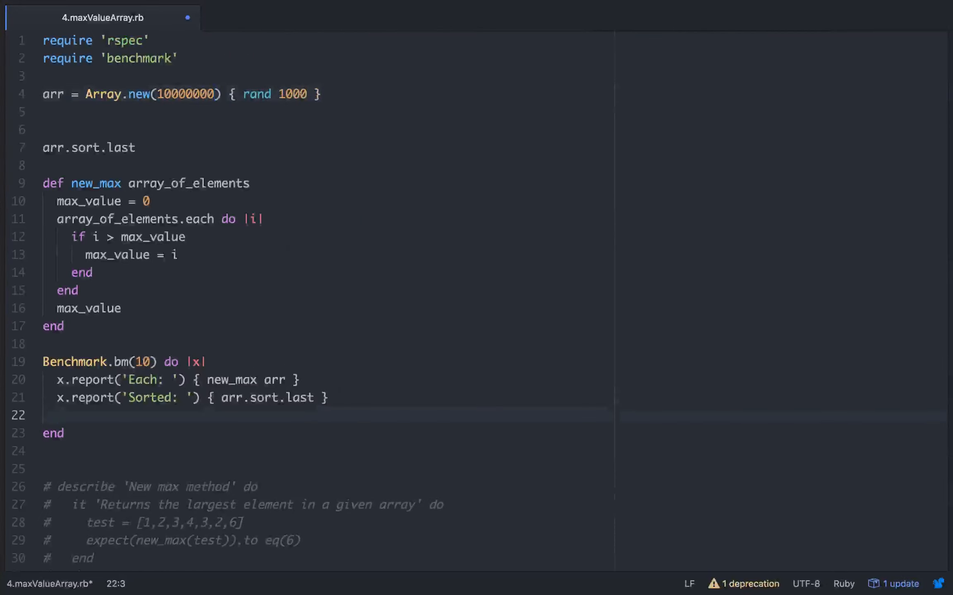
Add x.report('Max: ') { arr.max } and rerun the benchmark, showing Max near 0.55 s.
text(x.report('Max:)
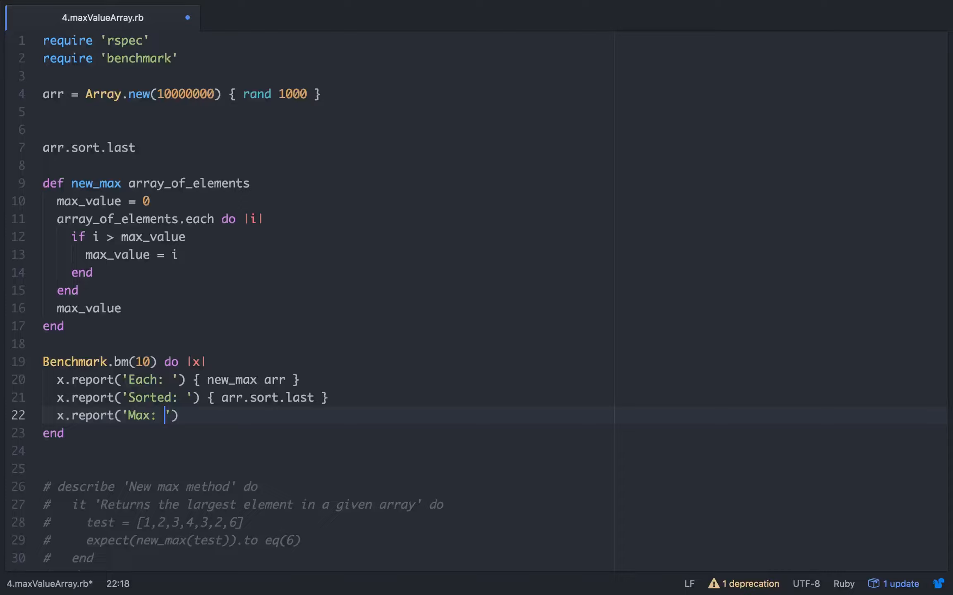
text({})
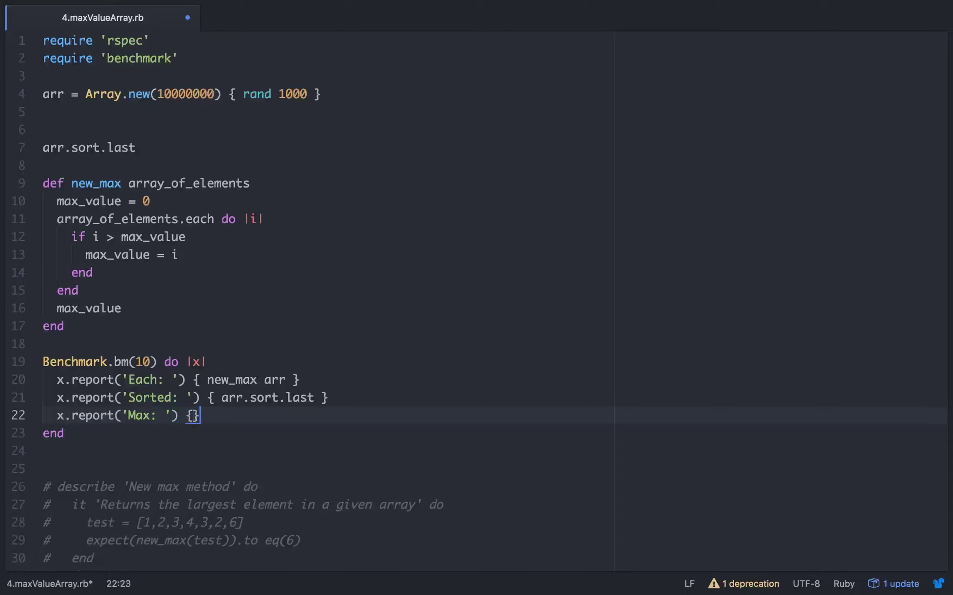
text(arr.max)
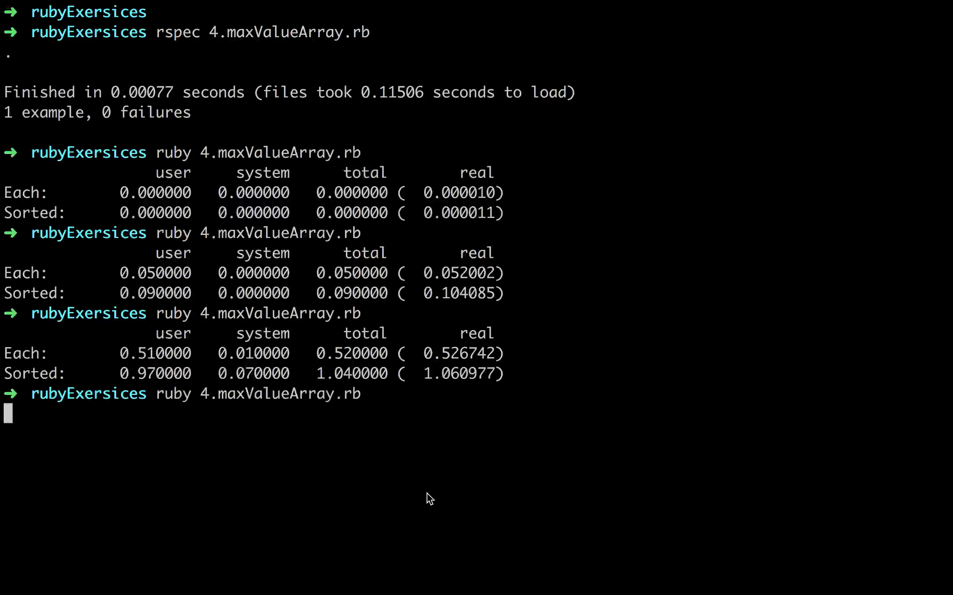
key(Return)
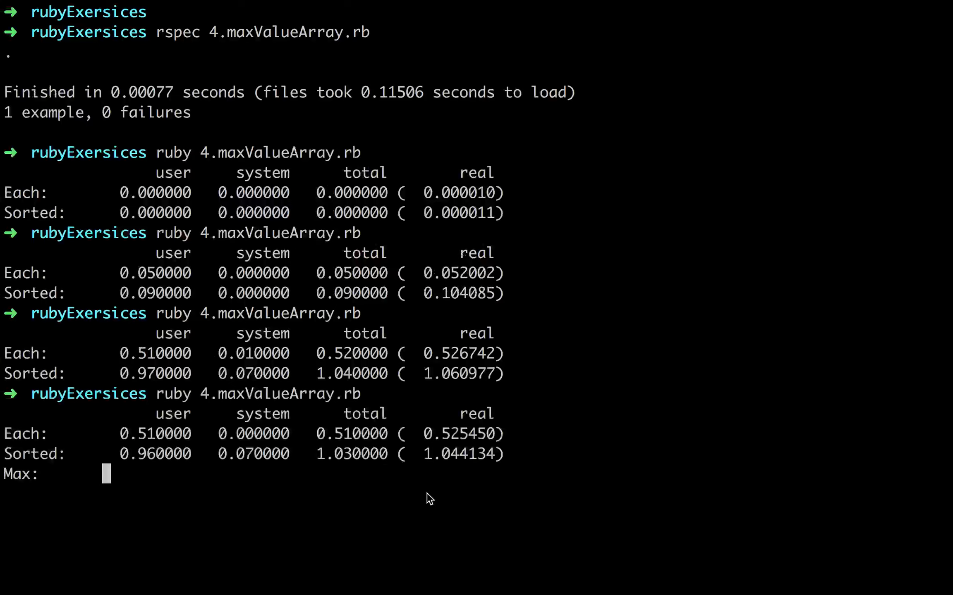
key(Return)
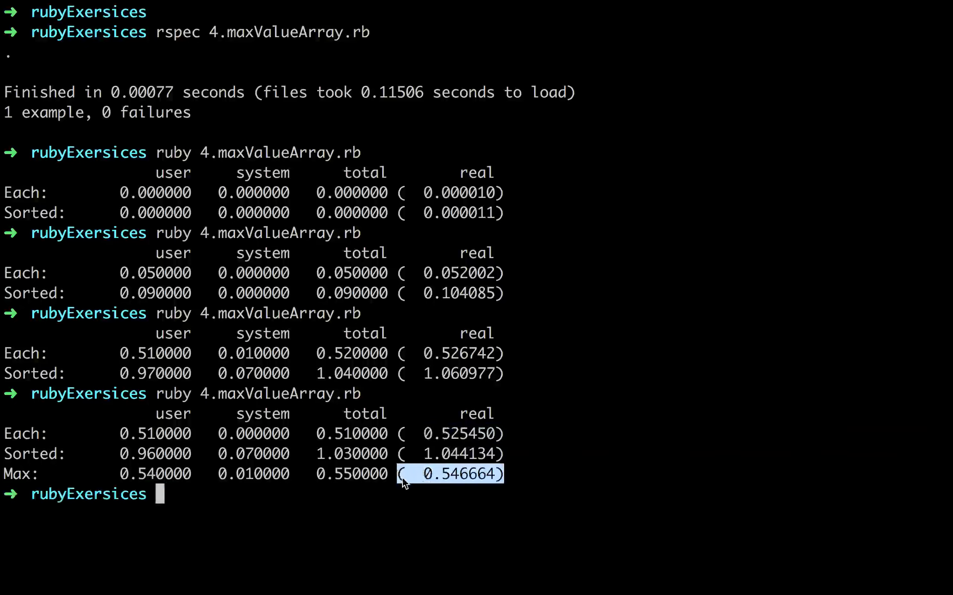
mouse_move(476, 551)
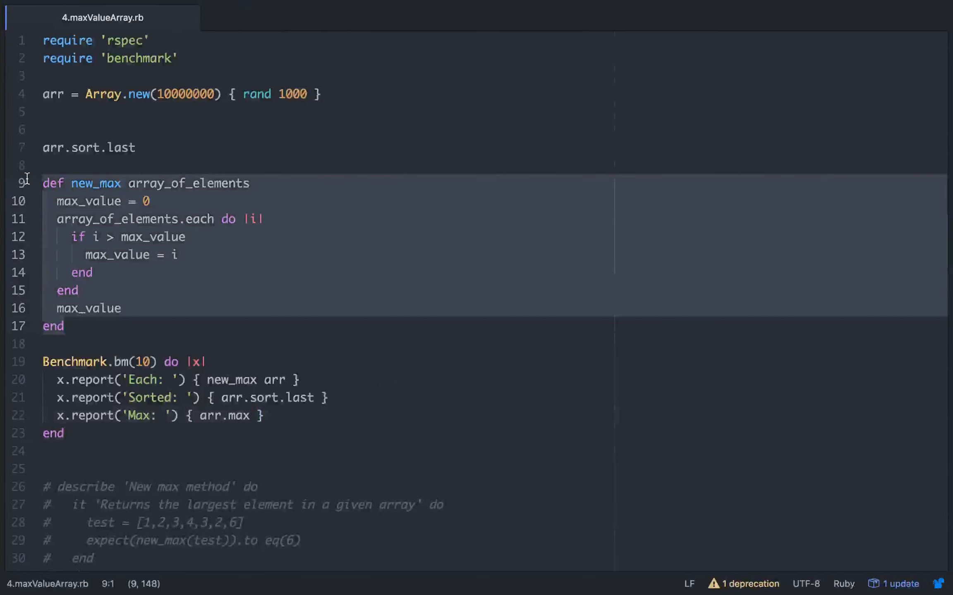
mouse_move(111, 428)
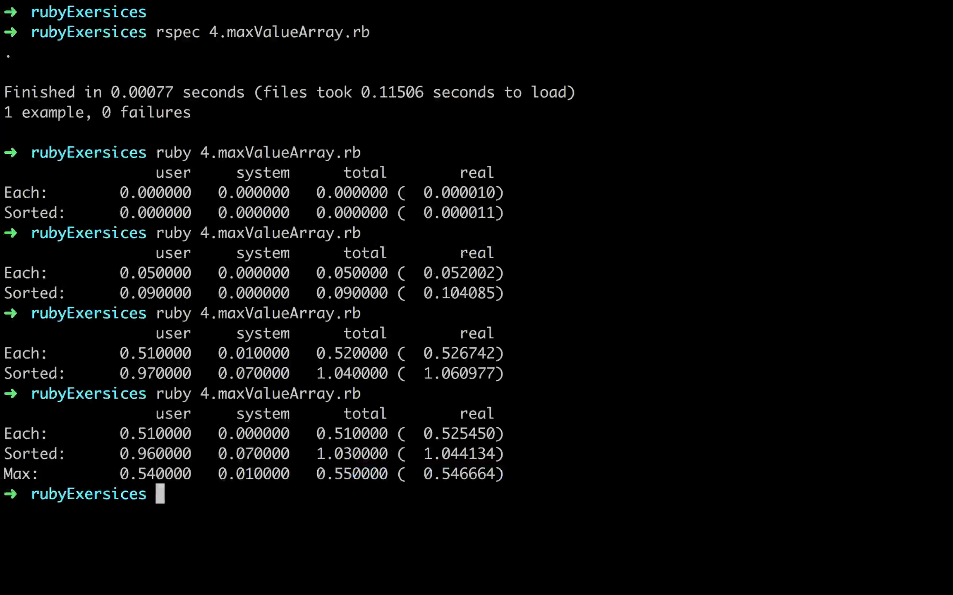
Run rspec on 4.maxValueArray.rb in Terminal, passing with 1 example and 0 failures.
text(rspec)
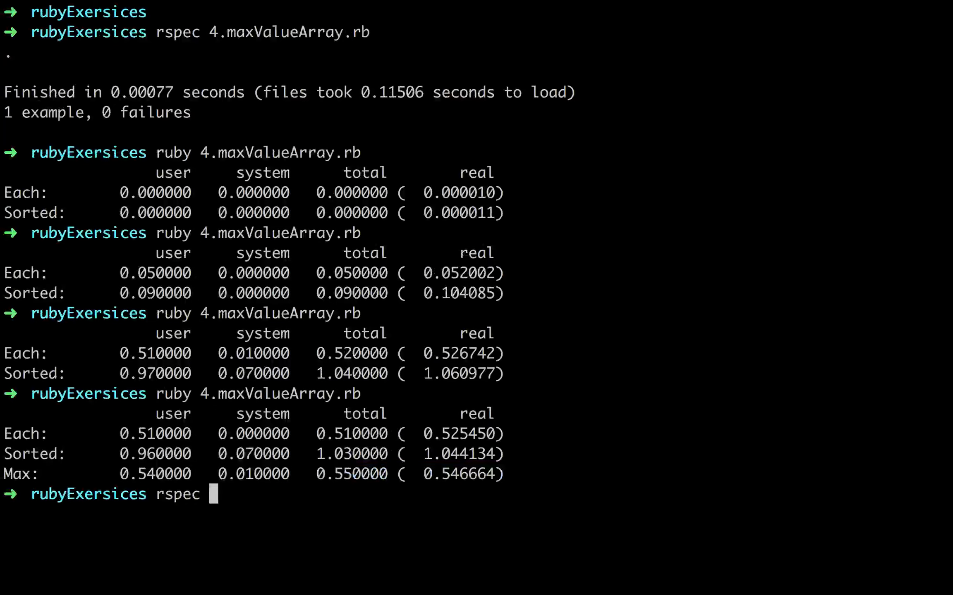
text(4.maxValueArray.rb)
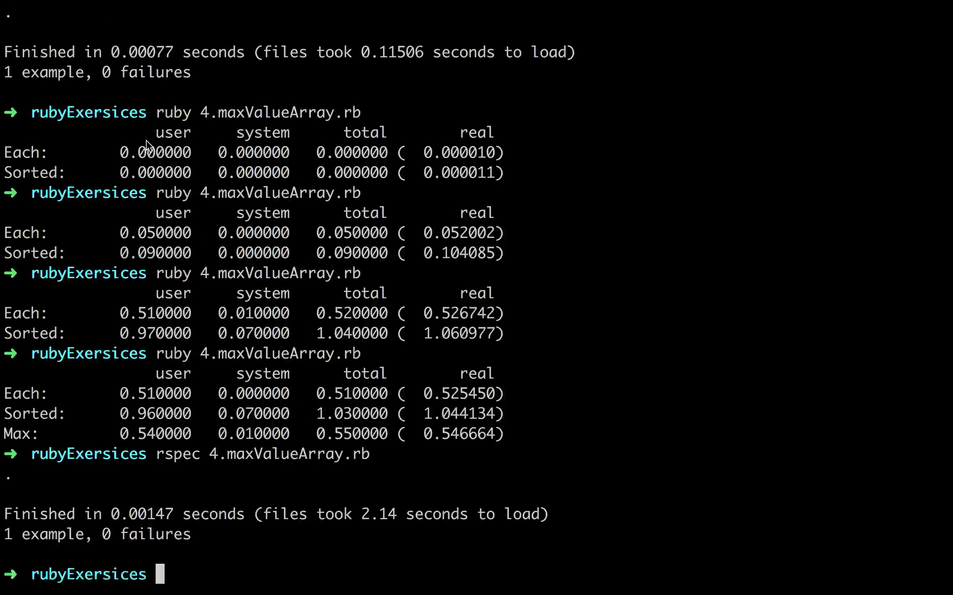
mouse_move(372, 502)
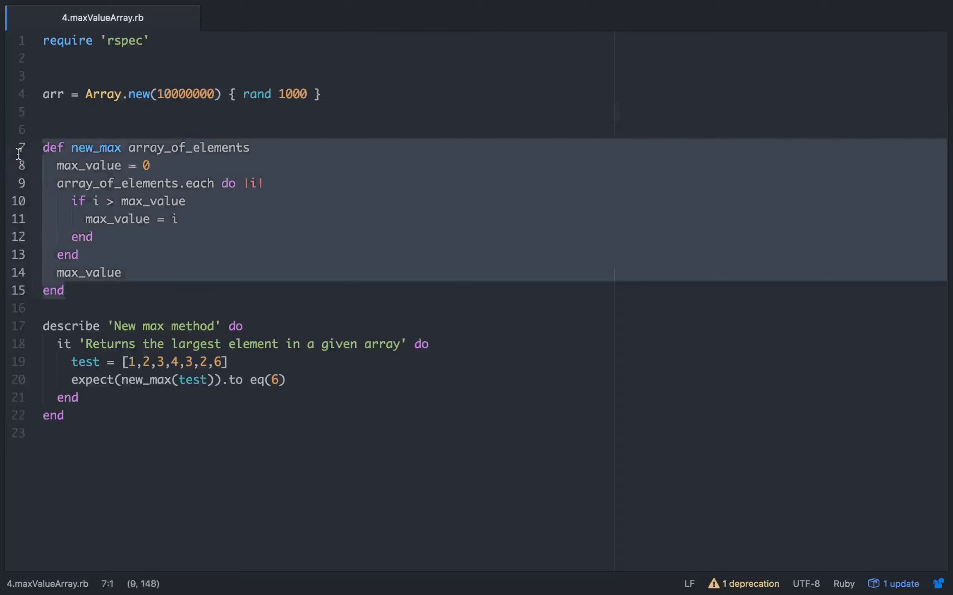
mouse_move(19, 153)
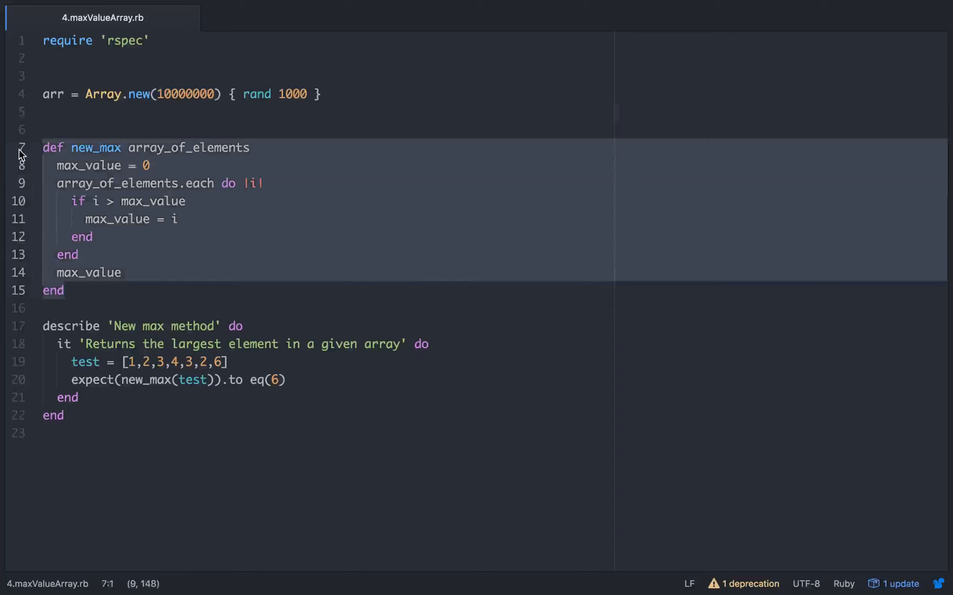
Review the describe test block and the array setup line in the finished file.
click(70, 415)
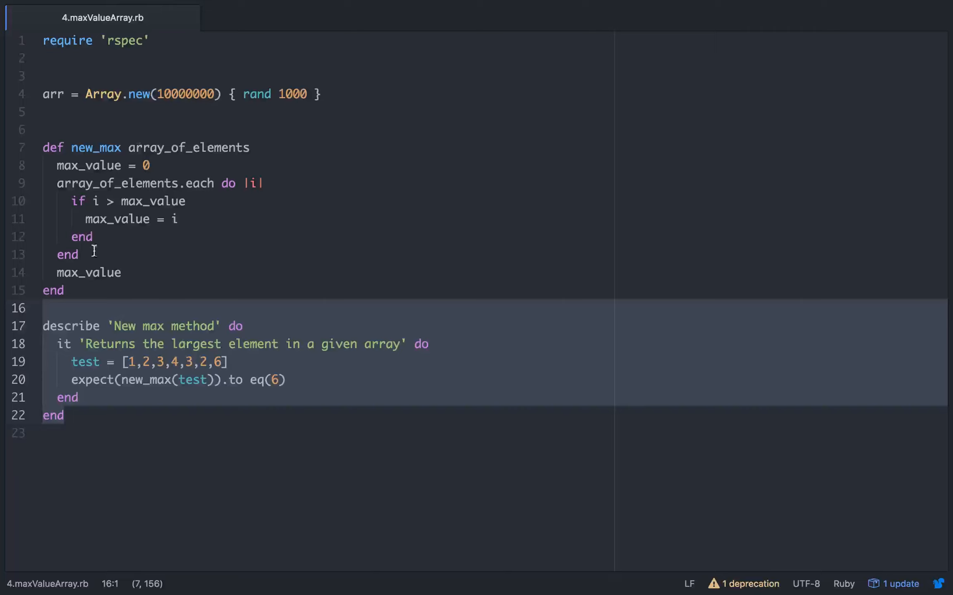
click(129, 95)
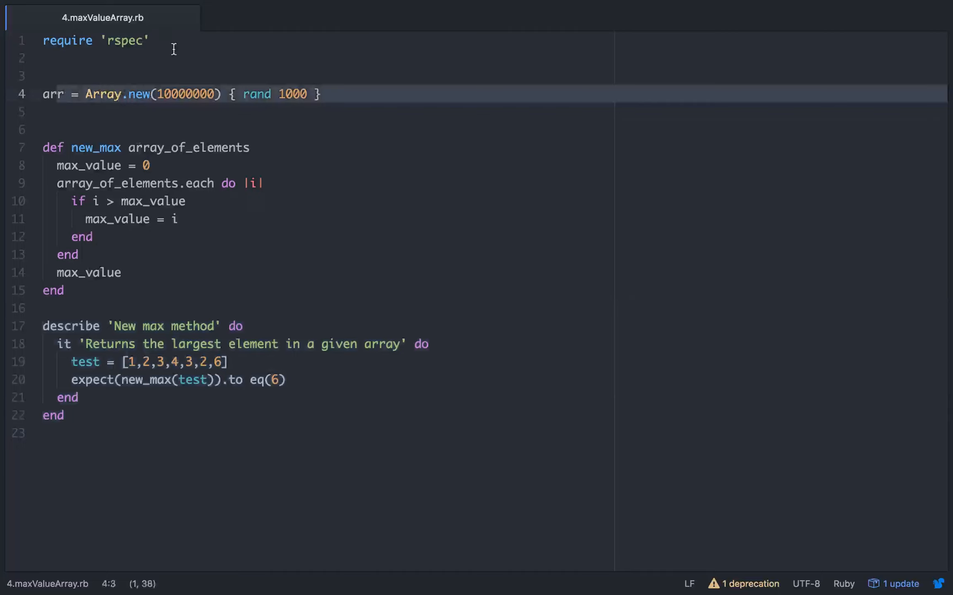
mouse_move(260, 208)
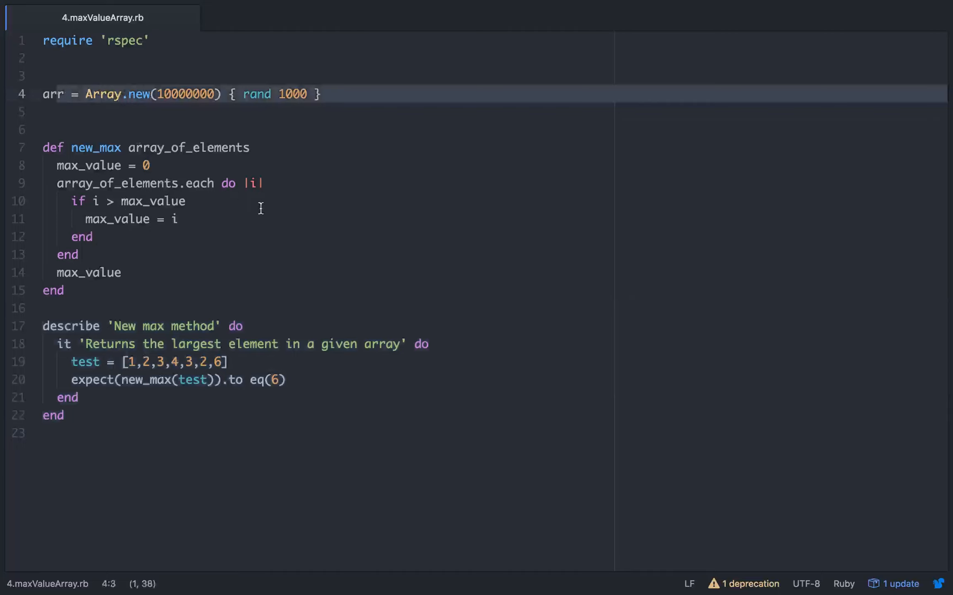
mouse_move(344, 239)
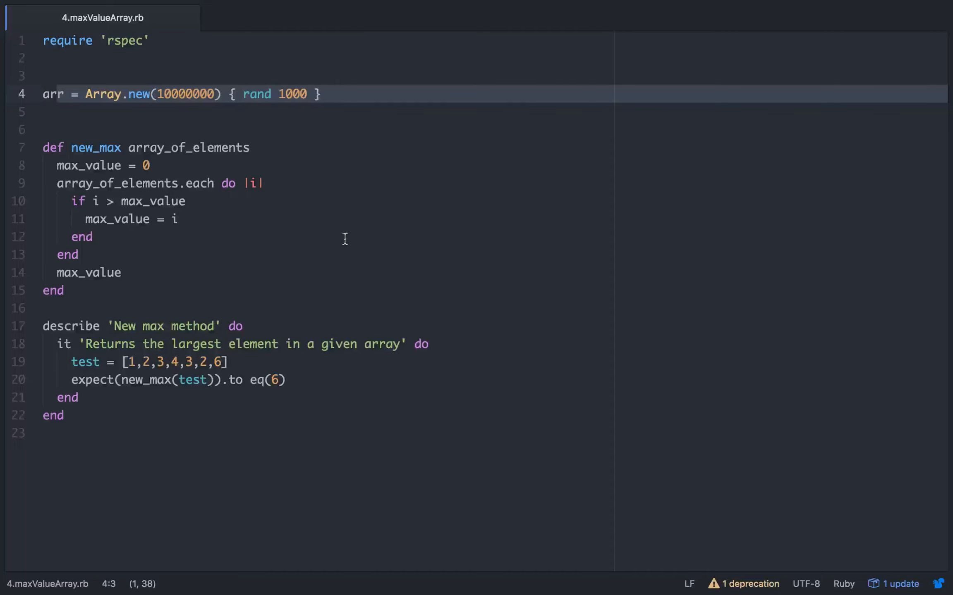
mouse_move(375, 356)
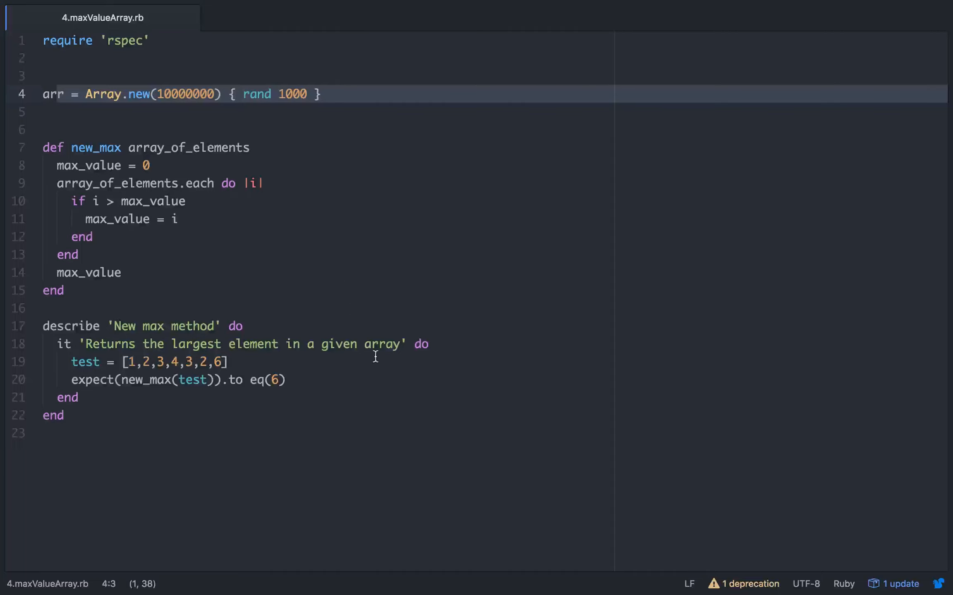
mouse_move(412, 358)
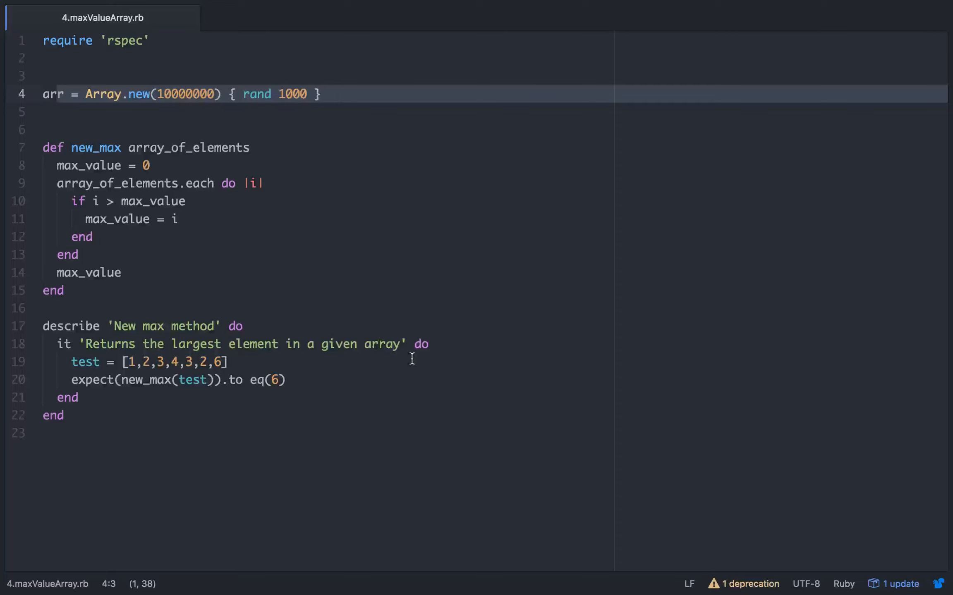
mouse_move(335, 328)
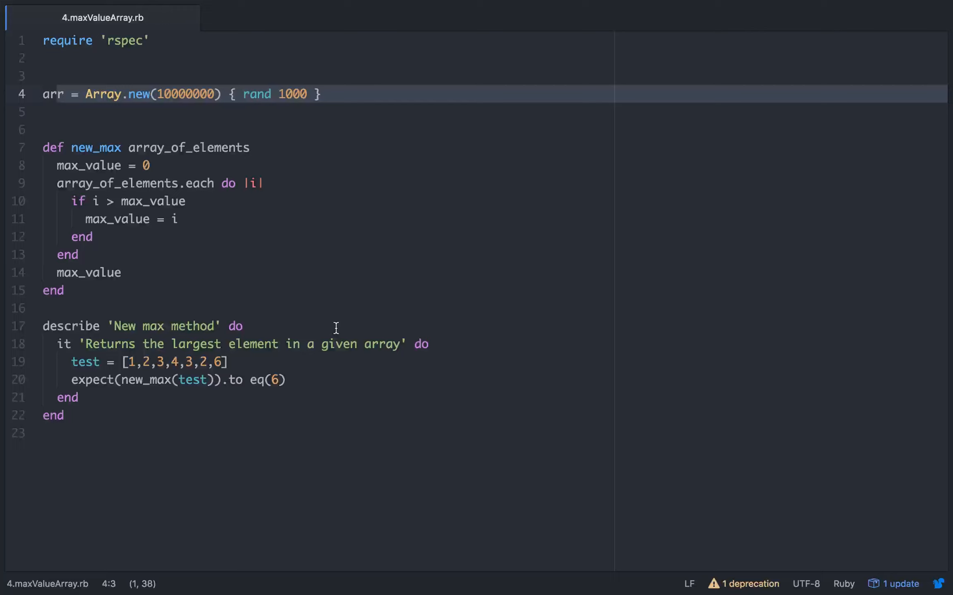
mouse_move(383, 367)
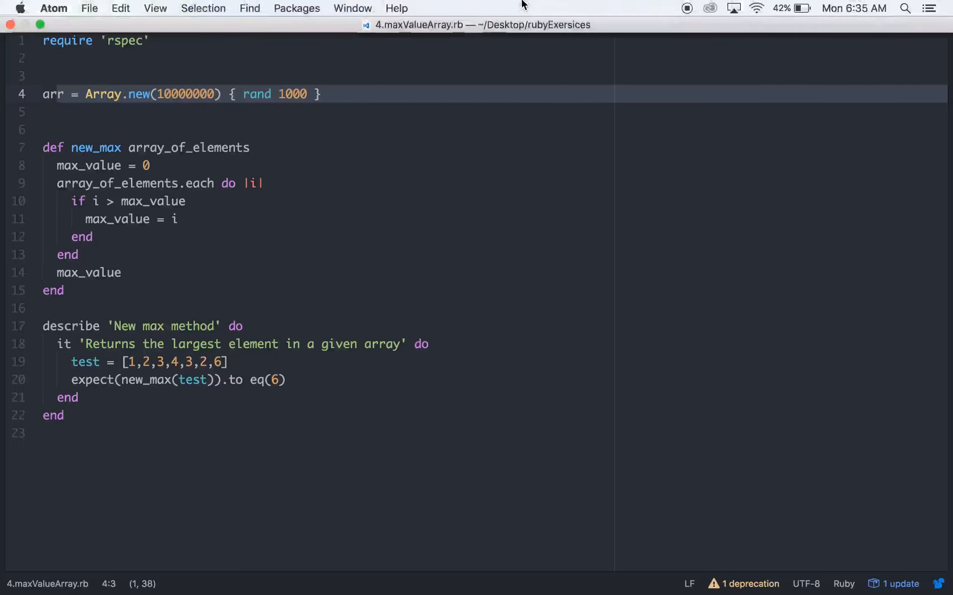
mouse_move(663, 52)
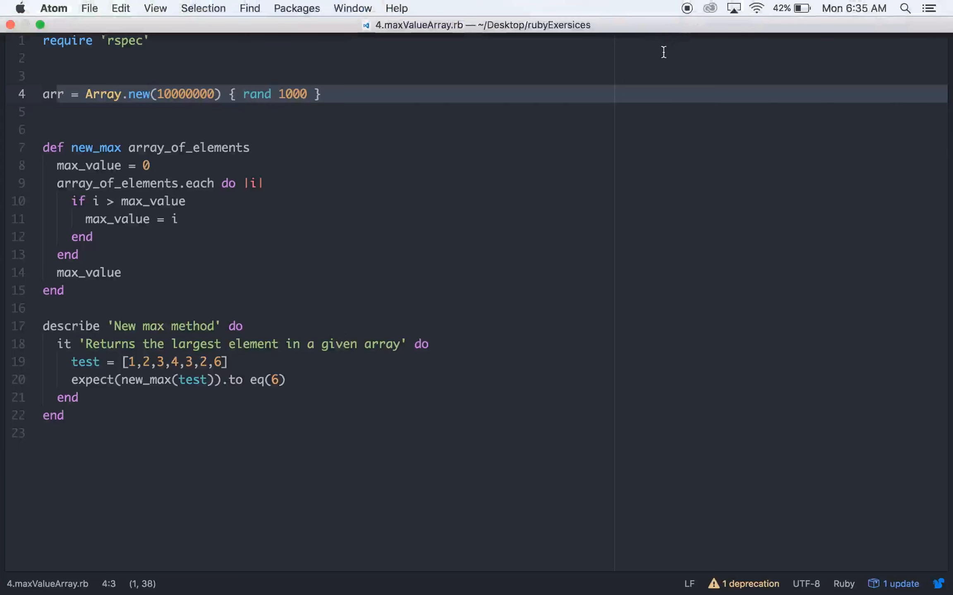